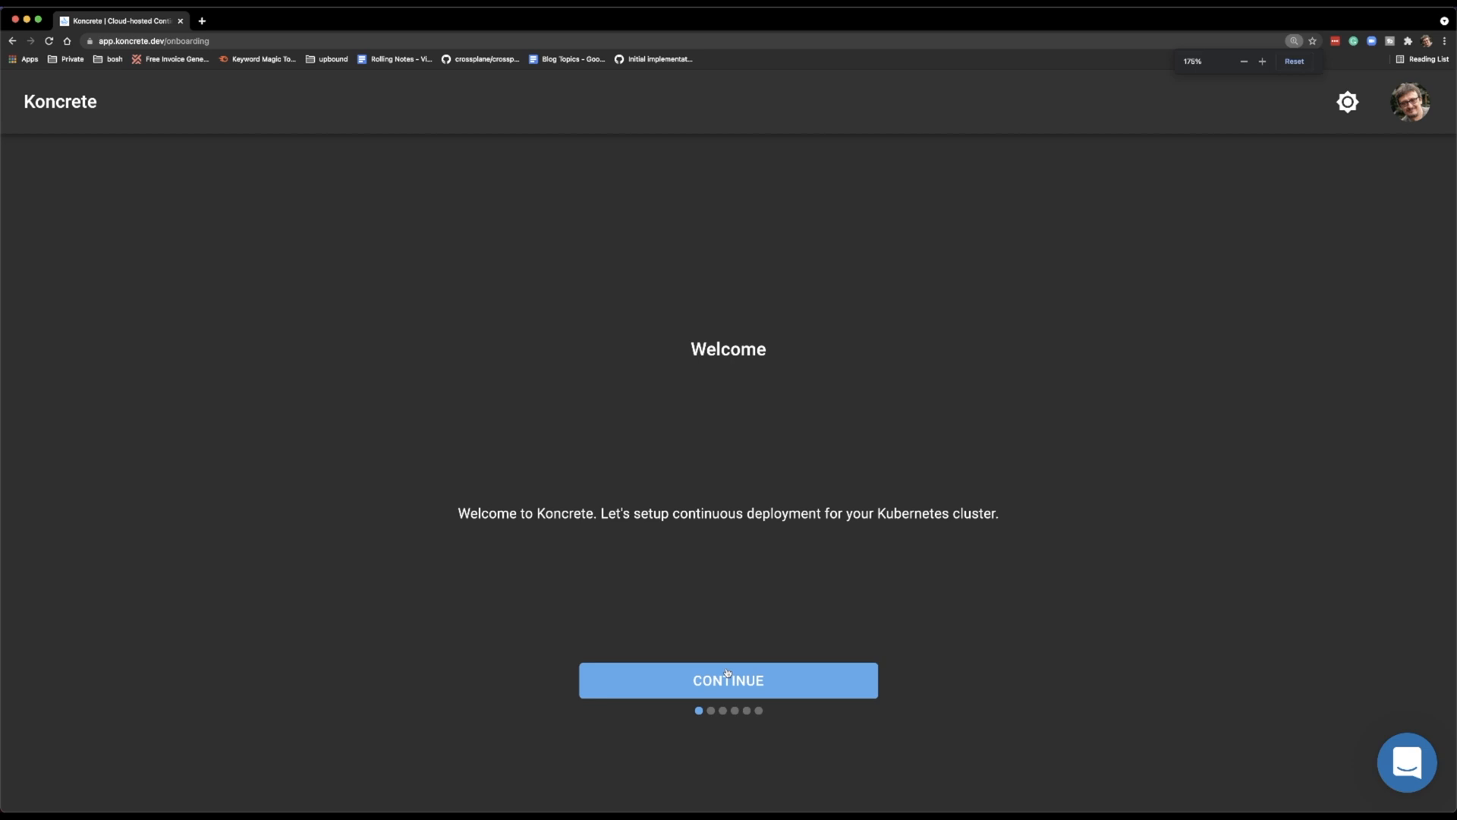
# Step: Create a workspace named 'devops-toolkit' from the onboarding screen
pyautogui.click(728, 680)
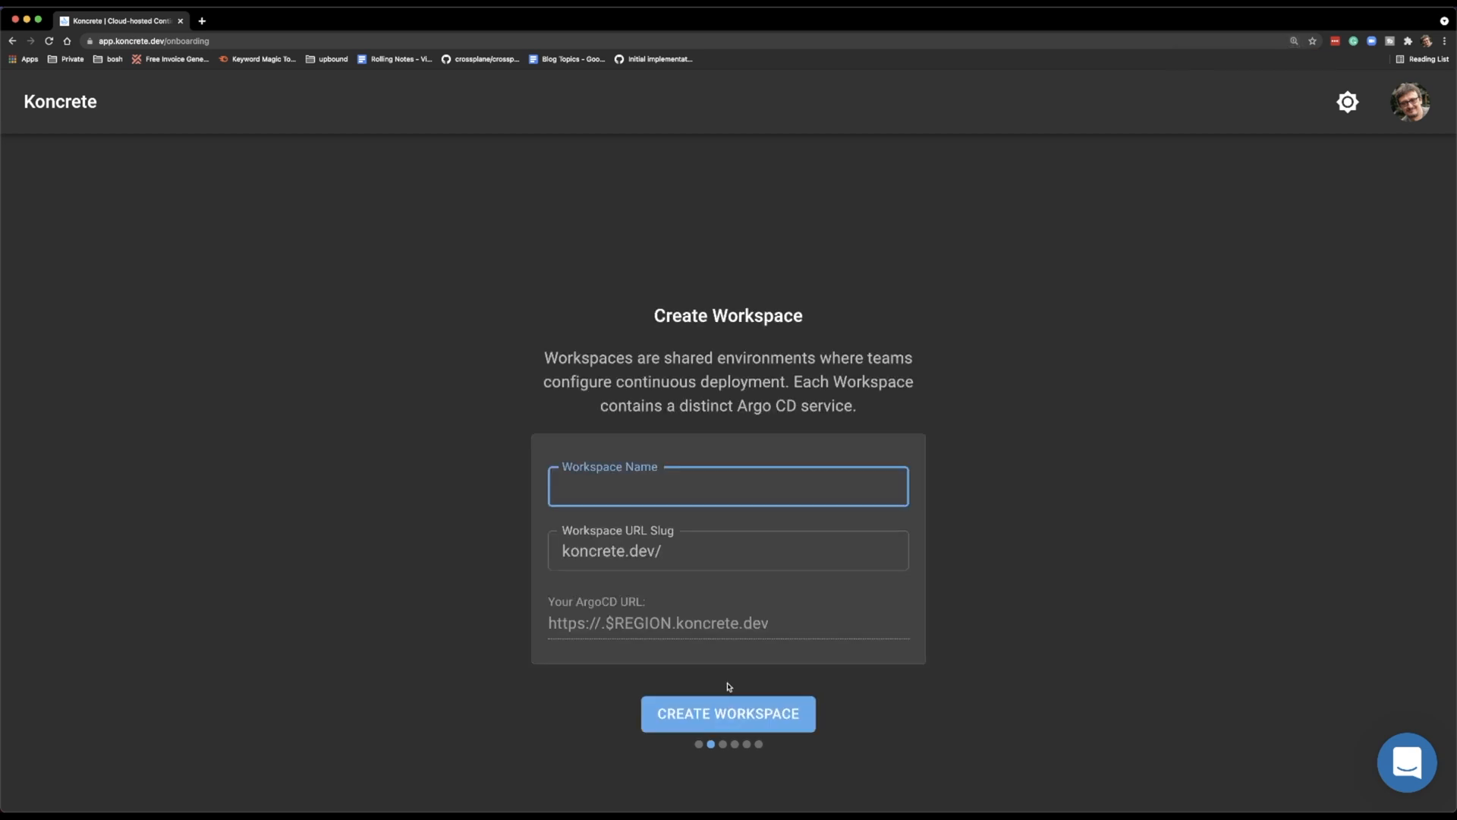
pyautogui.write('devops')
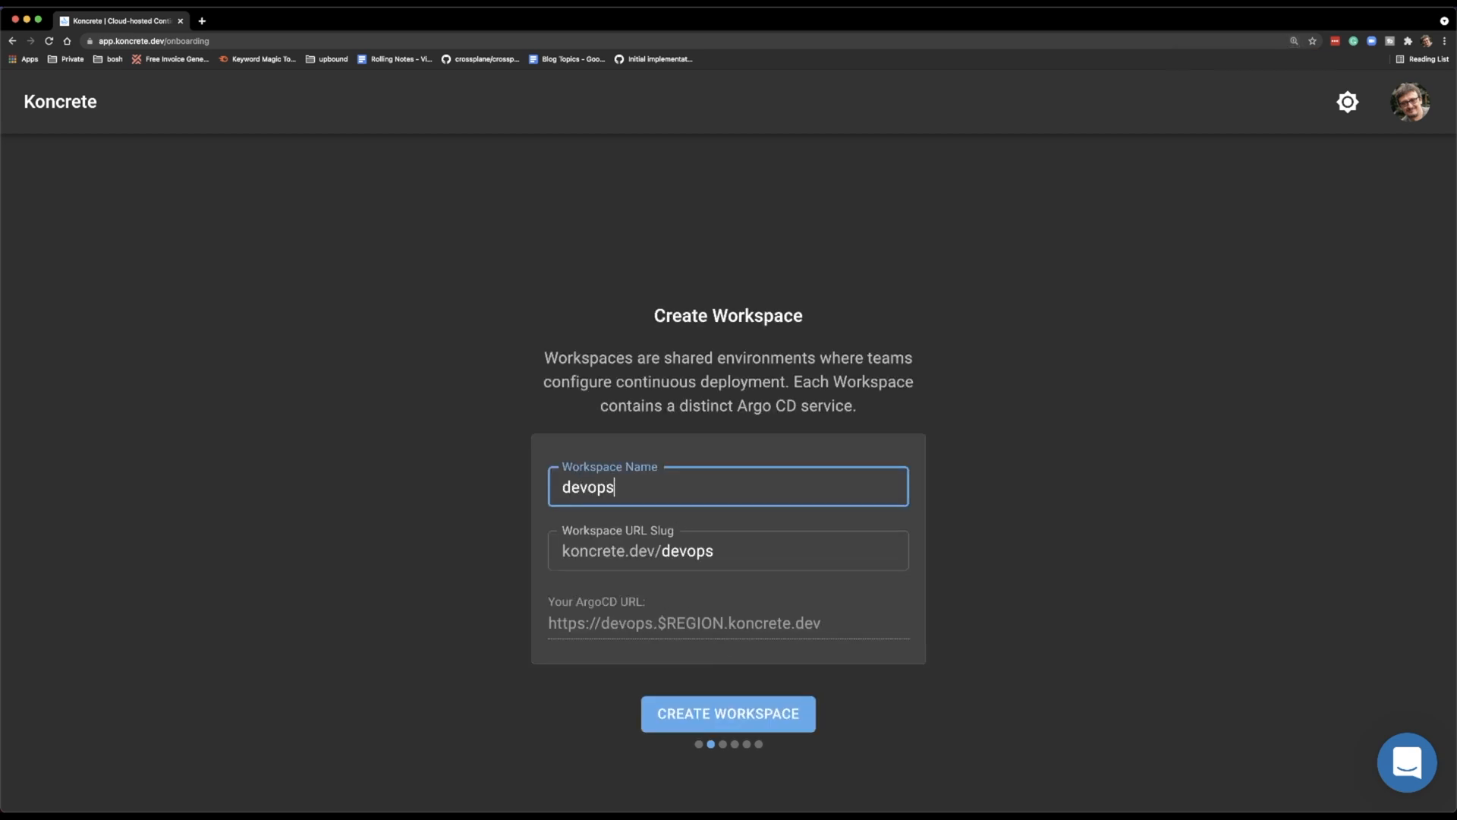
pyautogui.write('-toolkit')
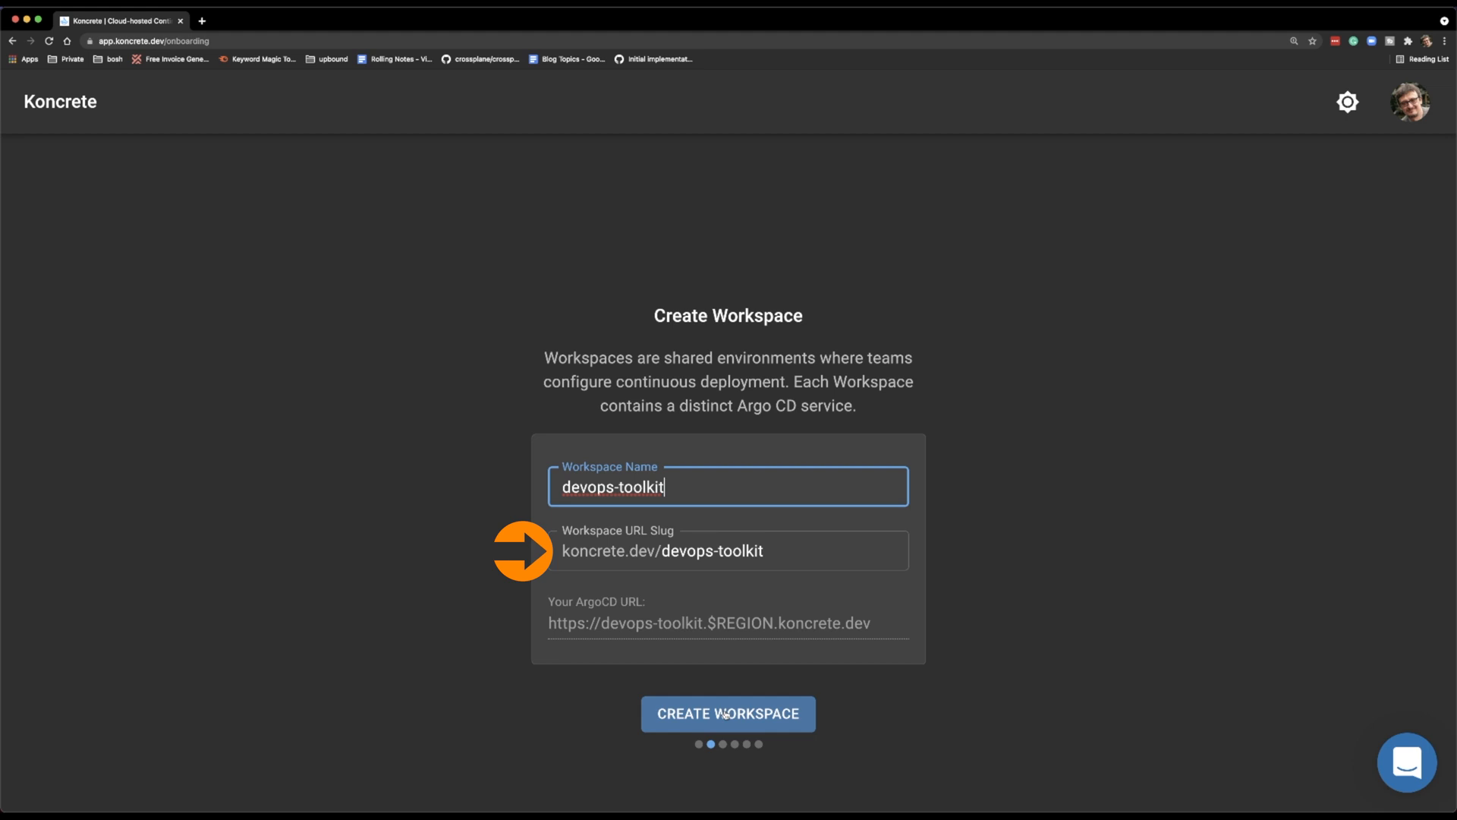
pyautogui.click(728, 713)
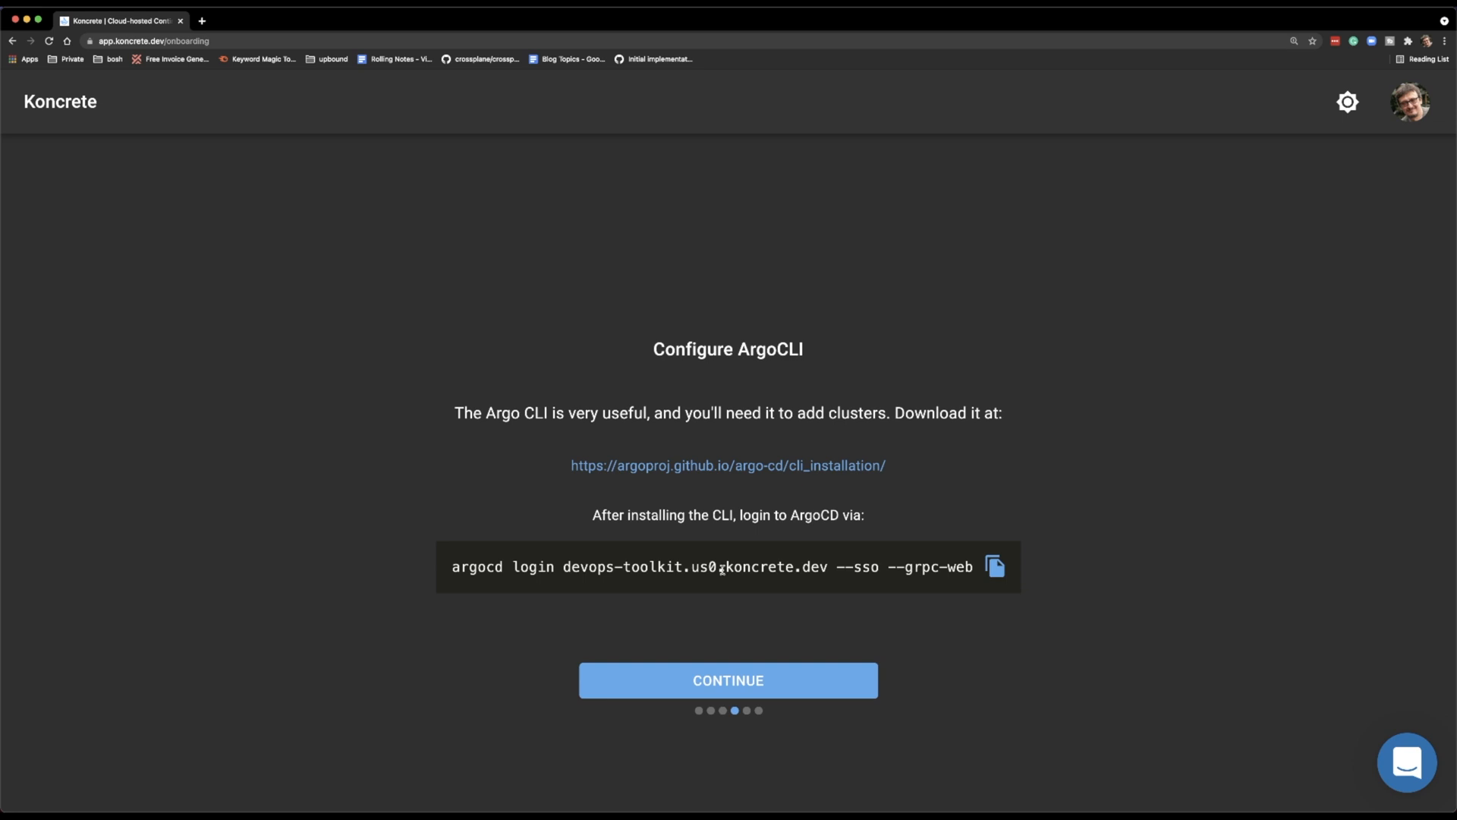
# Step: Continue past the Configure ArgoCLI login page to the Add Cluster step
pyautogui.click(994, 566)
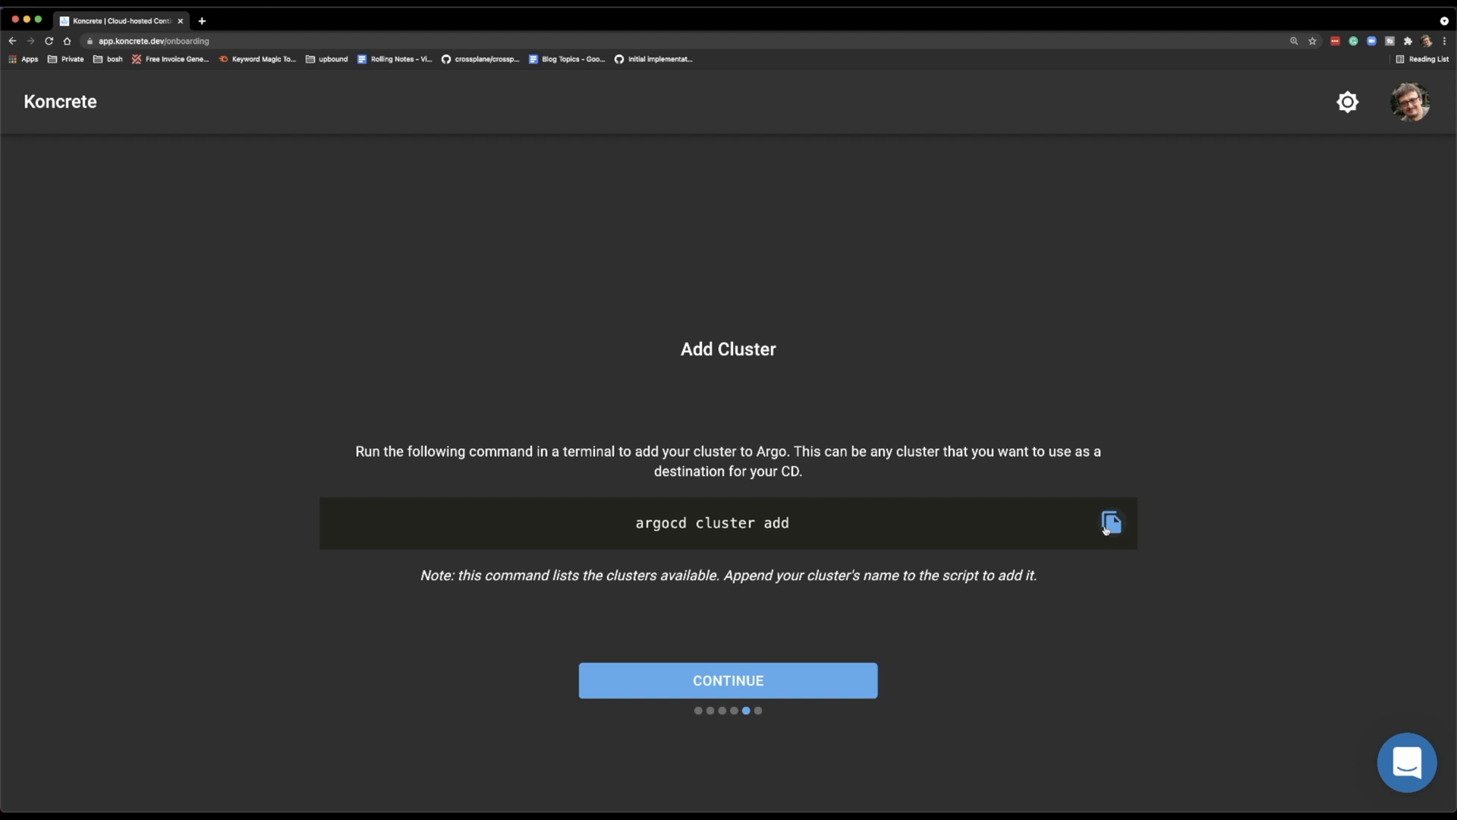
# Step: Copy the cluster-add command and run 'argocd cluster add' in the terminal
pyautogui.click(1112, 522)
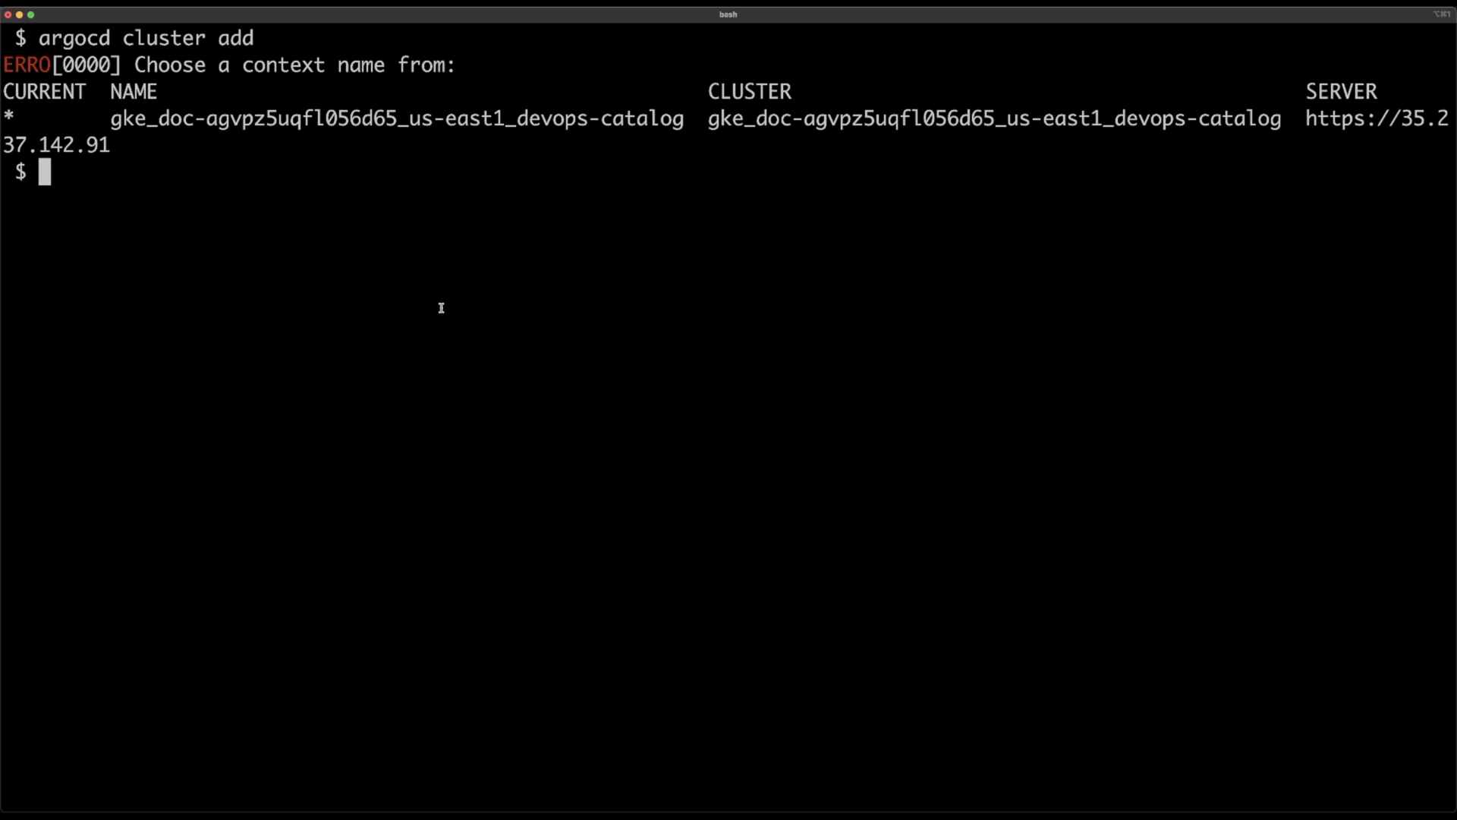
pyautogui.moveTo(302, 198)
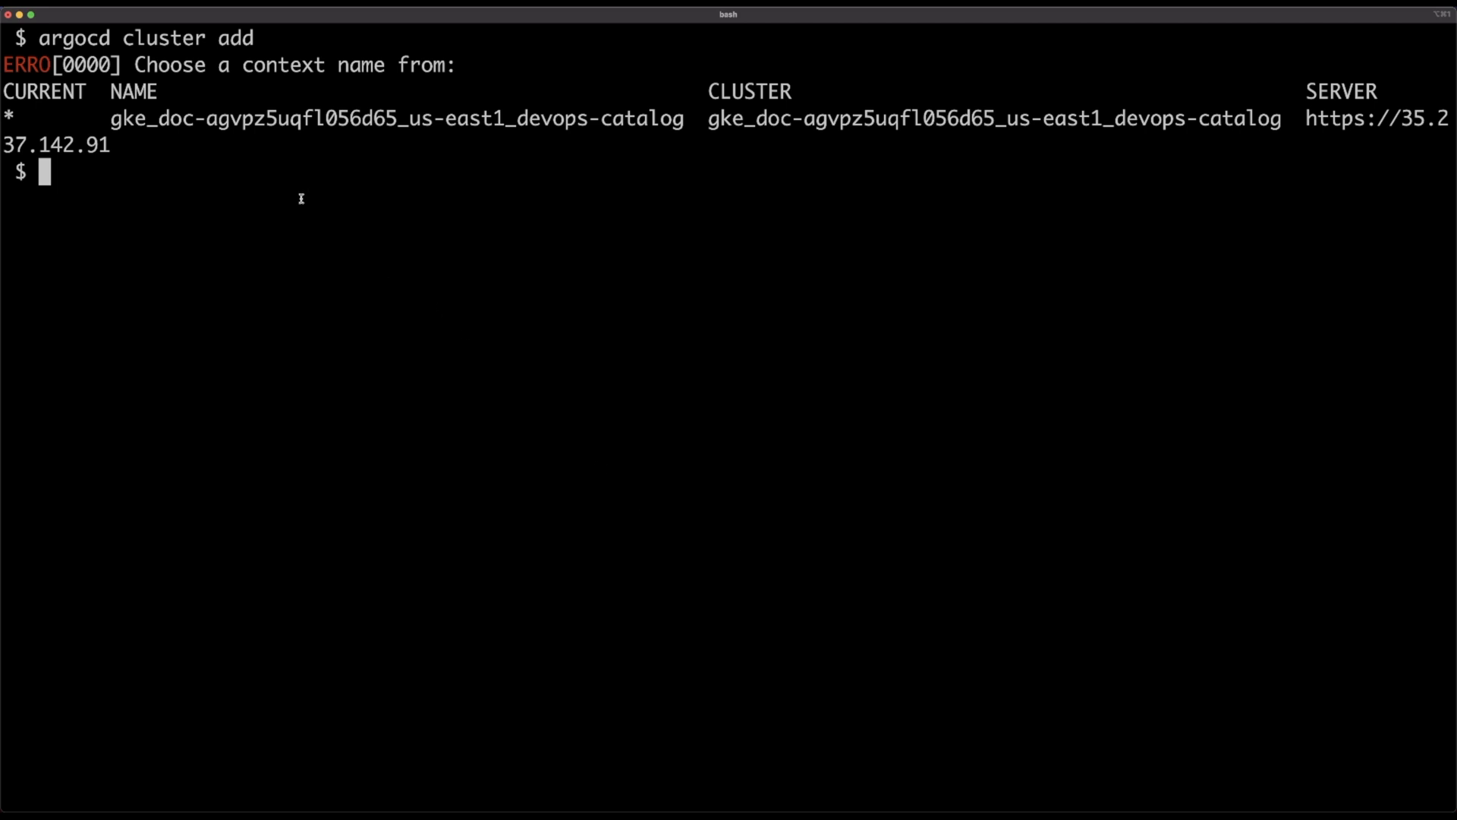
pyautogui.write('argocd cluster add')
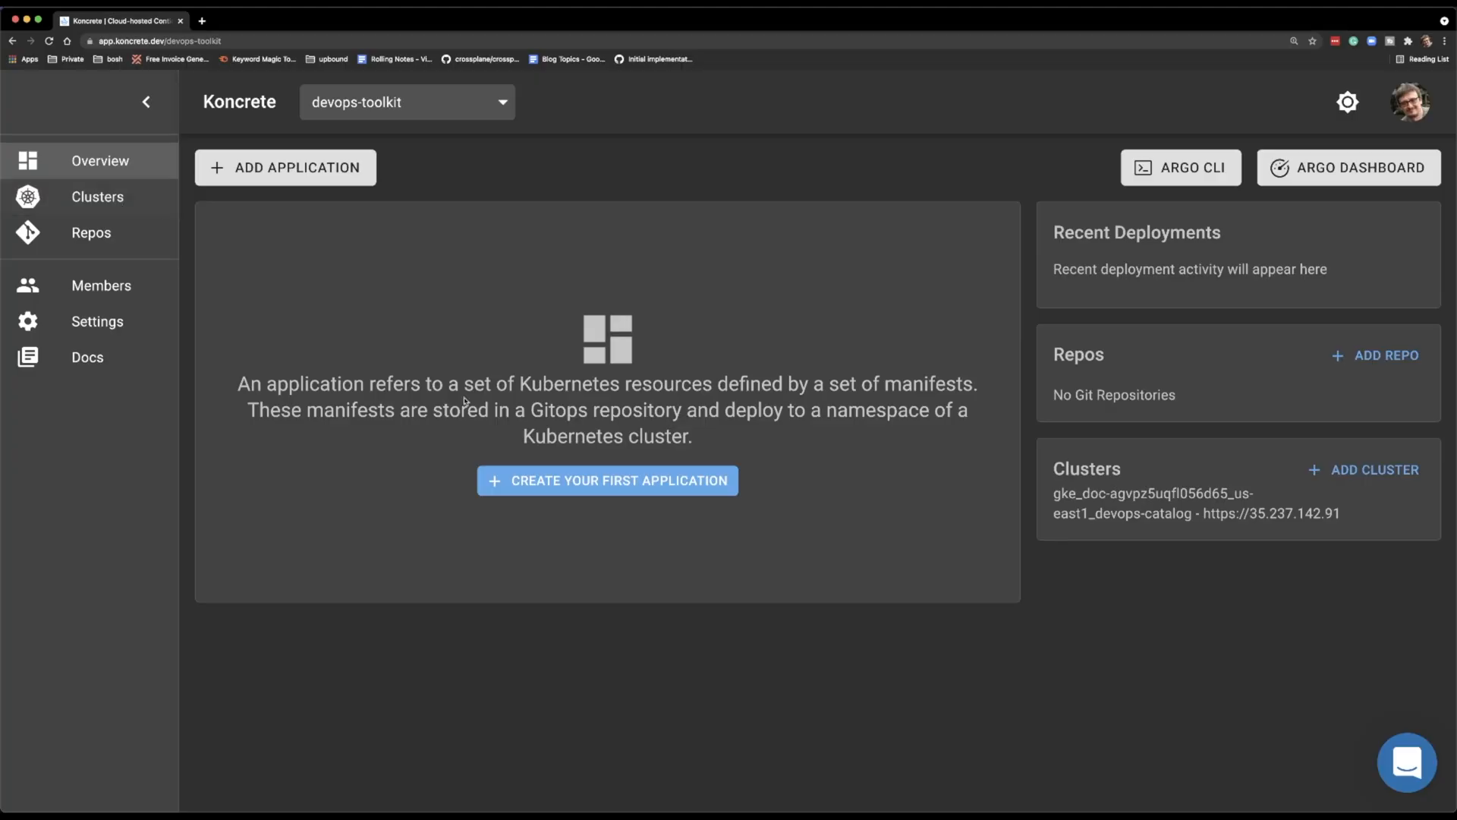
# Step: Start a first application and choose Connect GitOps Repo in Choose Git Repo
pyautogui.click(607, 480)
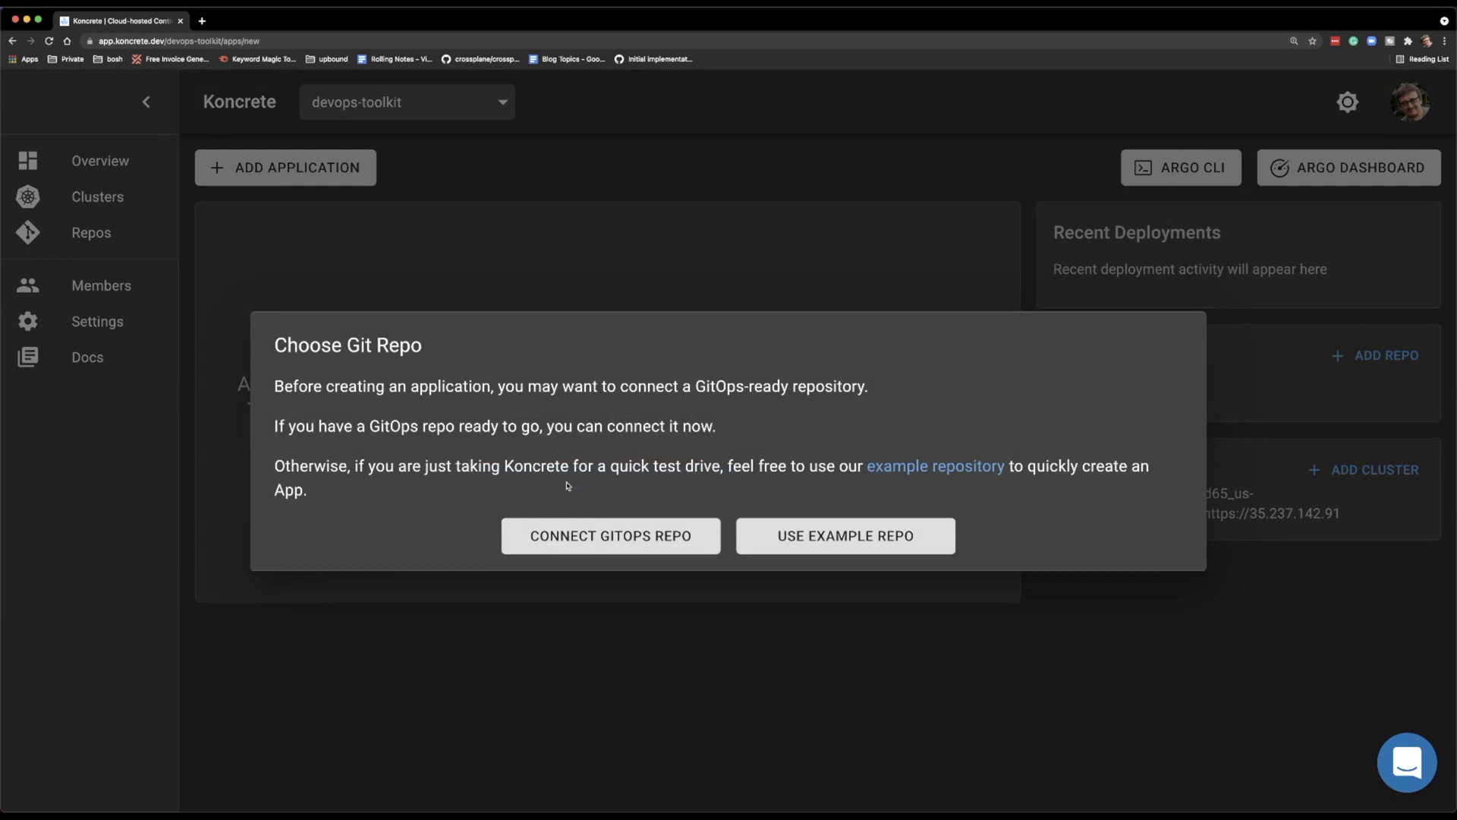
pyautogui.click(609, 535)
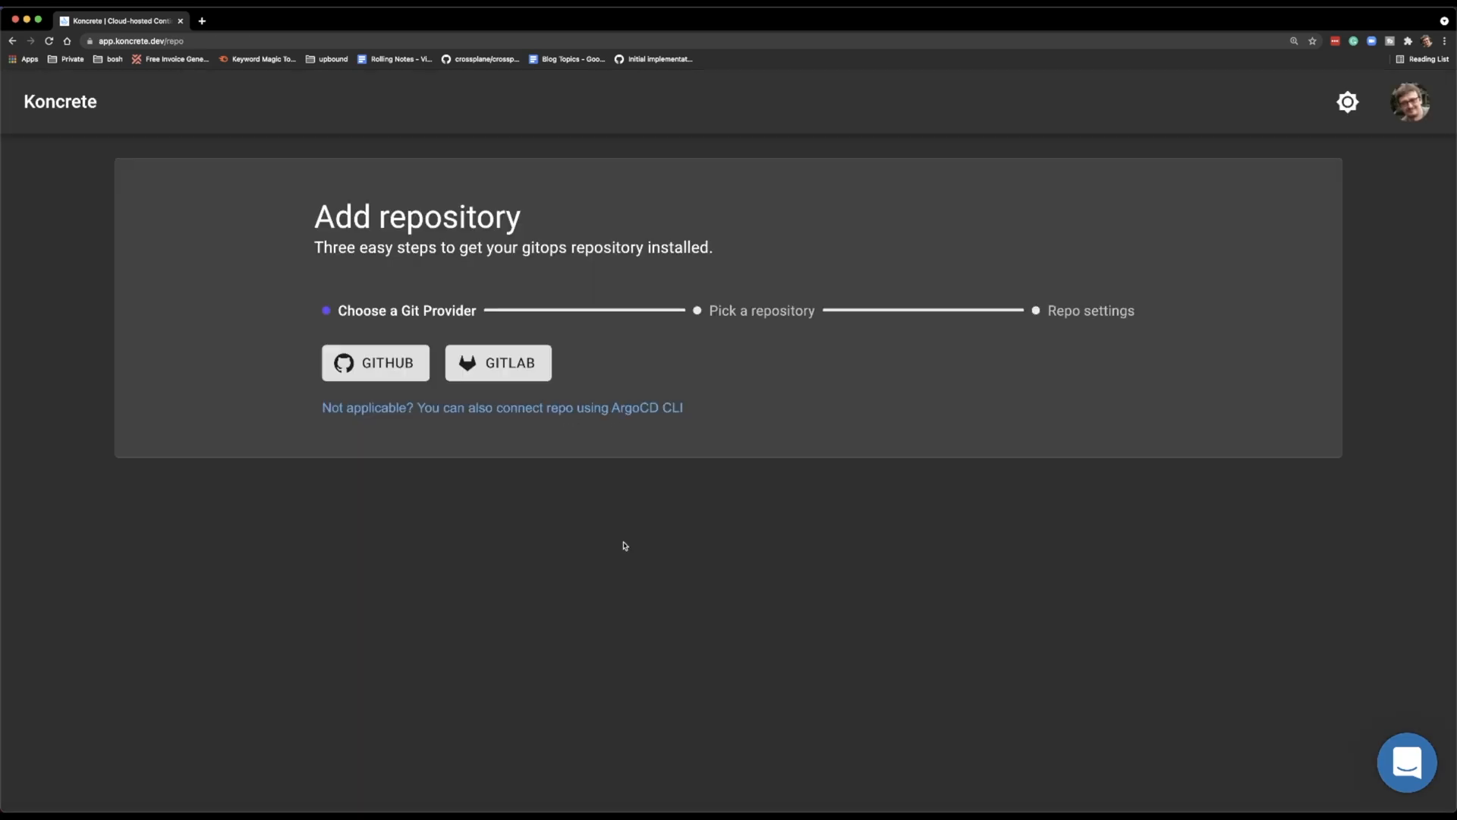
# Step: Select GitHub as the Git provider and scroll through the repository list
pyautogui.click(376, 363)
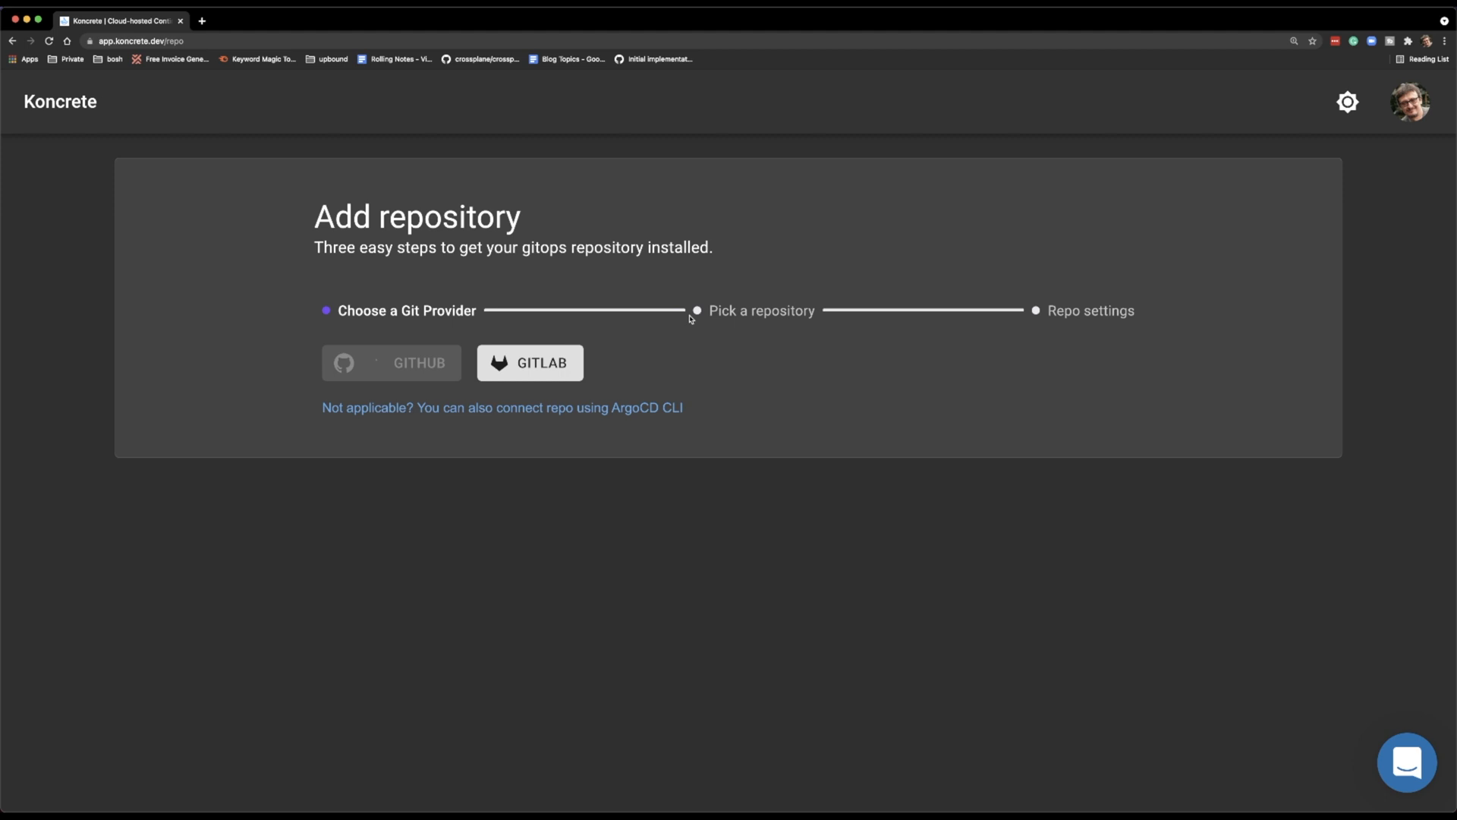
pyautogui.click(391, 363)
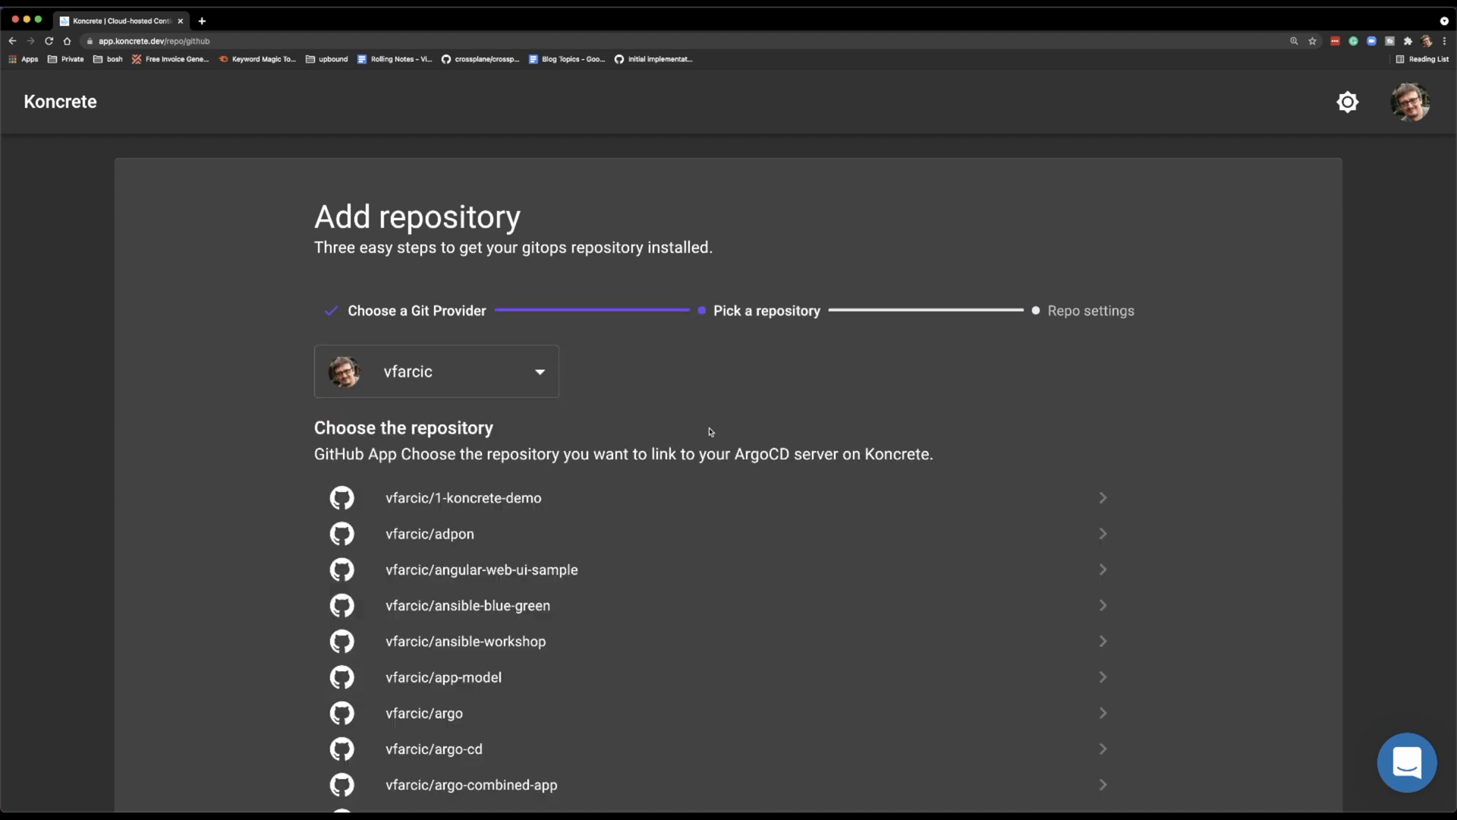
pyautogui.moveTo(768, 534)
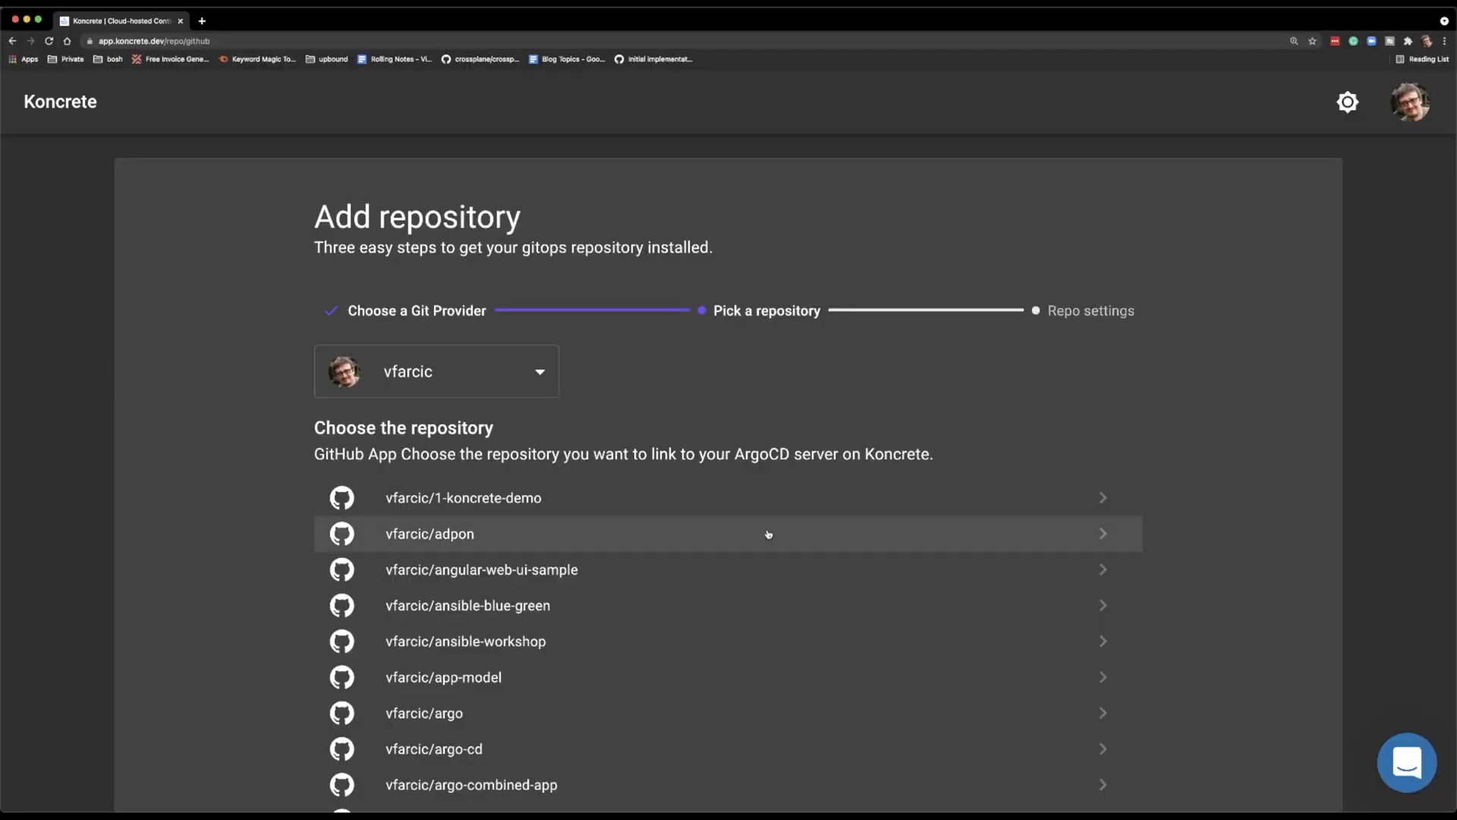
pyautogui.scroll(-3)
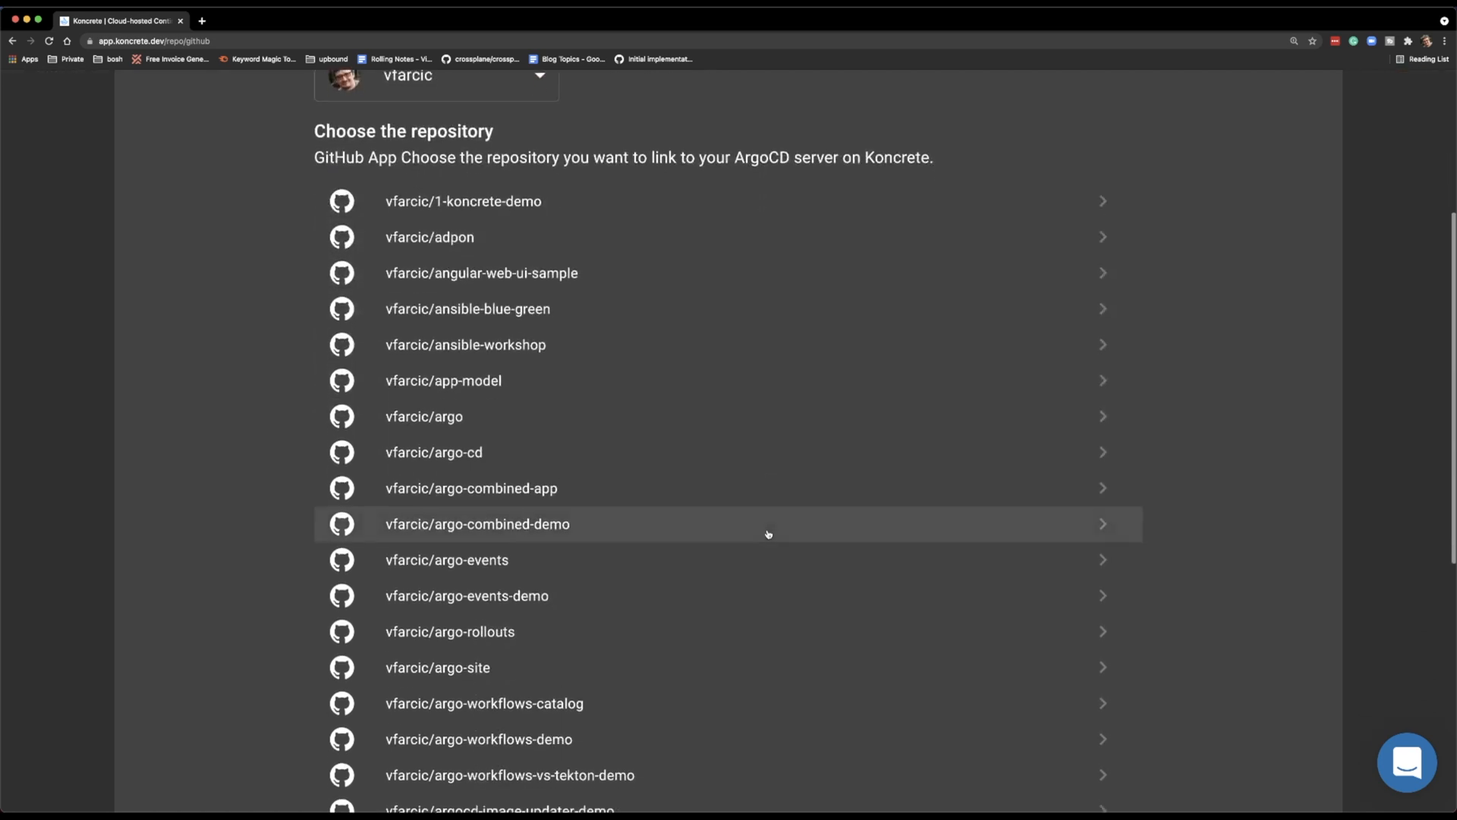
pyautogui.scroll(-3)
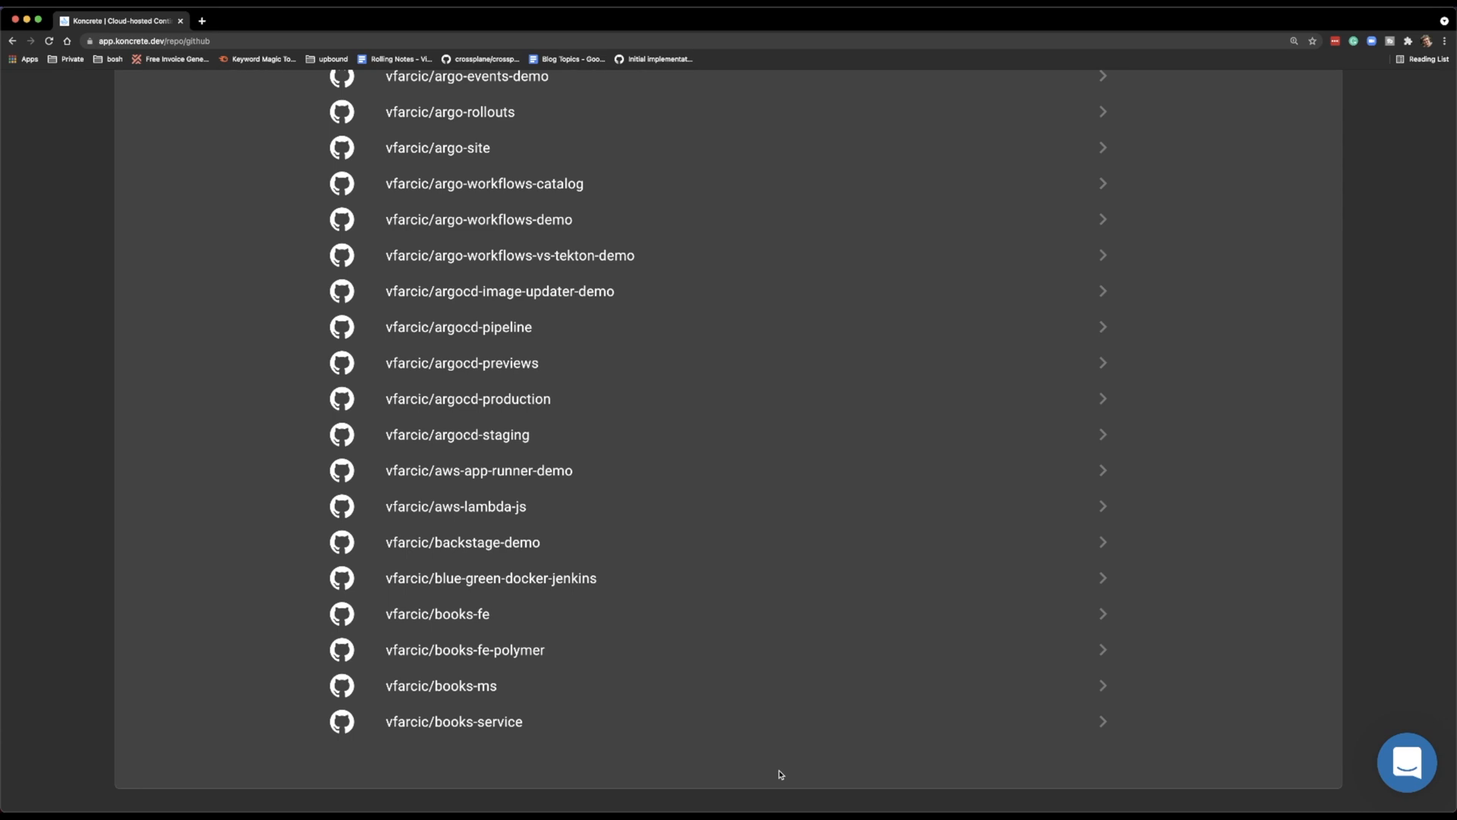
pyautogui.moveTo(1078, 764)
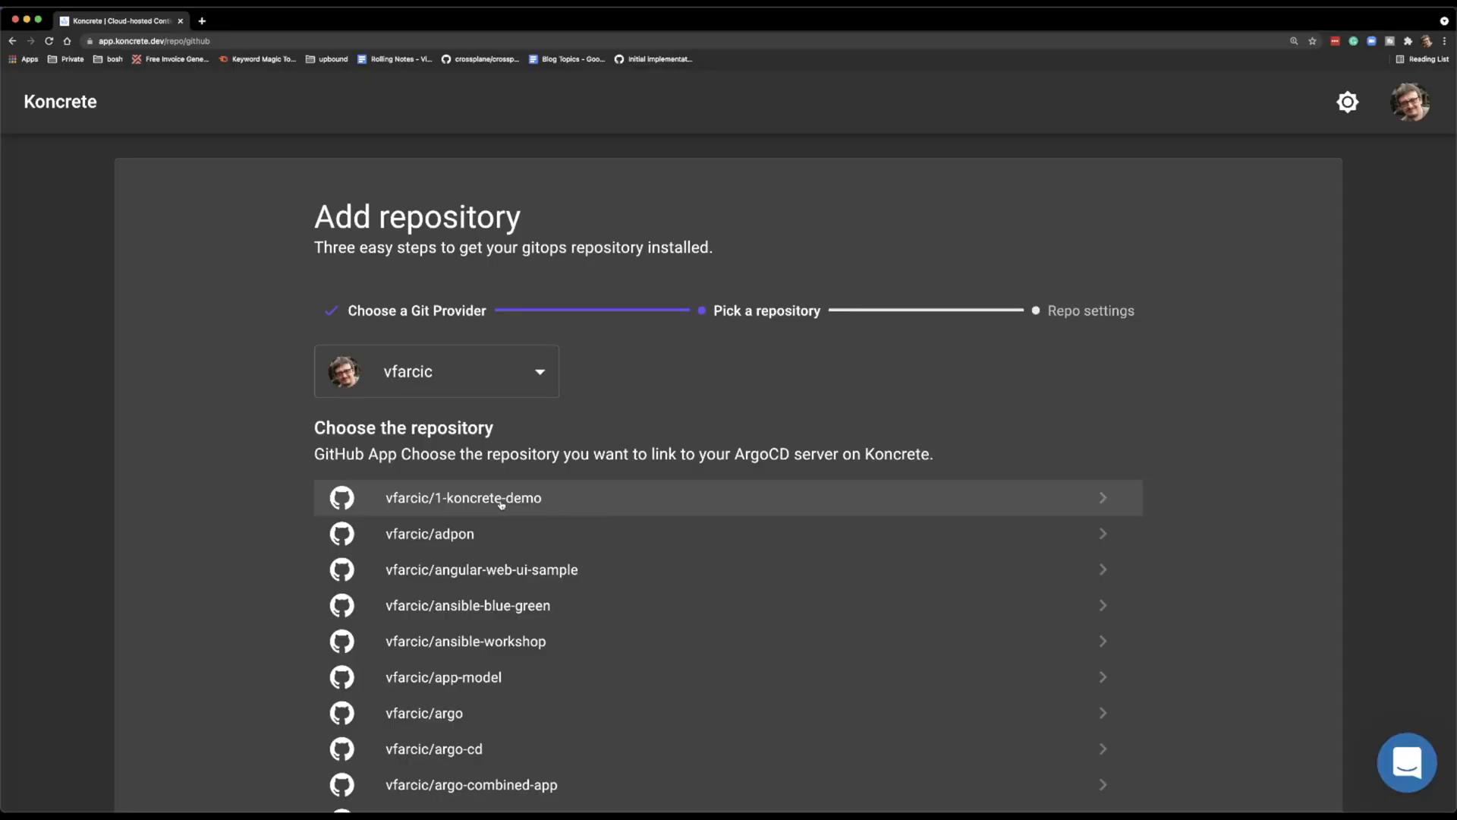
# Step: Pick vfarcic/1-koncrete-demo with all three options ticked and add it to devops-toolkit
pyautogui.click(462, 497)
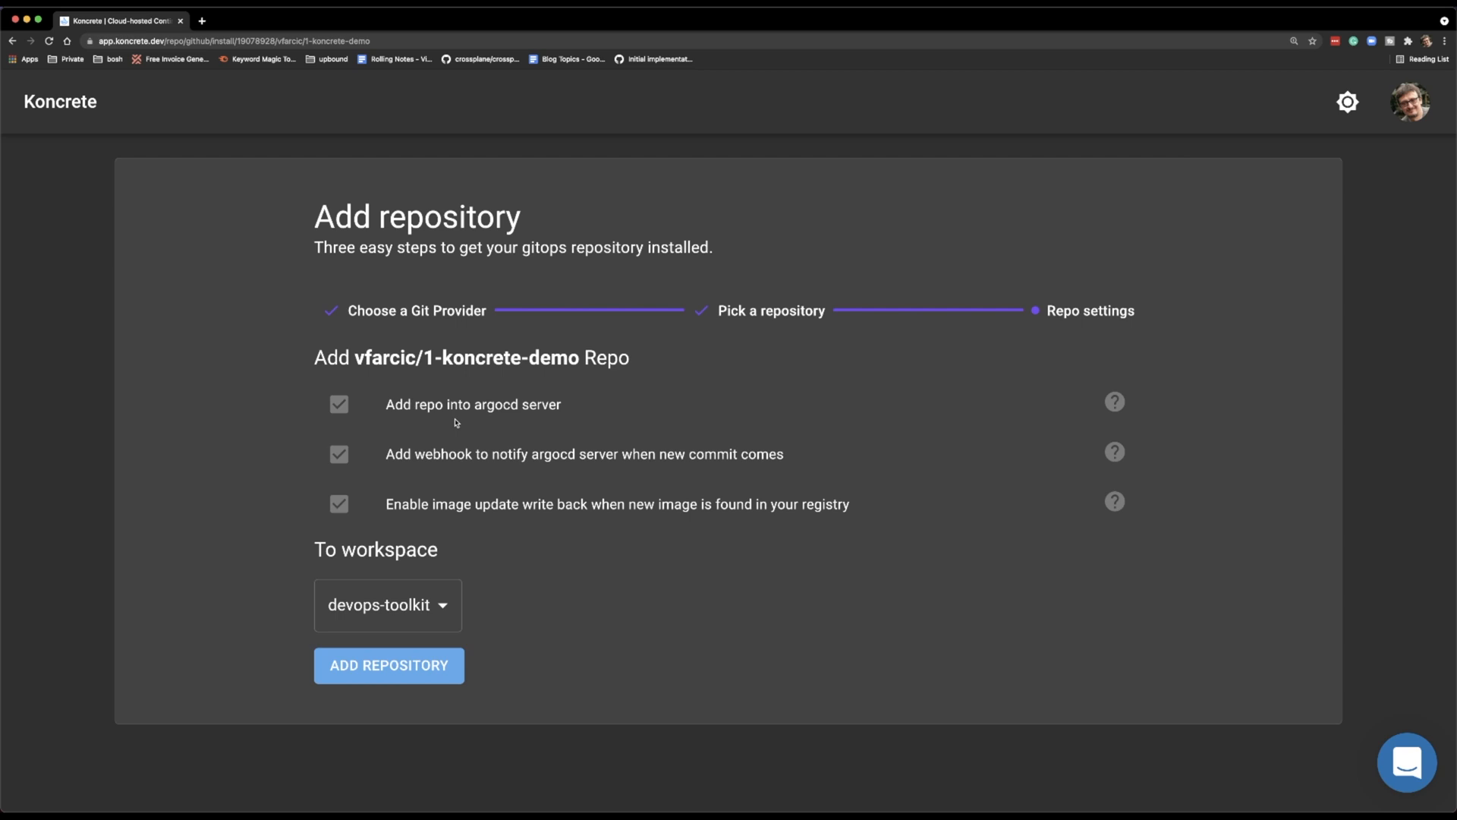
pyautogui.moveTo(1115, 454)
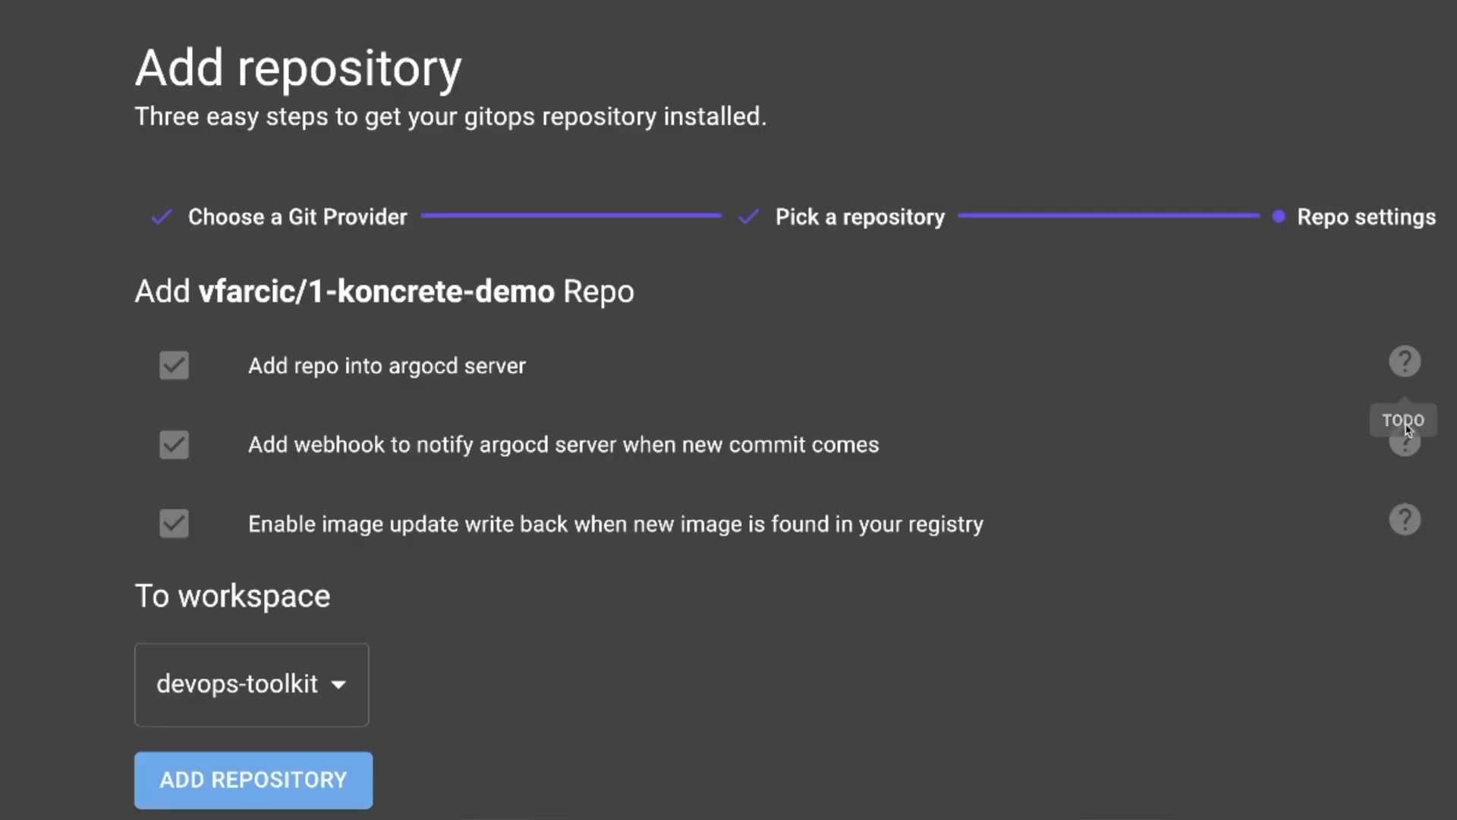
pyautogui.moveTo(1403, 525)
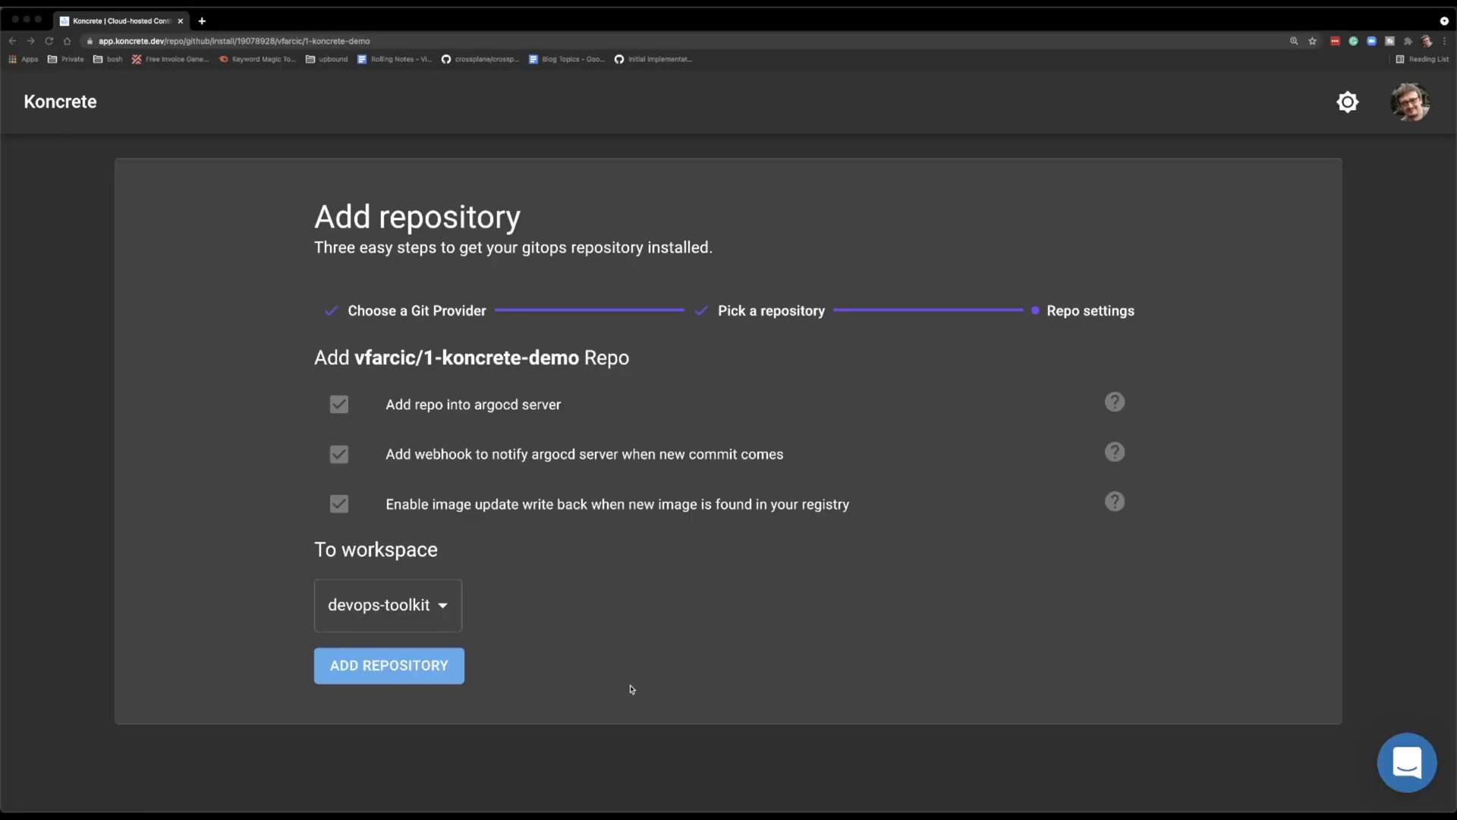
pyautogui.click(389, 665)
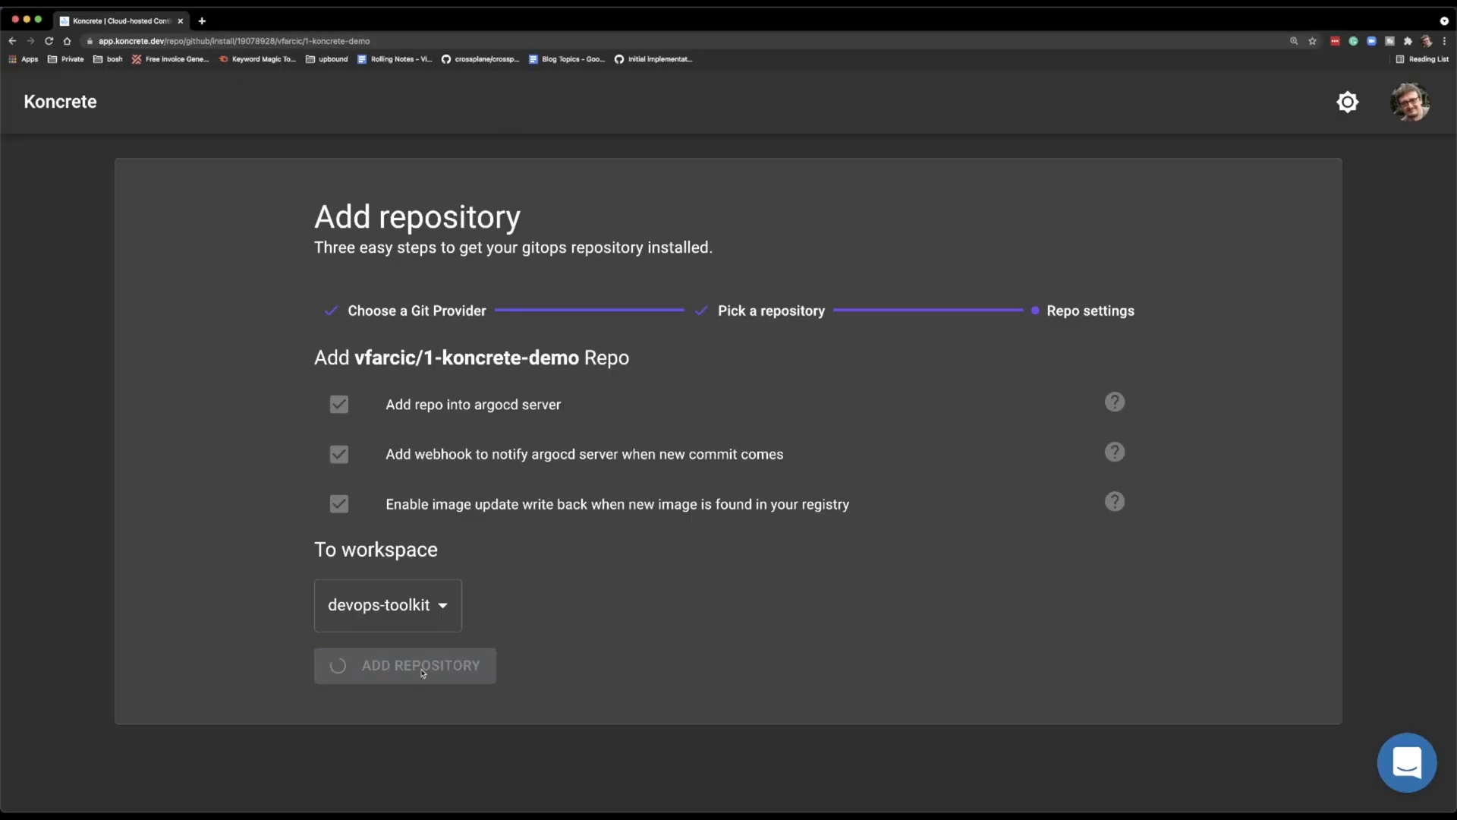
# Step: Return to the devops-toolkit workspace and name the application 'devops-toolkit'
pyautogui.click(405, 665)
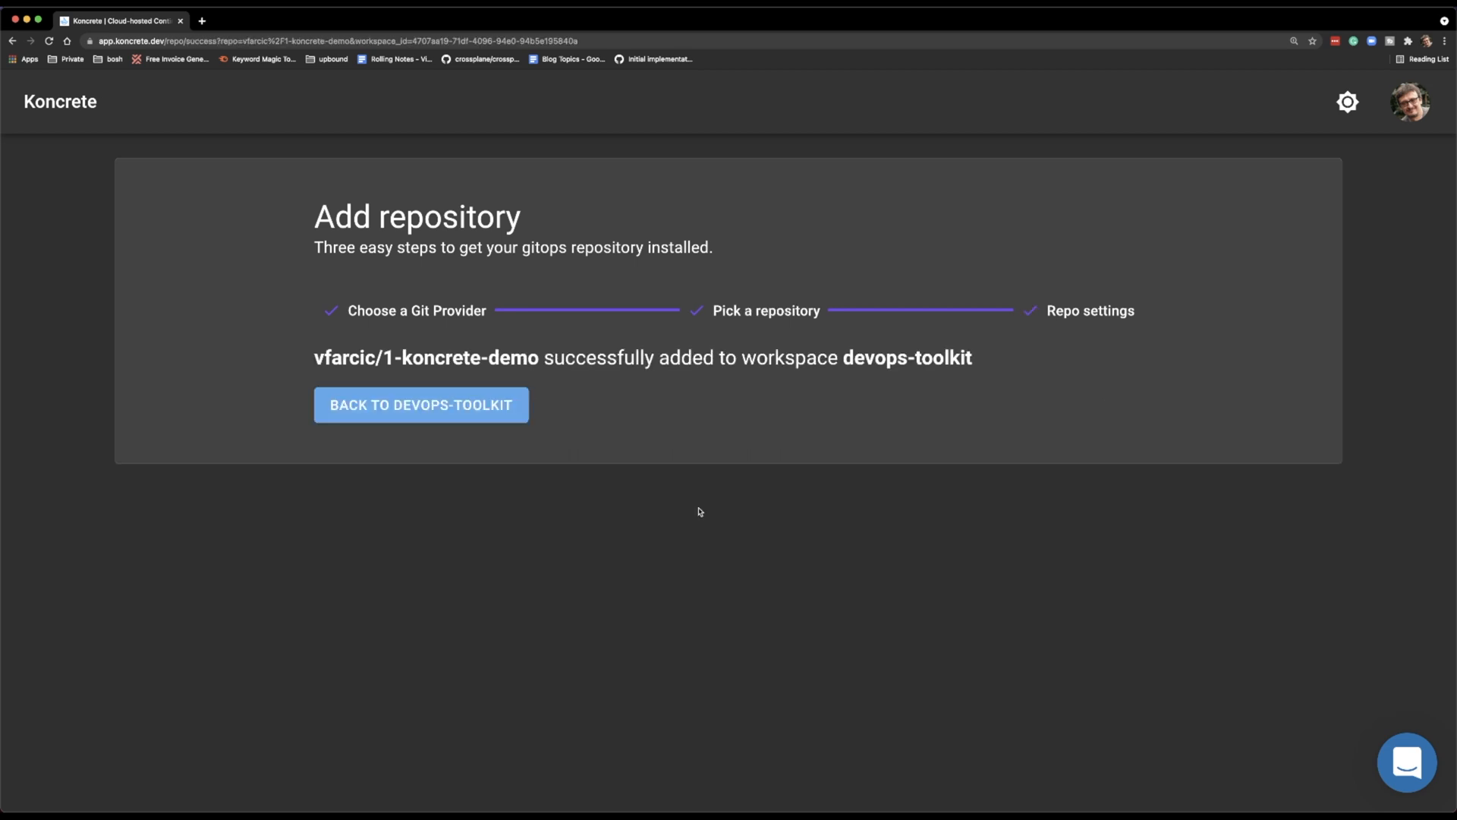
pyautogui.click(420, 405)
pyautogui.write('devops-')
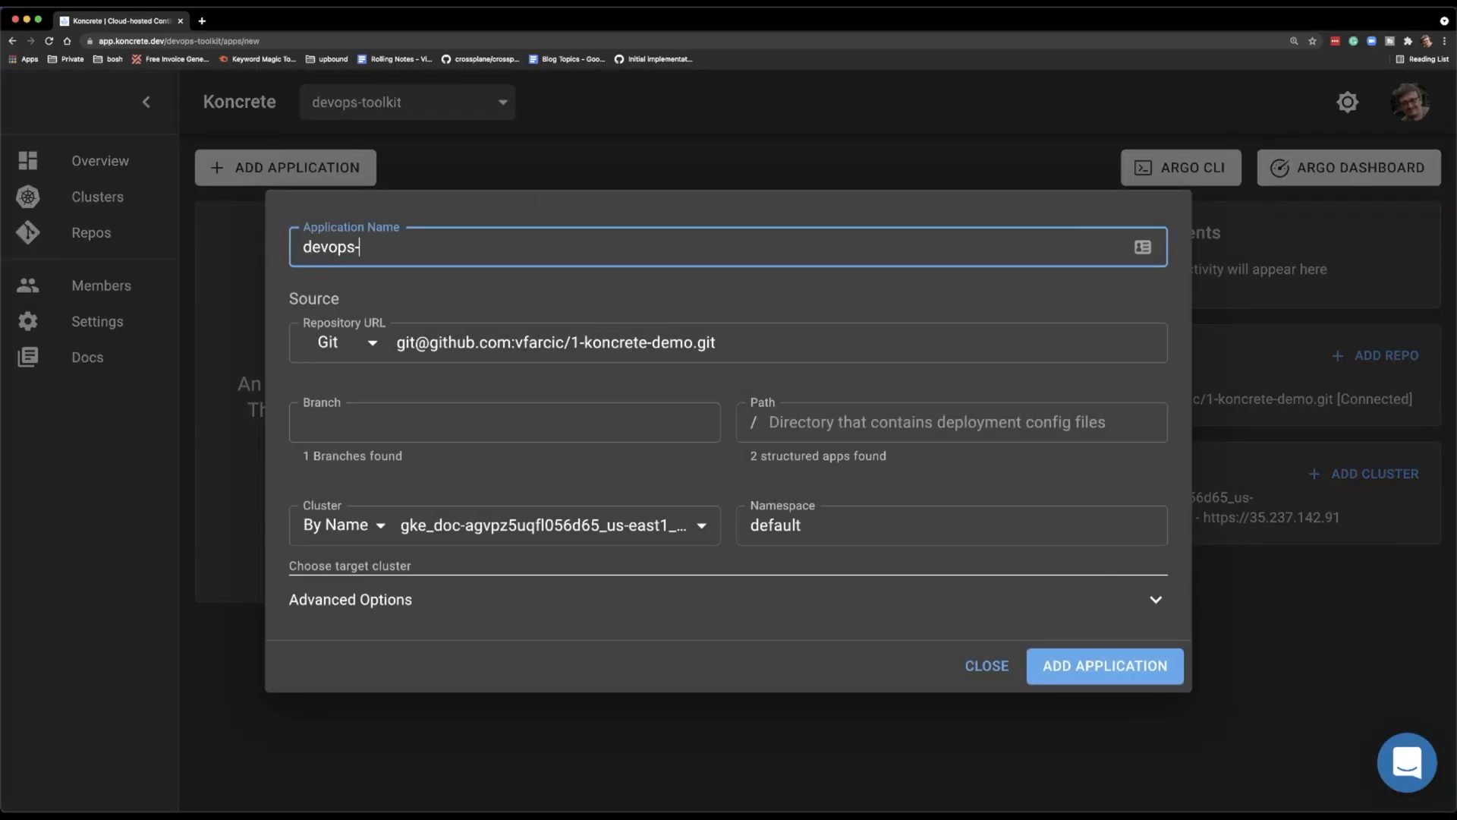
pyautogui.write('toolkit')
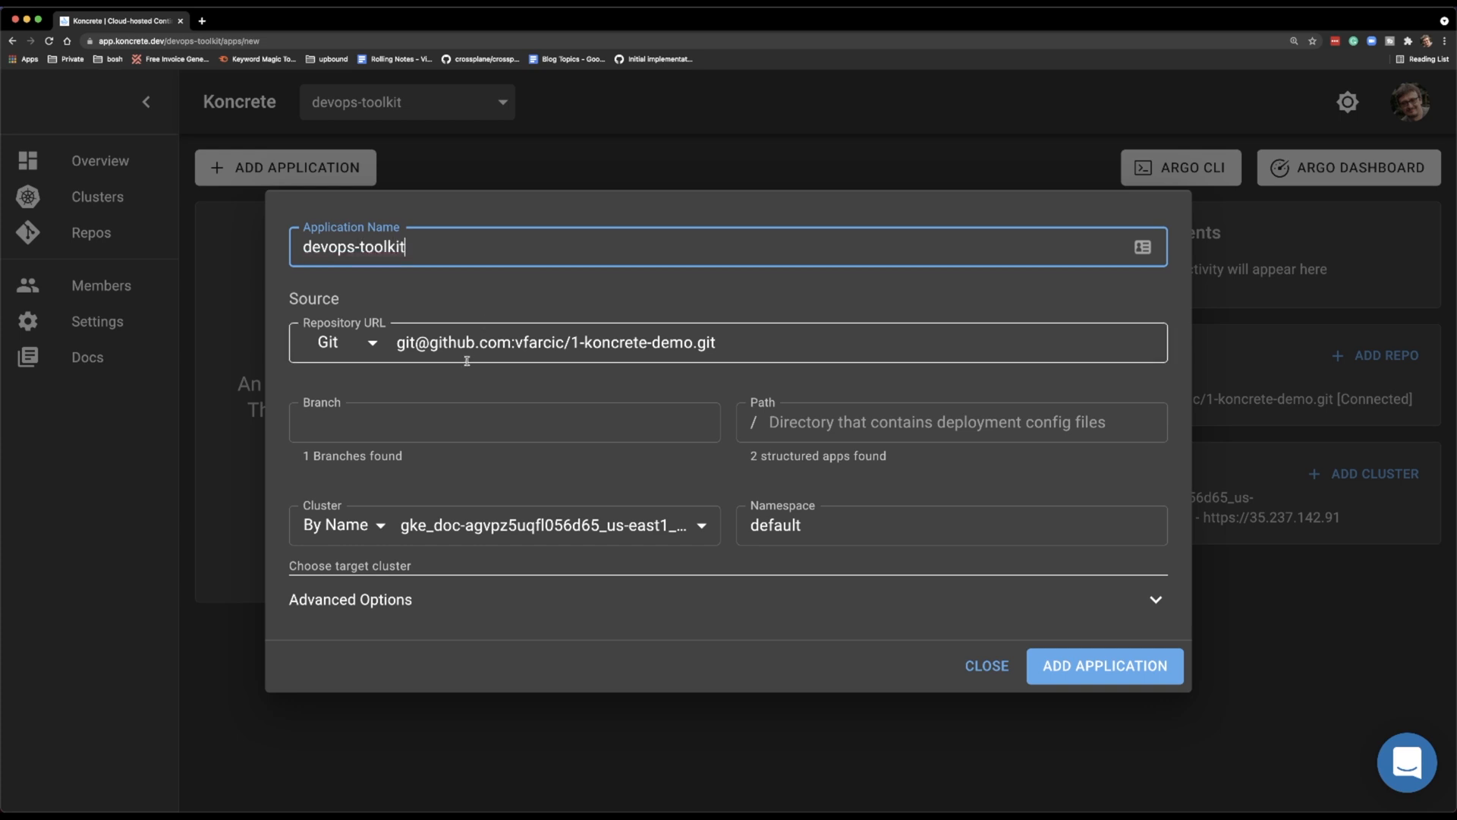
# Step: Set branch main, path k8s and namespace production for the application
pyautogui.click(505, 422)
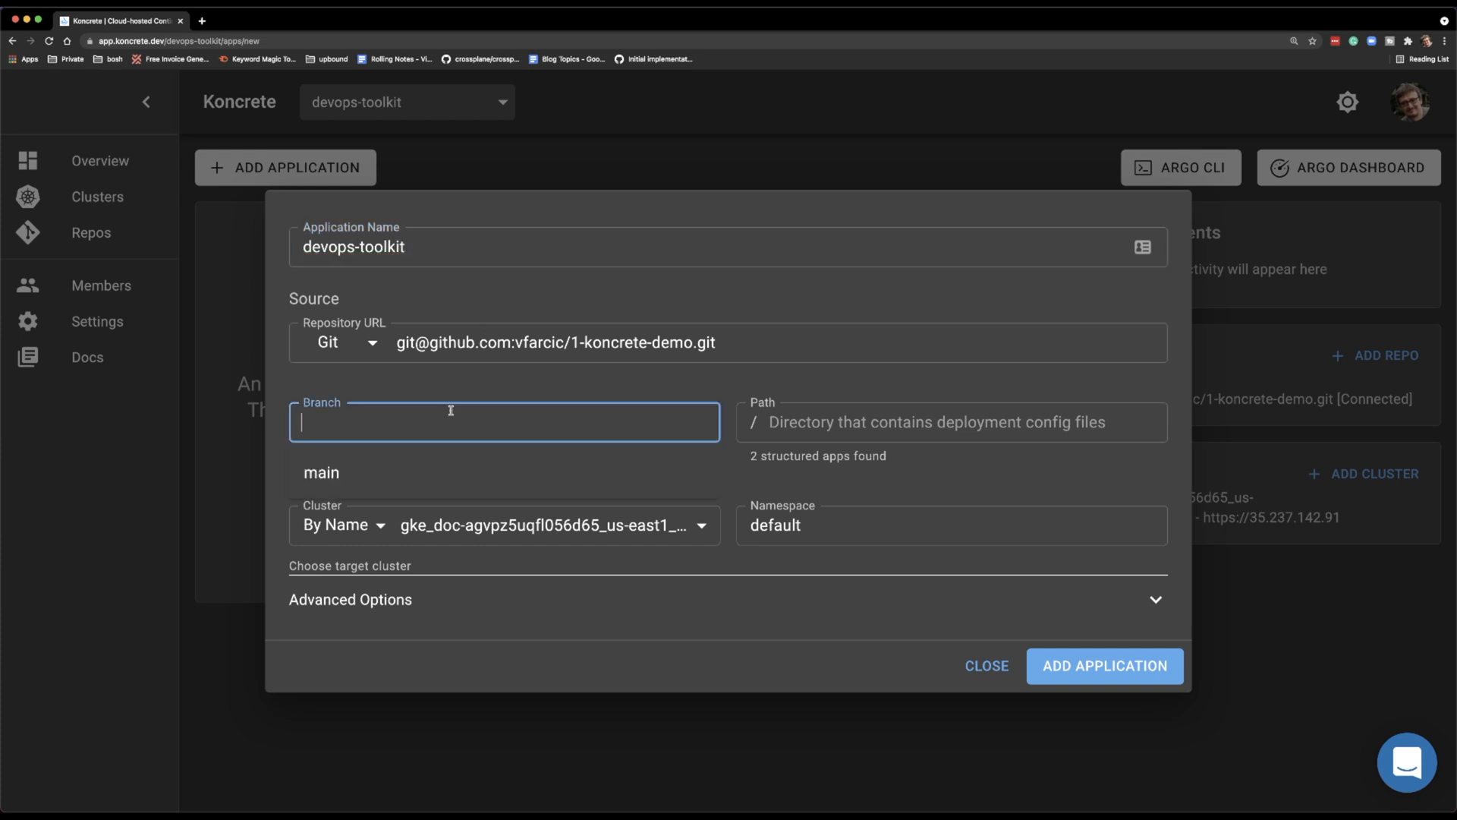
pyautogui.write('main')
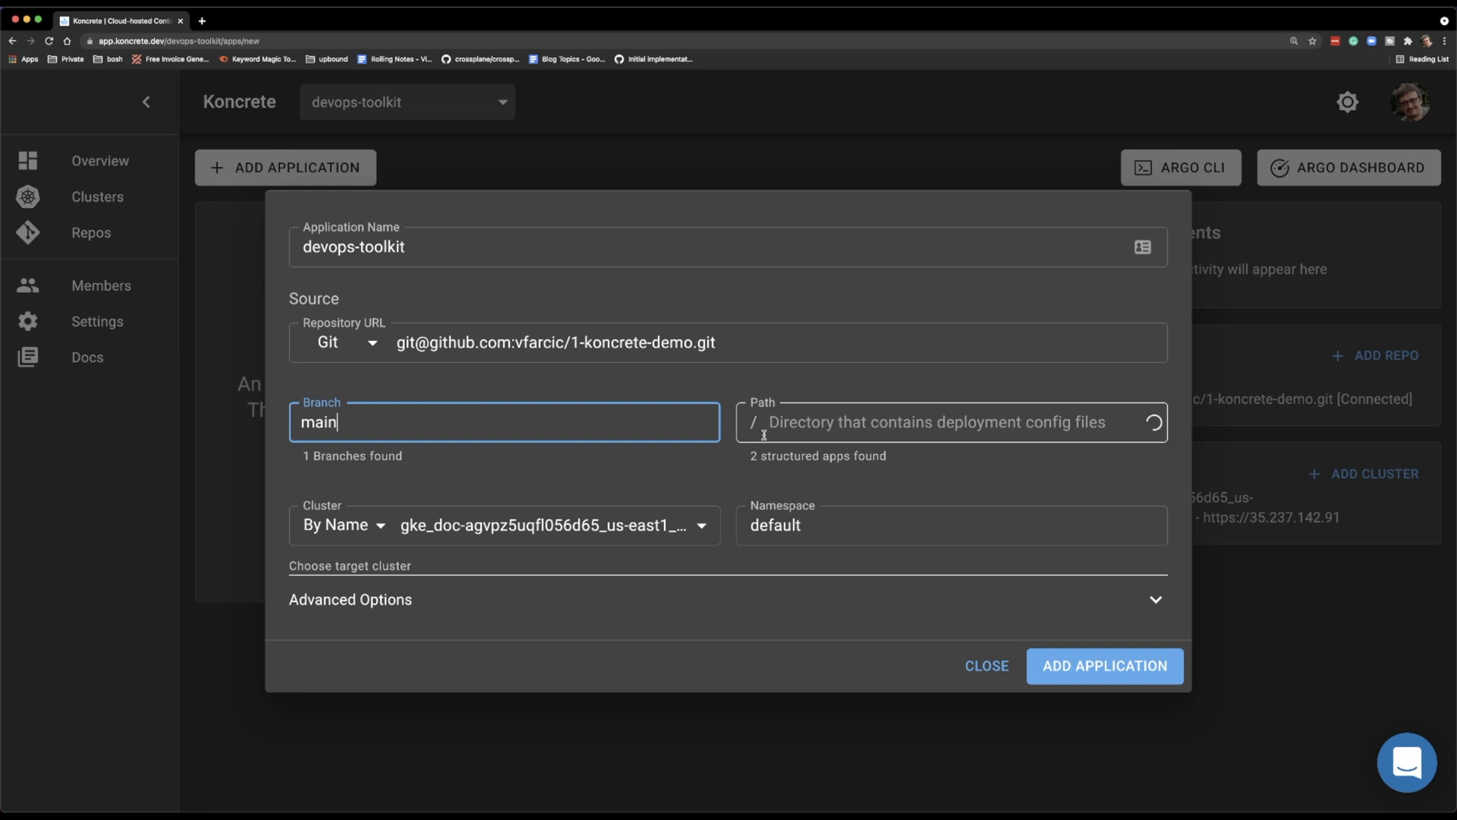
pyautogui.click(939, 422)
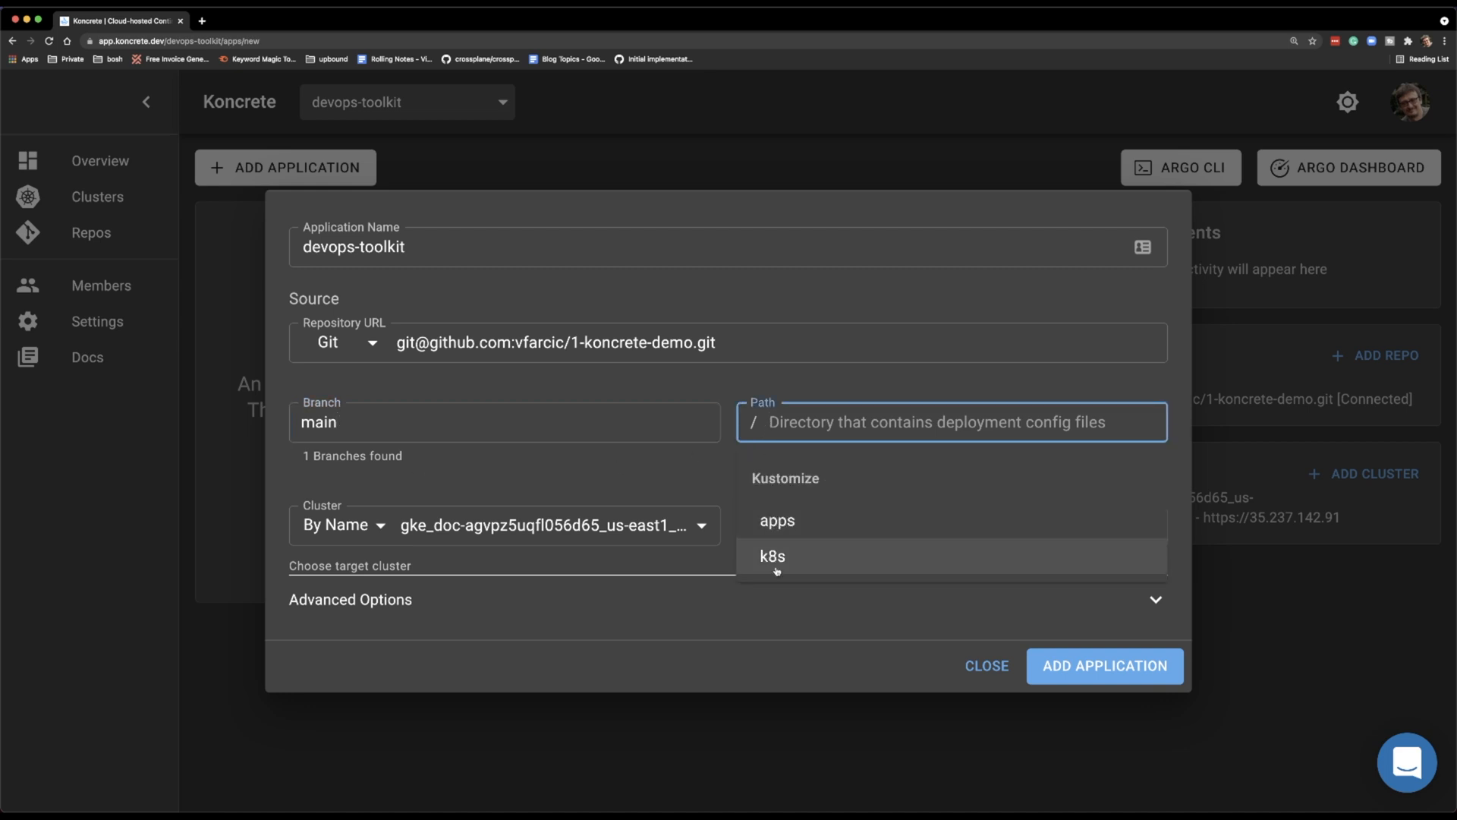
pyautogui.click(773, 556)
pyautogui.write('p')
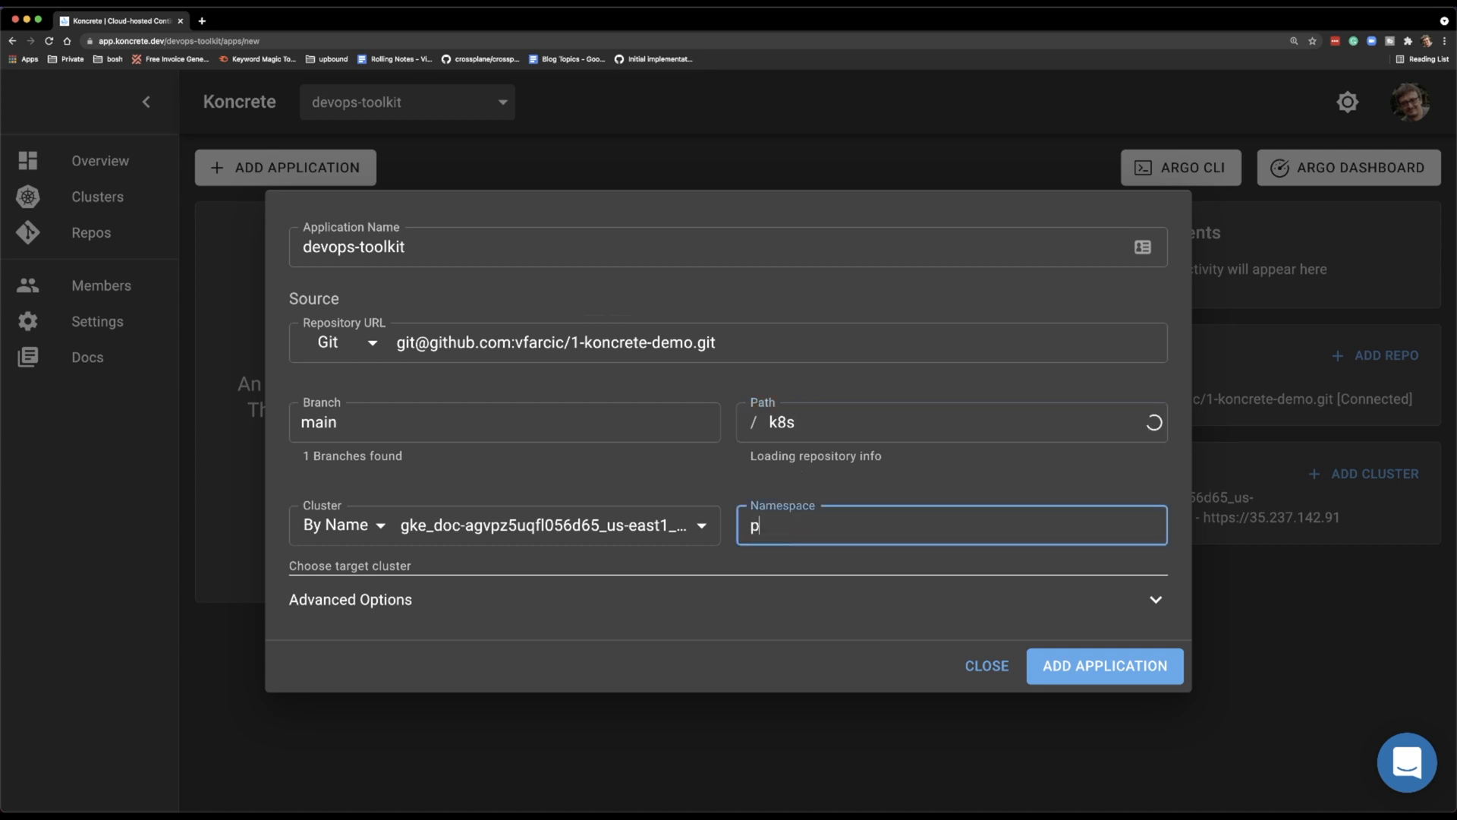
pyautogui.write('roduction')
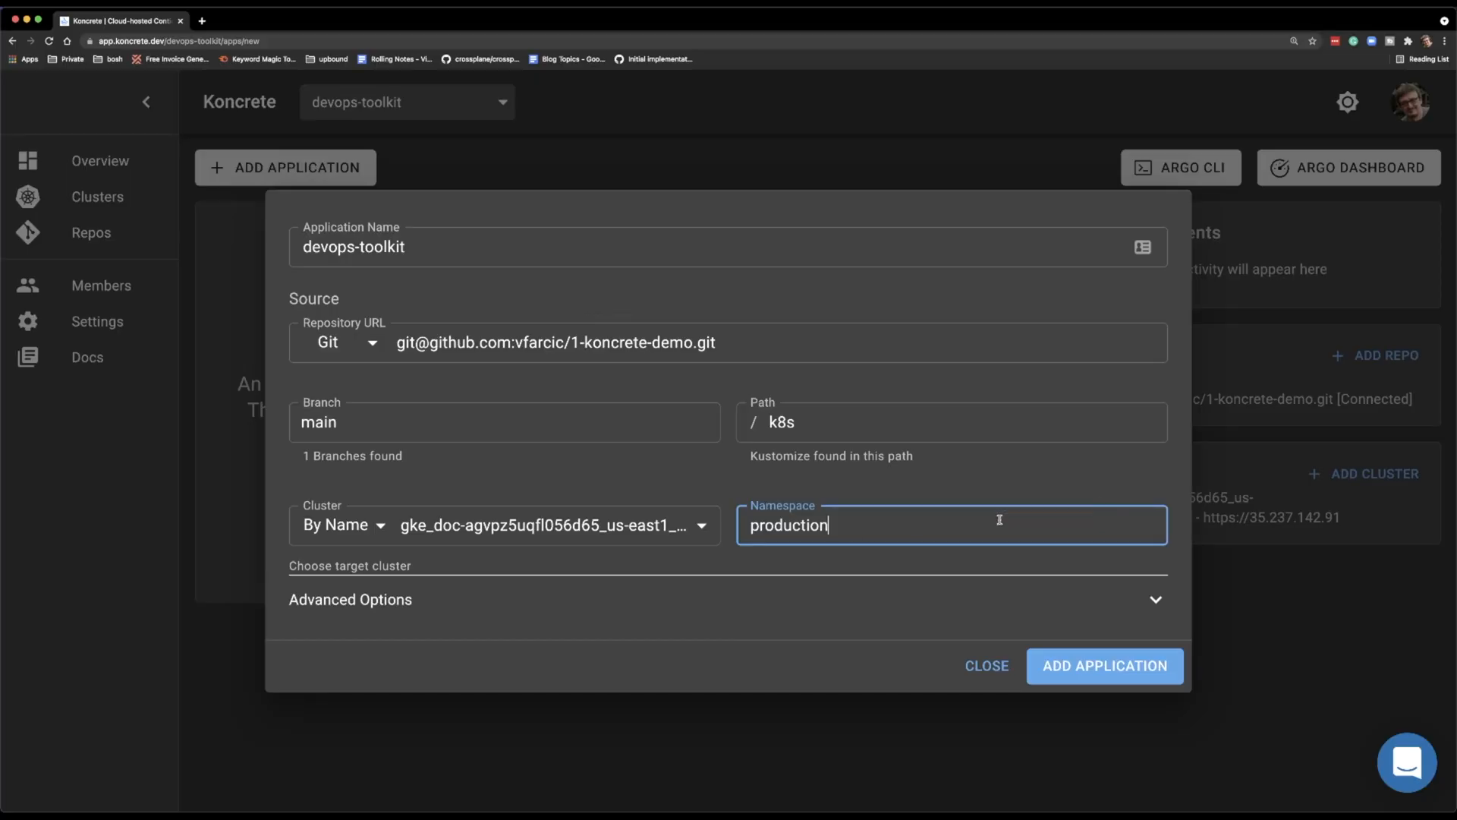
# Step: Enable Prune Resources under Advanced Options and add the devops-toolkit application
pyautogui.click(350, 599)
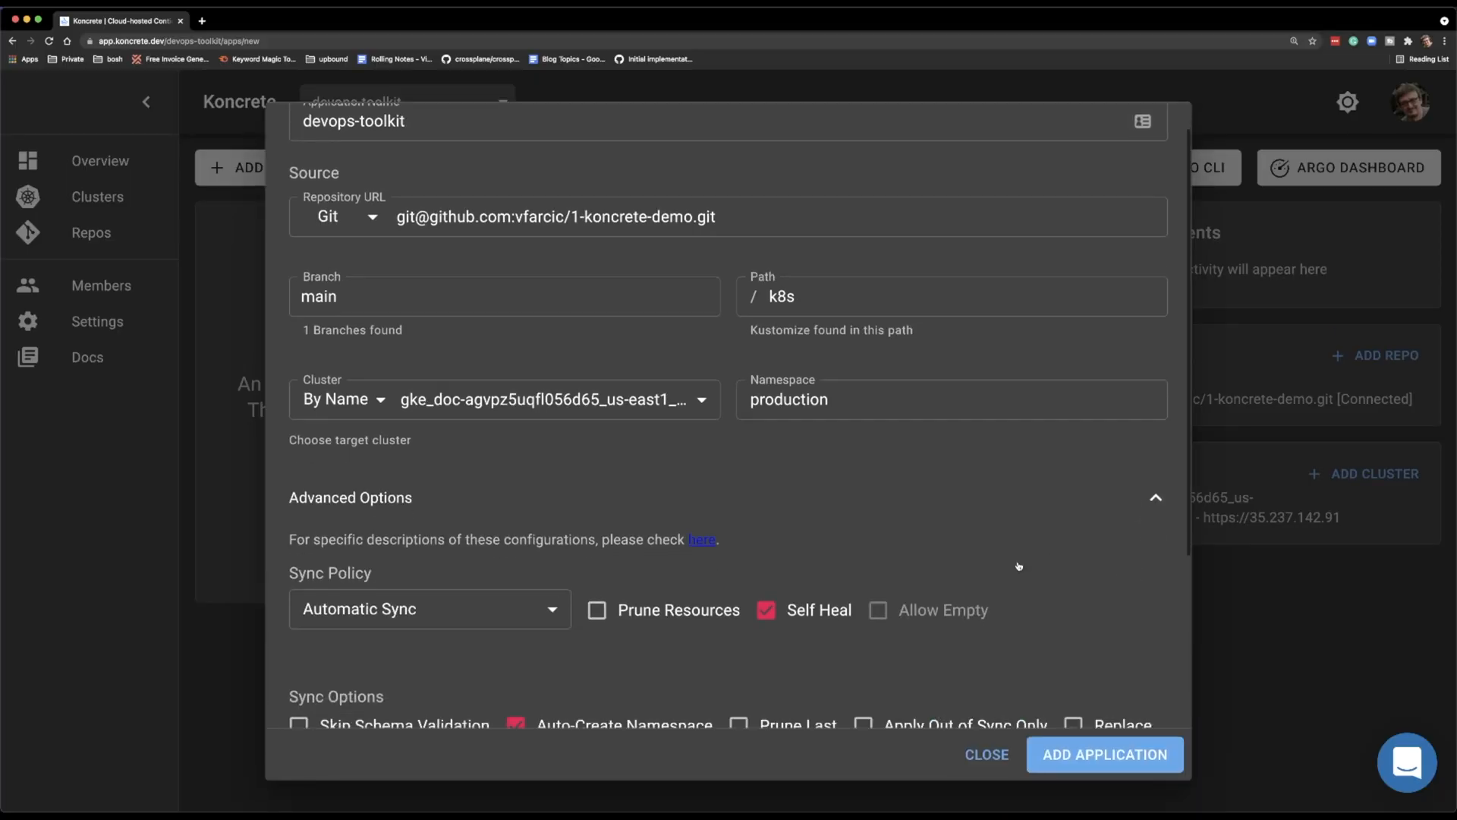
pyautogui.scroll(-3)
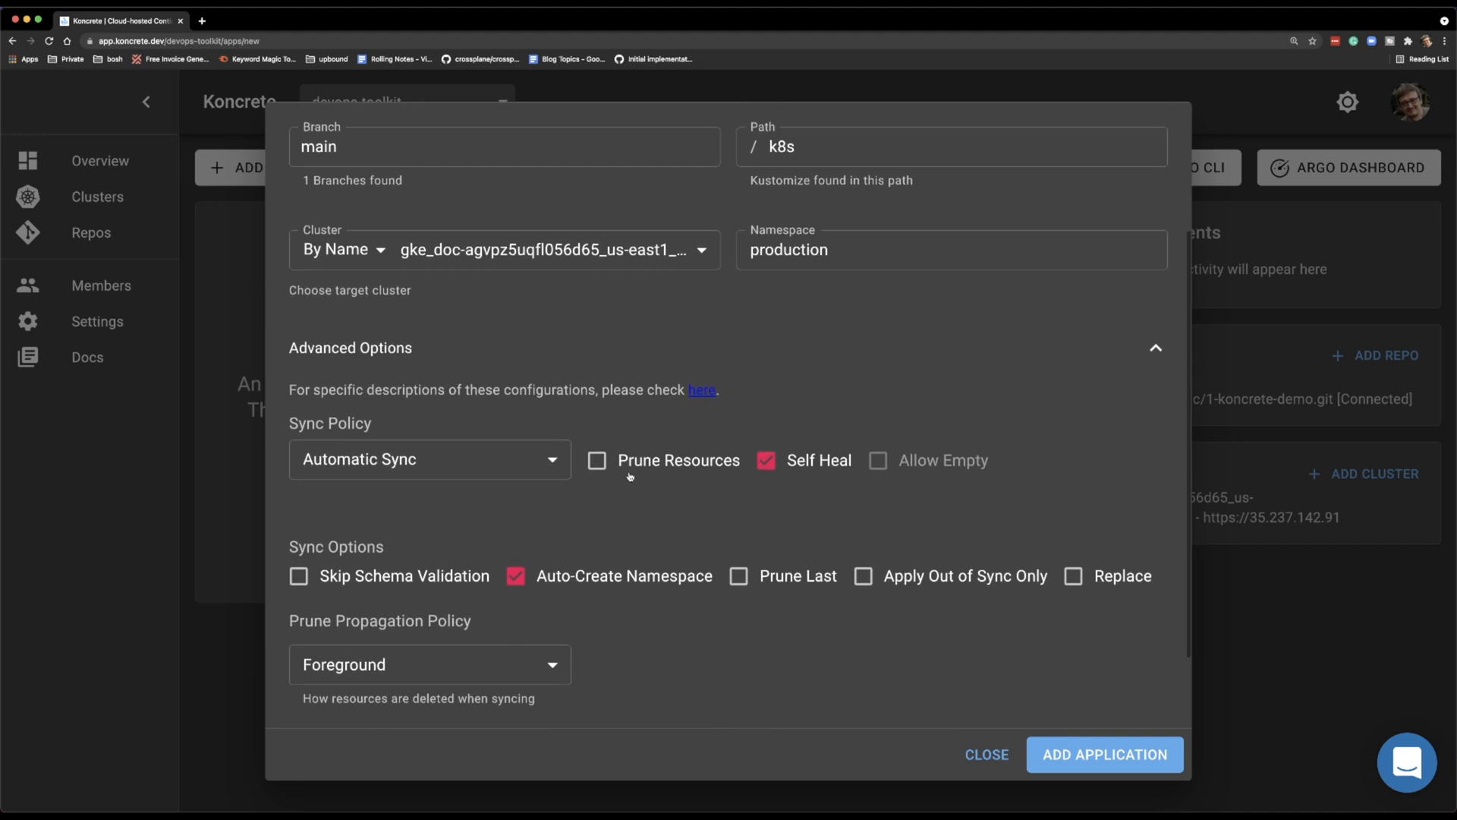
pyautogui.click(596, 460)
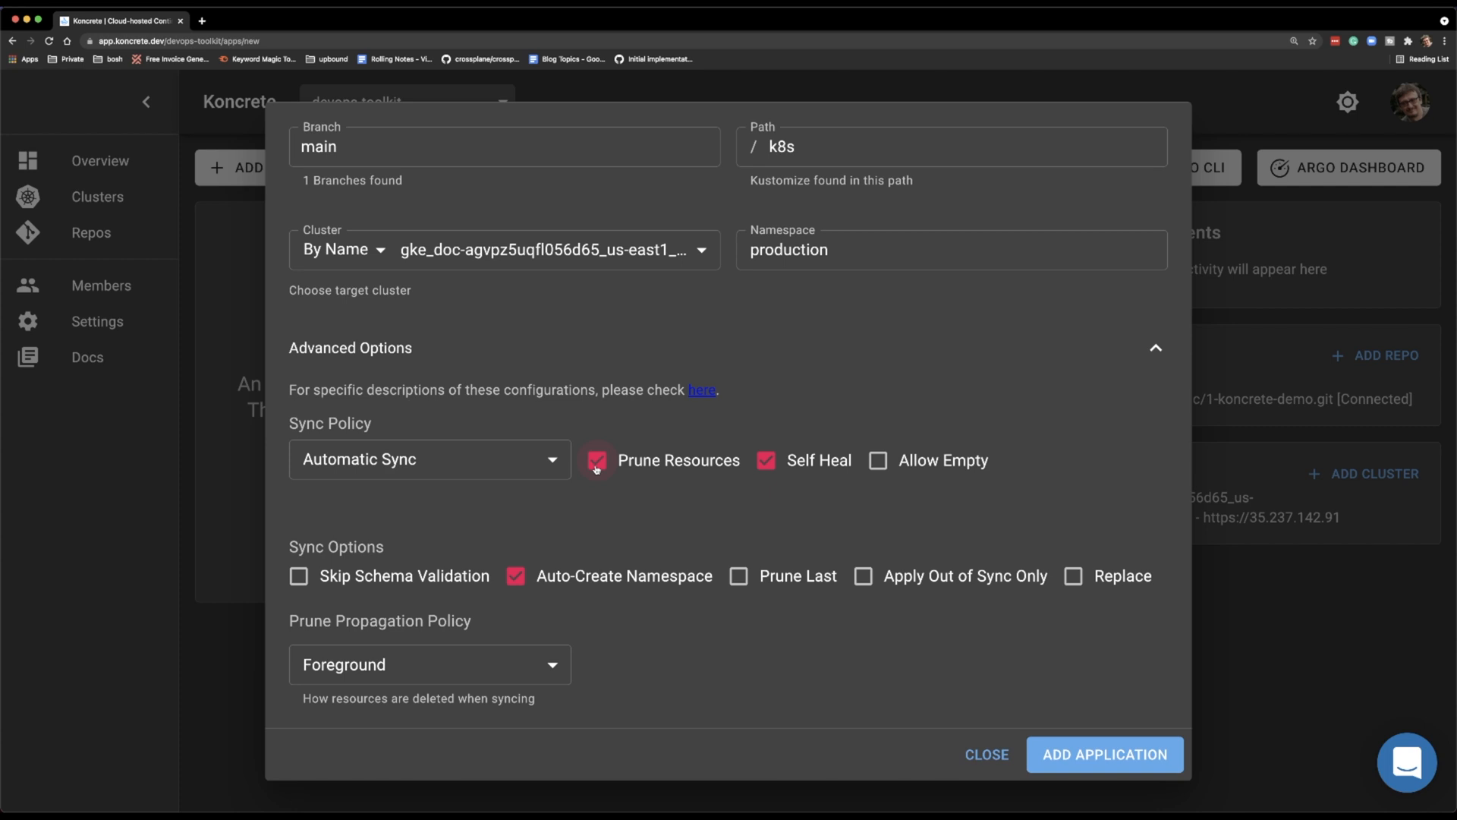
pyautogui.scroll(-3)
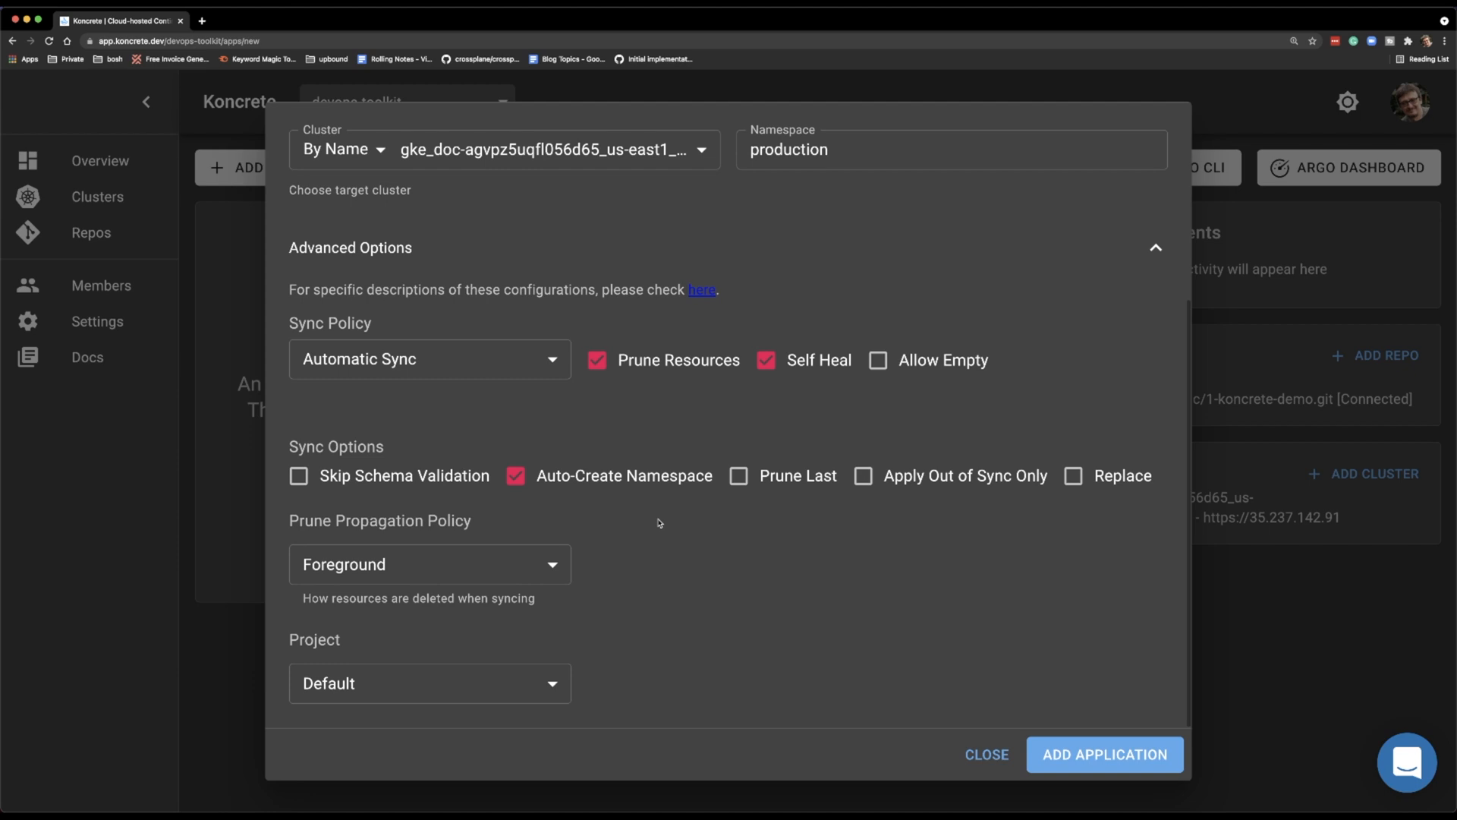
pyautogui.click(1105, 754)
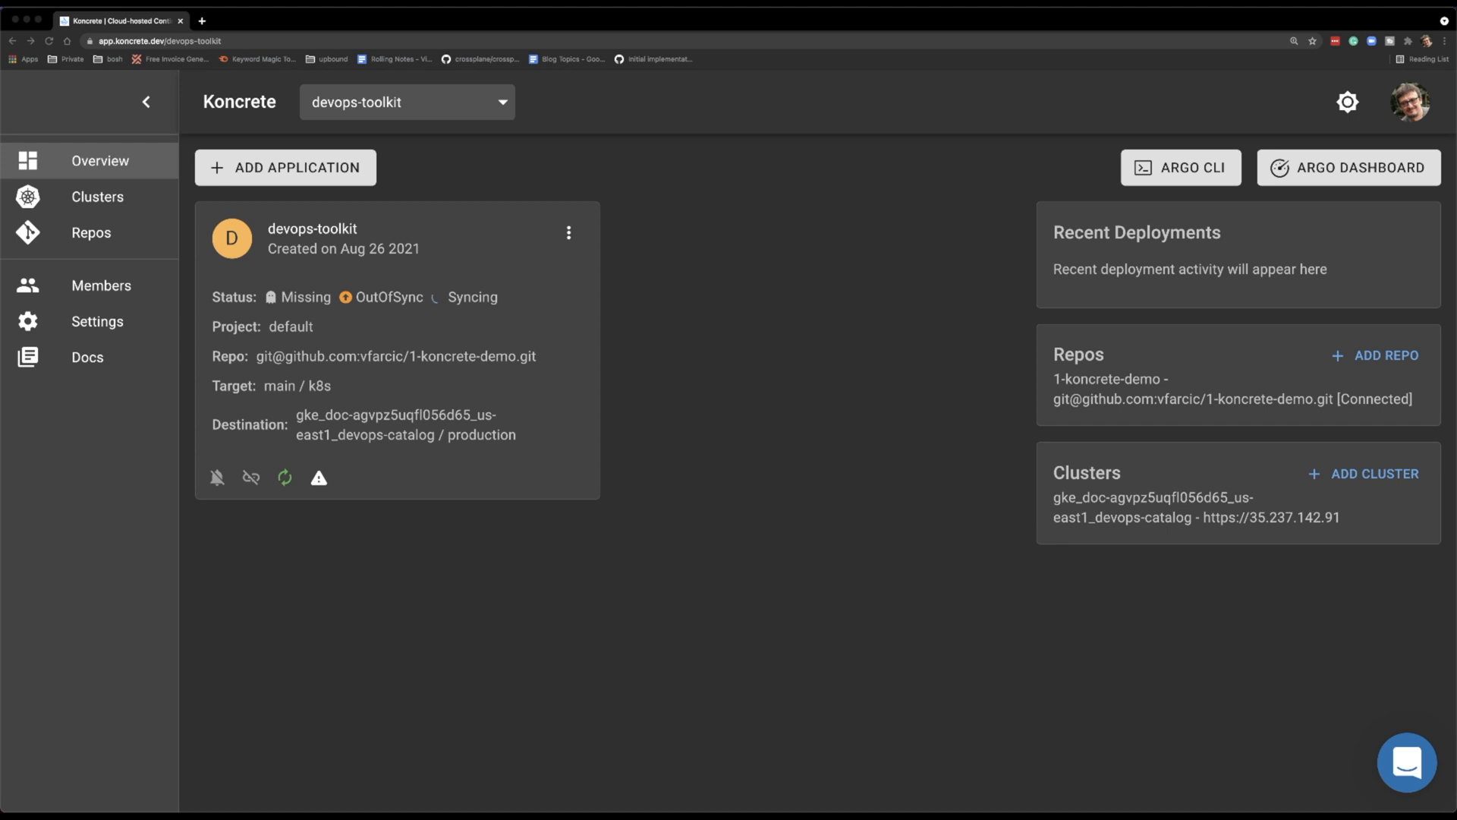
# Step: Open the Argo CD dashboard in a new tab, then the app card's notifications bell
pyautogui.click(1349, 167)
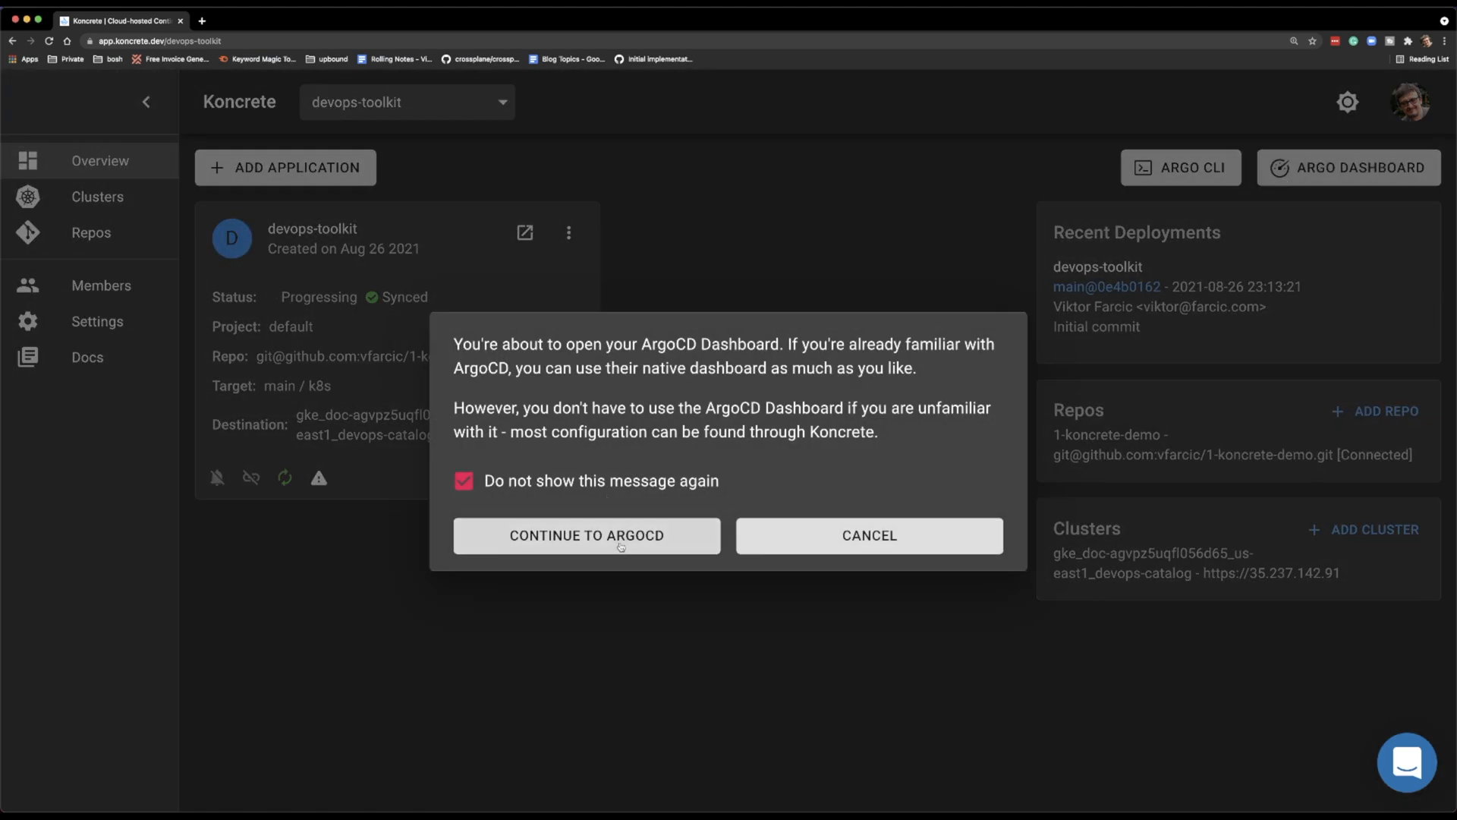
pyautogui.click(587, 534)
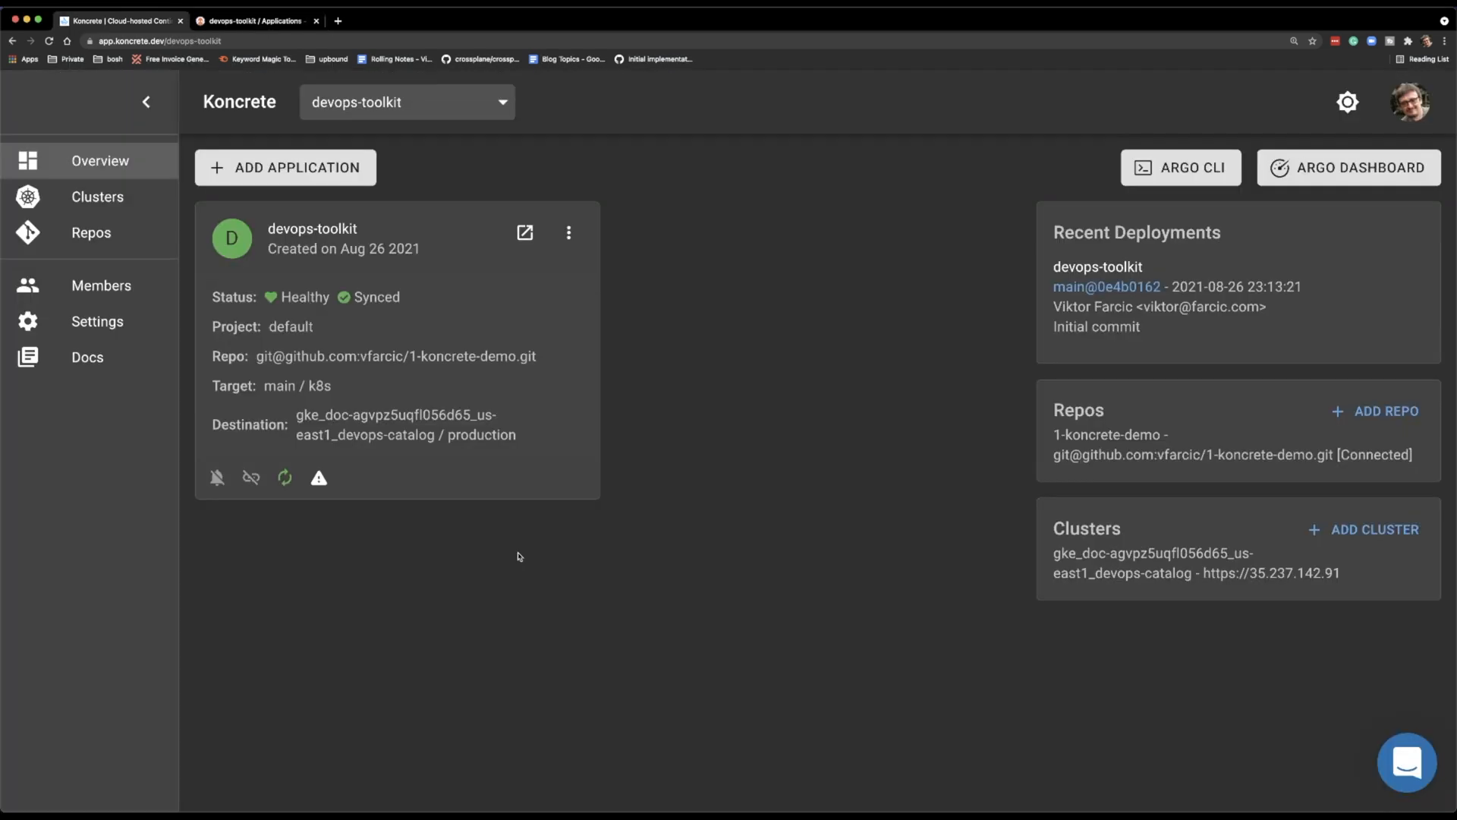
pyautogui.click(216, 477)
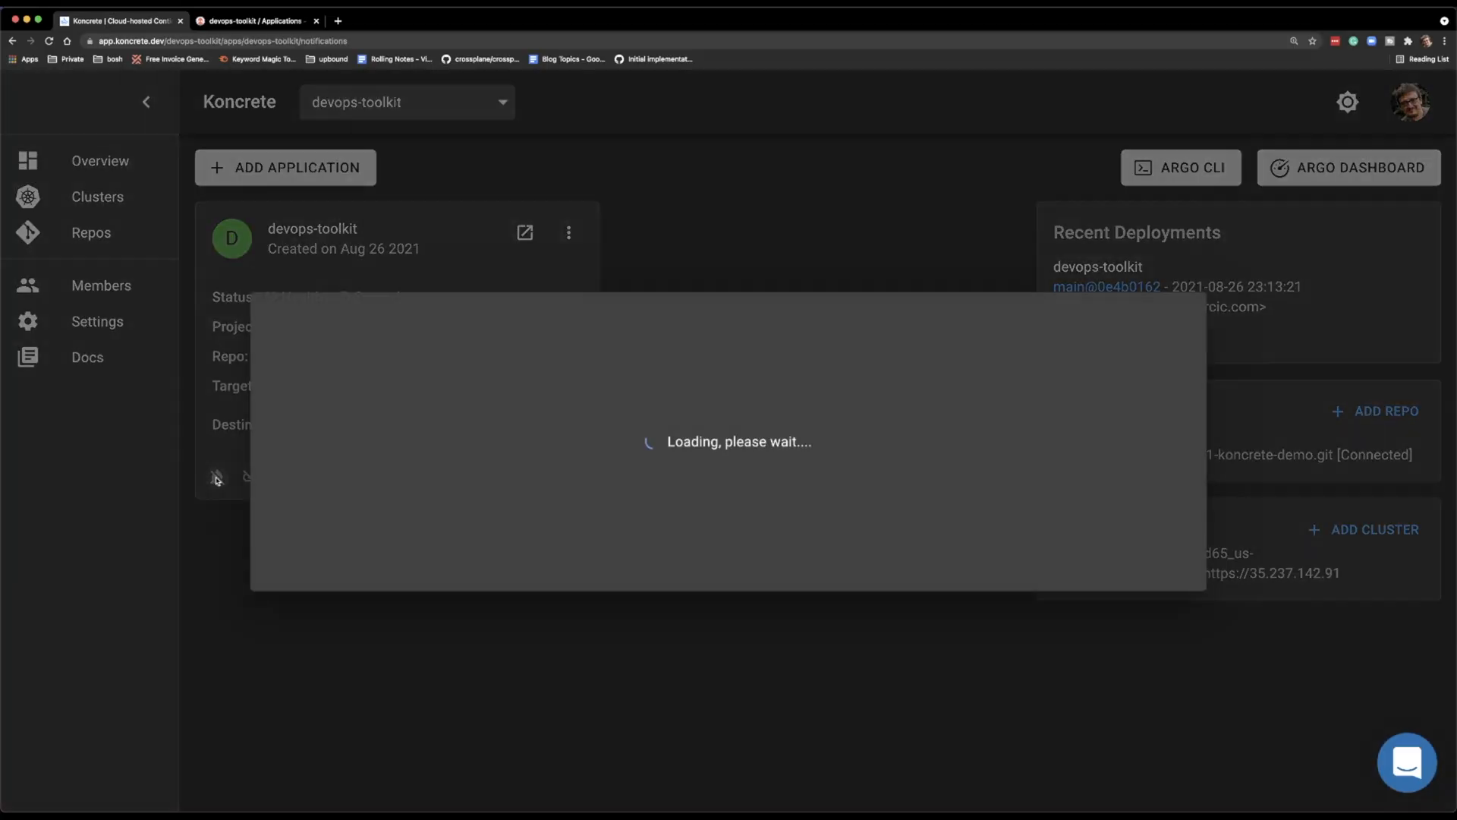
# Step: Tick all six notification events, including On Sync Unknown, On Deployed and On Sync Succeeded
pyautogui.click(217, 477)
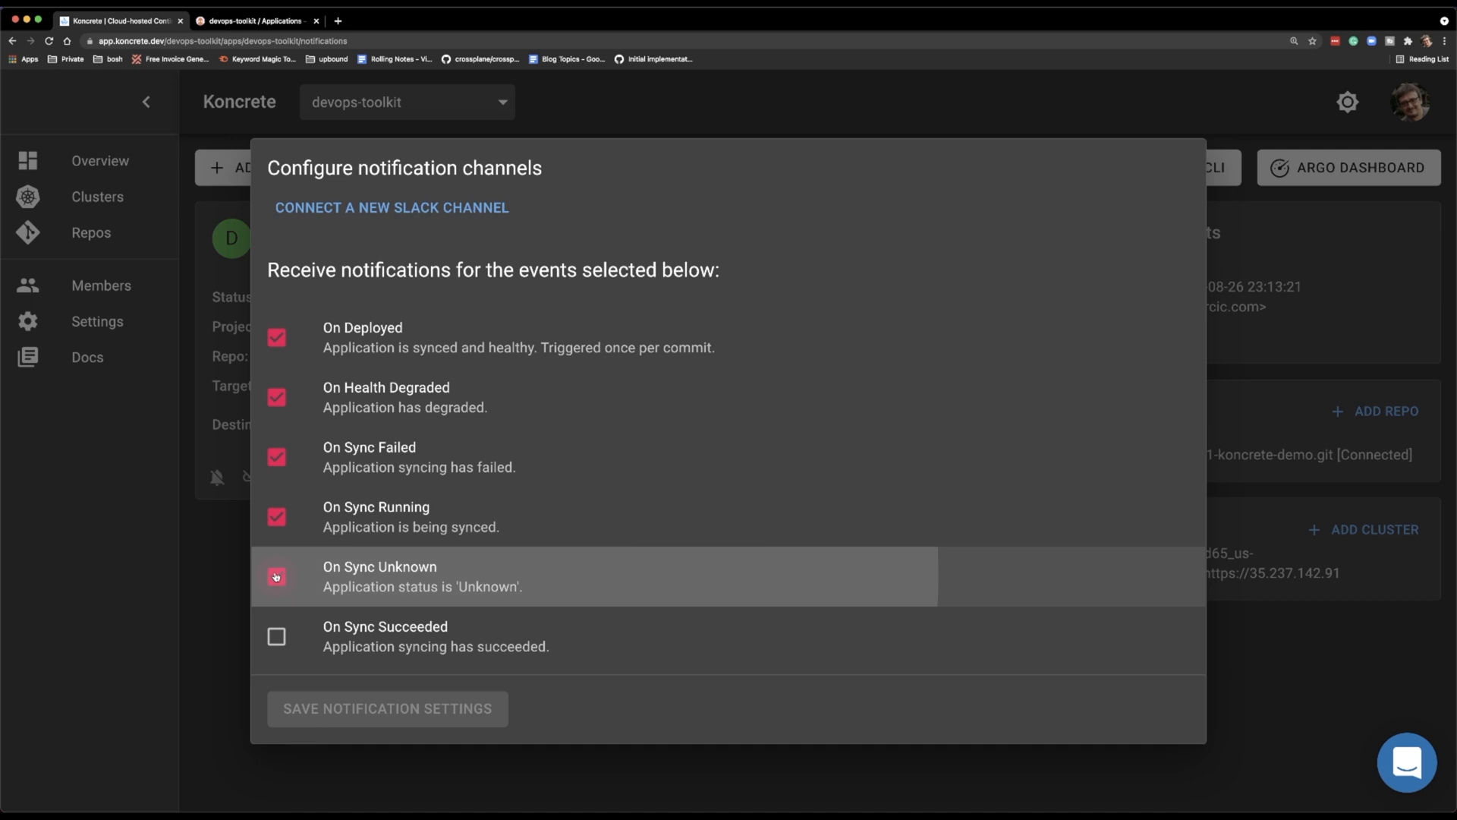
pyautogui.click(276, 637)
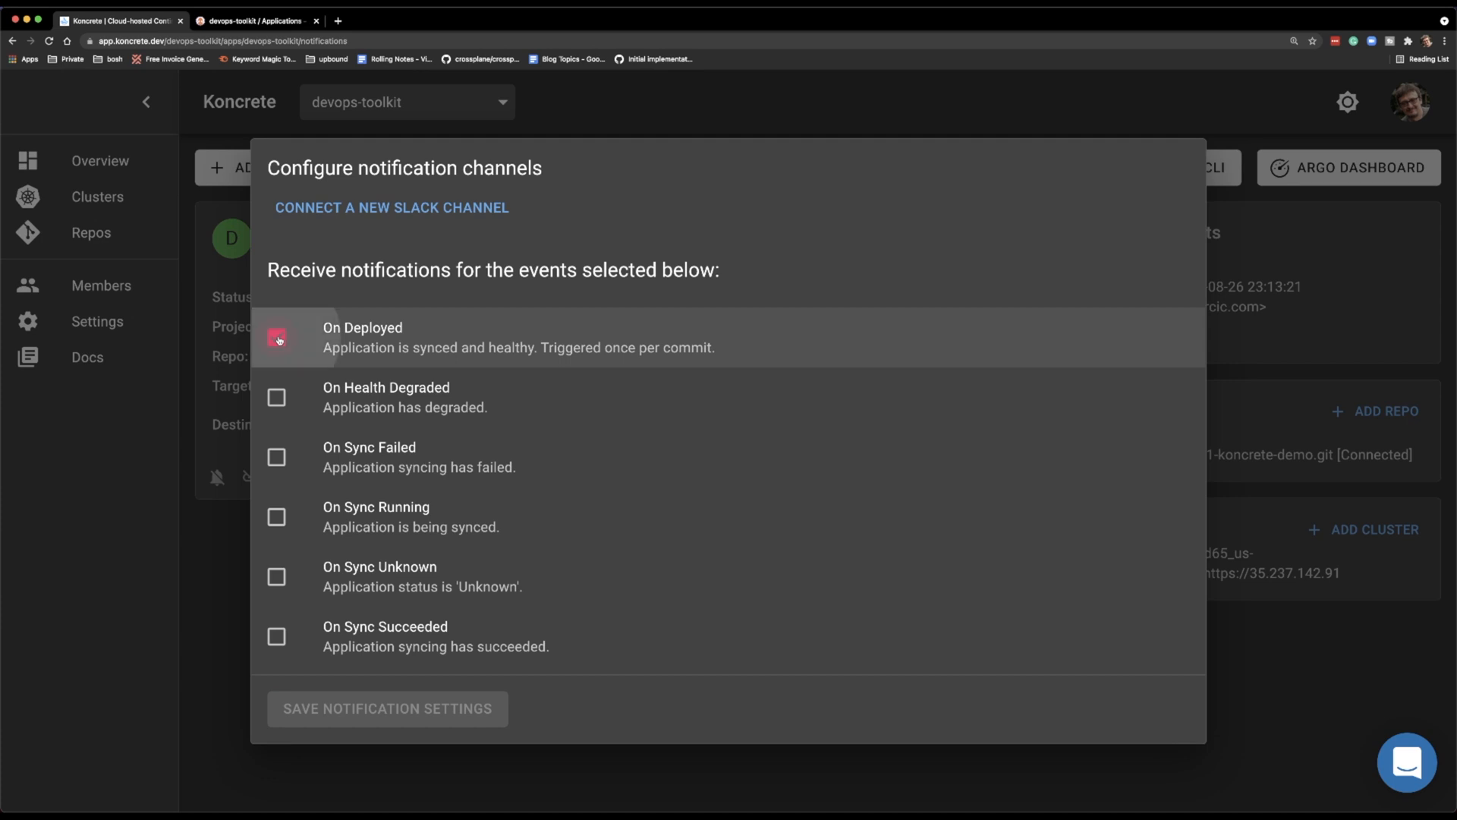
pyautogui.click(277, 397)
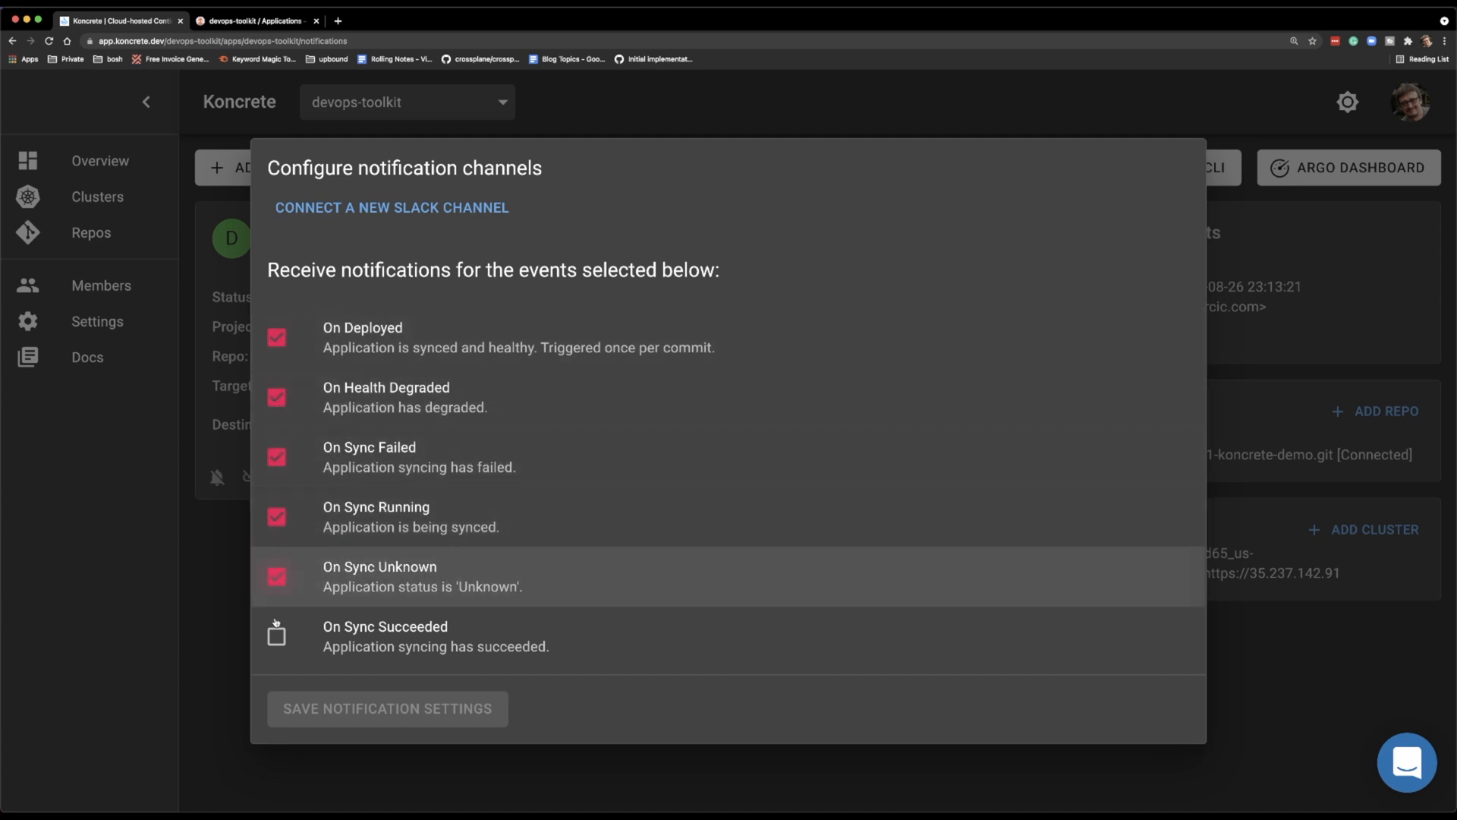
pyautogui.click(276, 633)
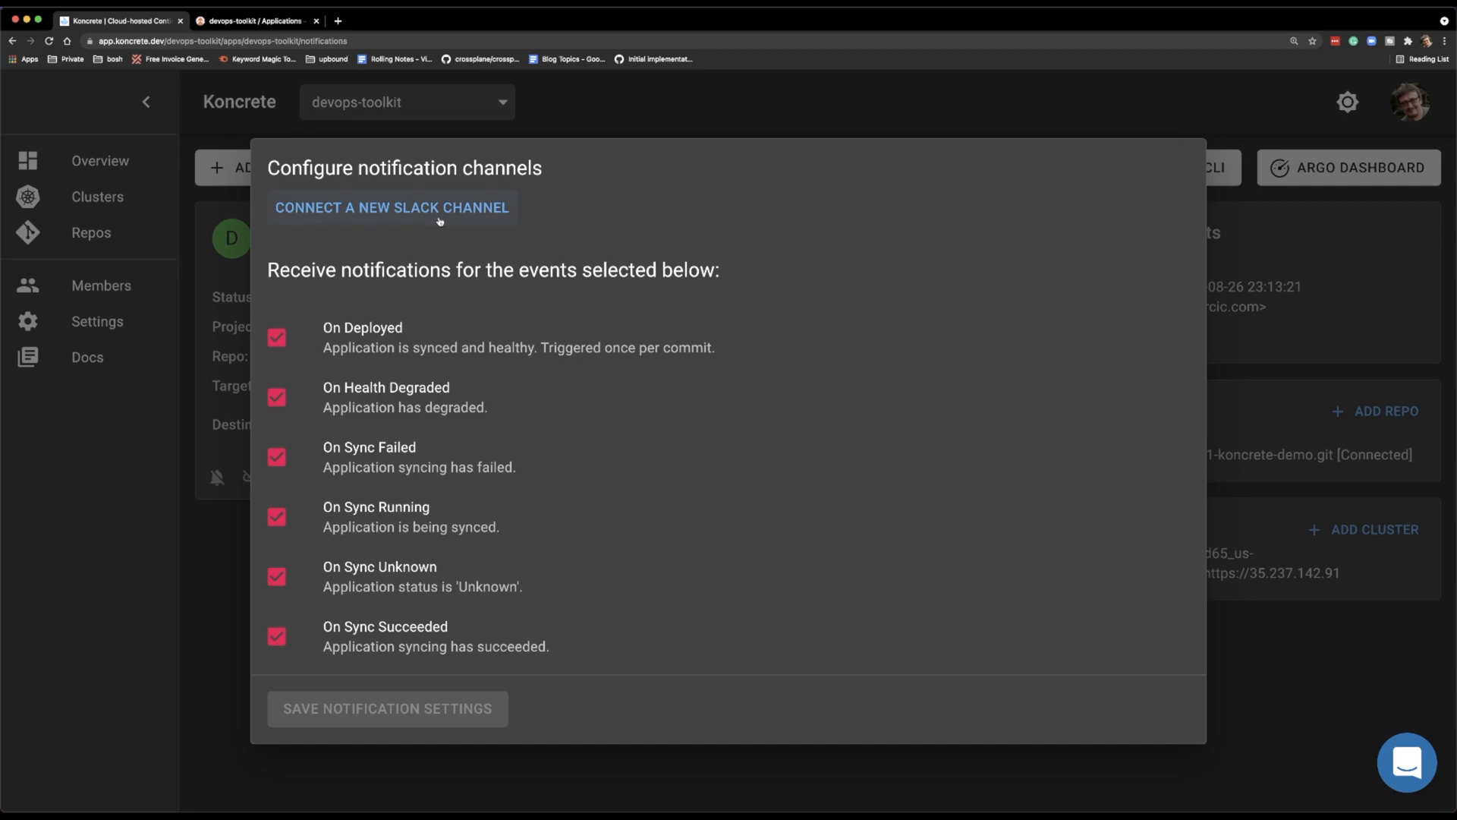
# Step: Start connecting the devops20 Slack workspace and accept cookies on the Slack sign-in page
pyautogui.click(392, 207)
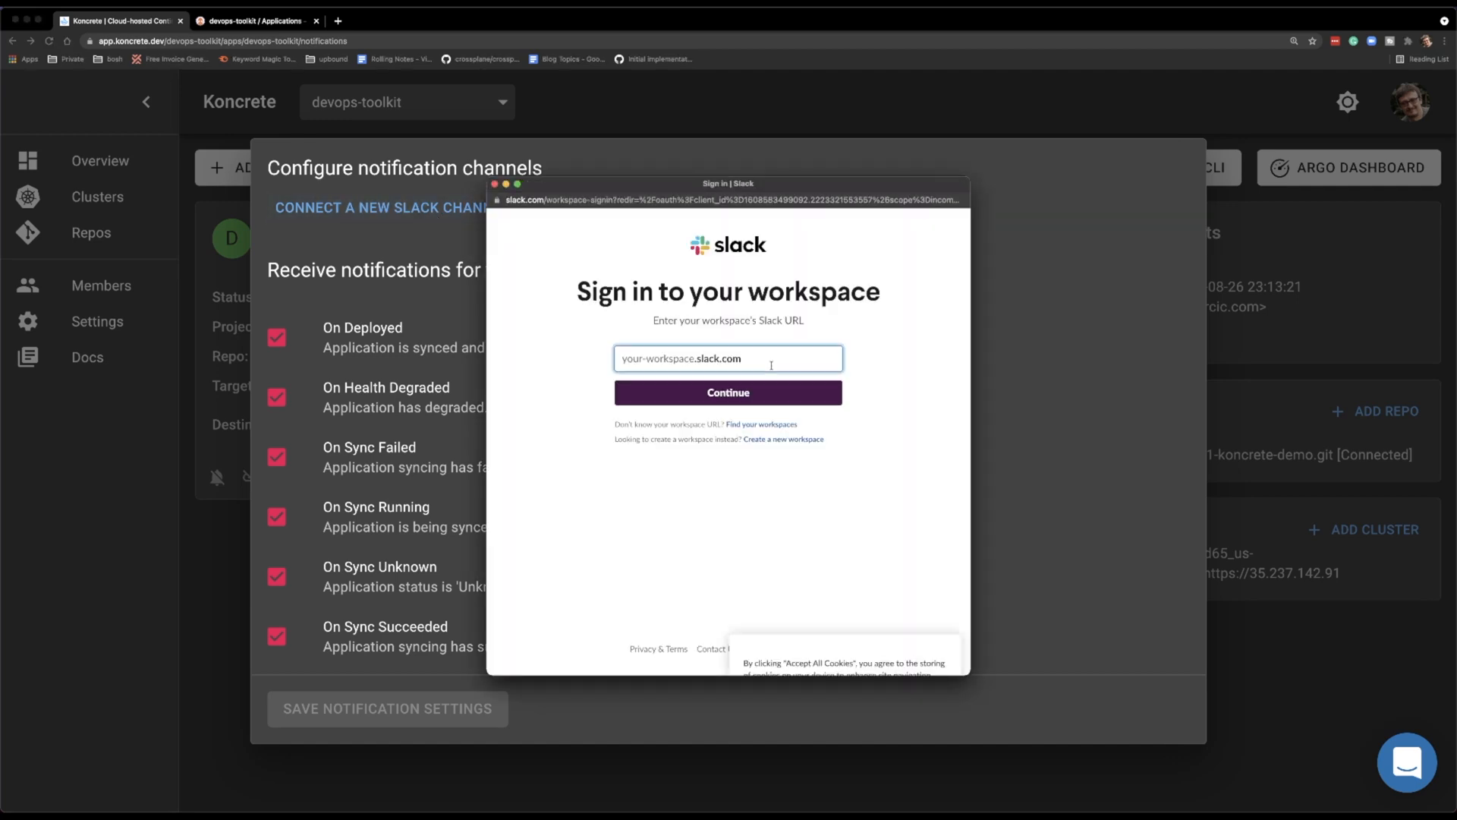
pyautogui.write('devops20')
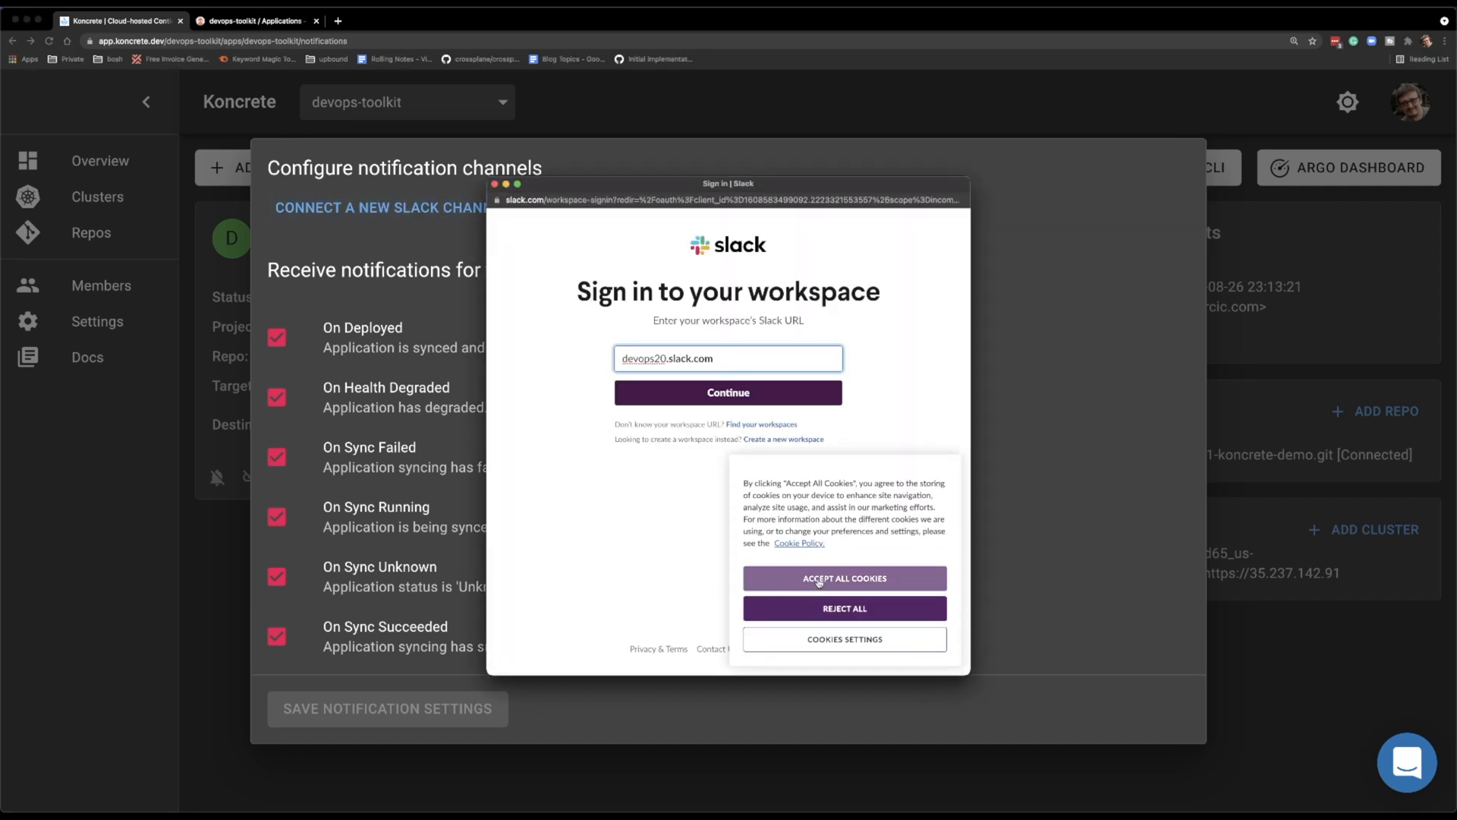
pyautogui.click(728, 393)
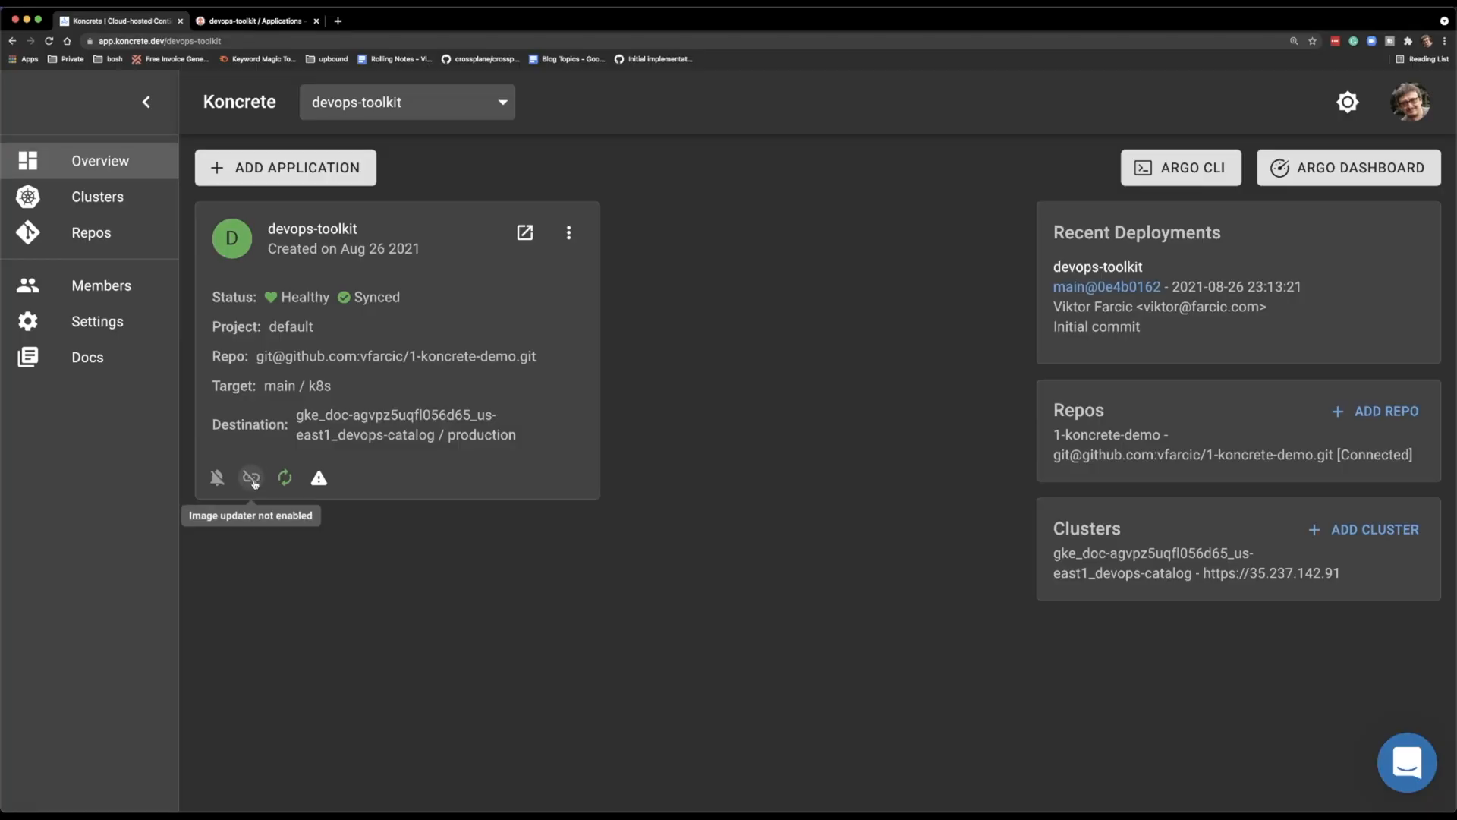
# Step: Start enabling the image updater and continue past the 'What's is image updater?' explanation
pyautogui.click(251, 477)
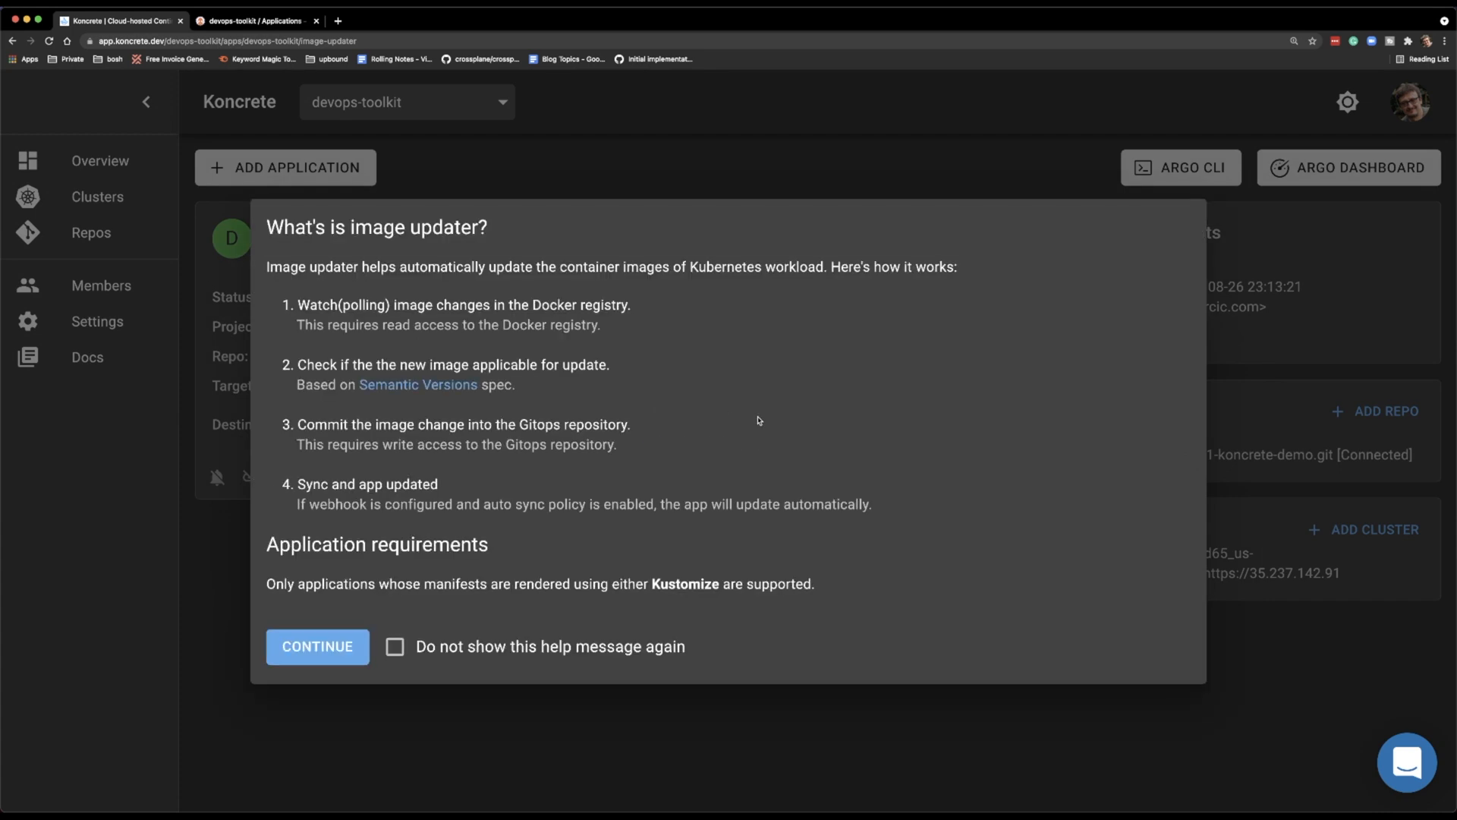
pyautogui.moveTo(429, 266)
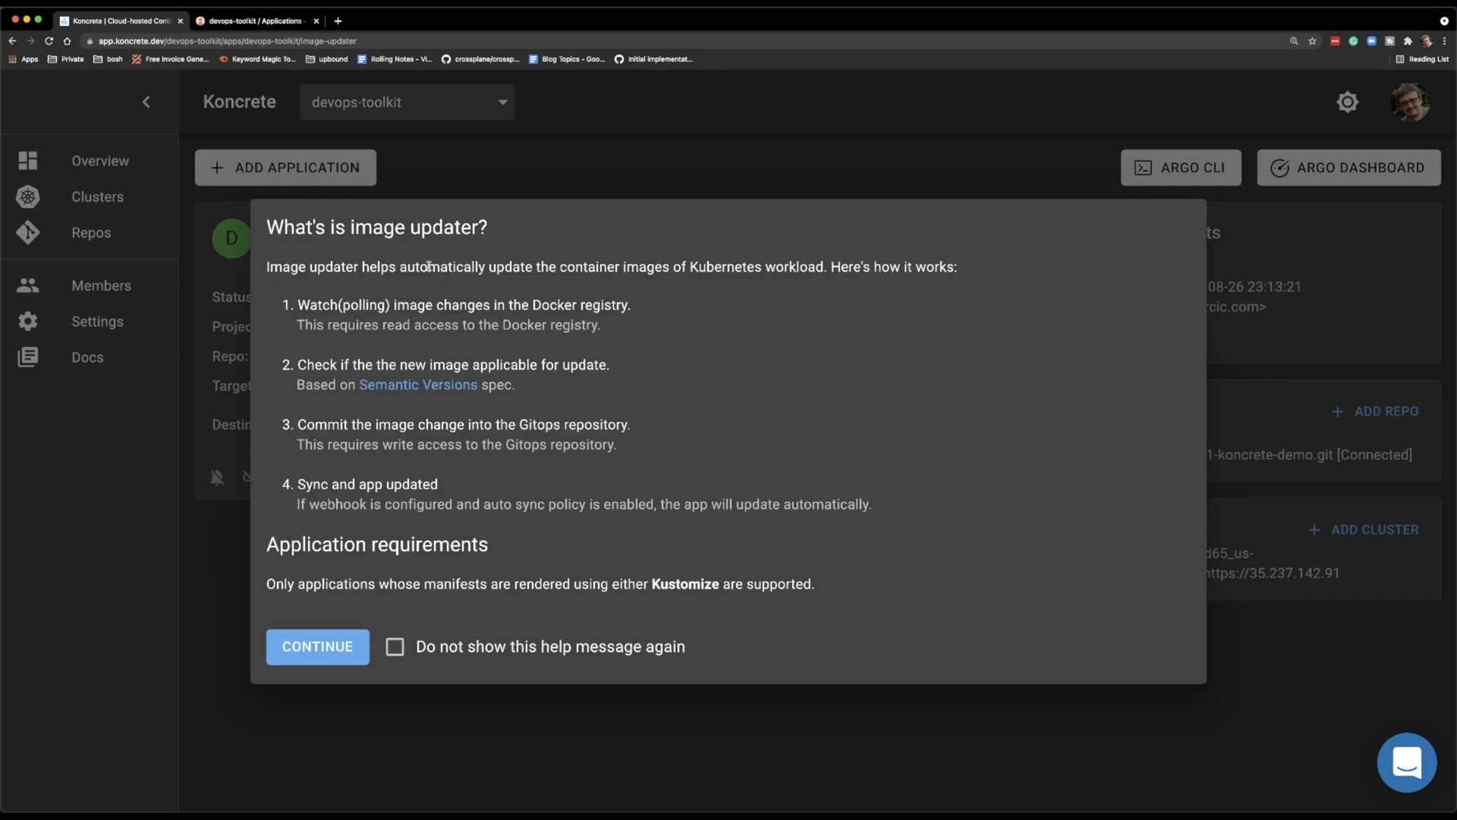
pyautogui.moveTo(704, 315)
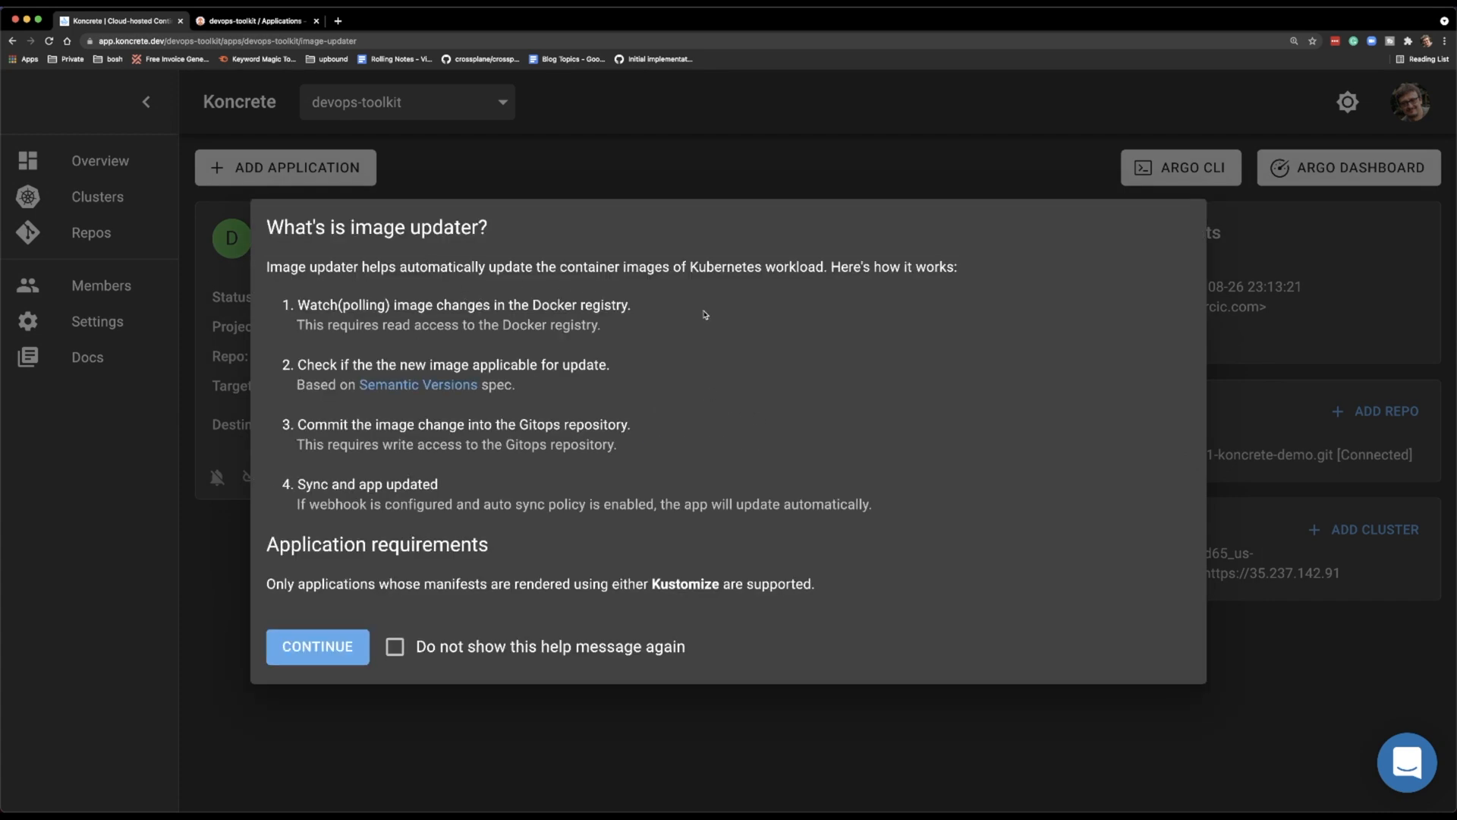
pyautogui.moveTo(643, 324)
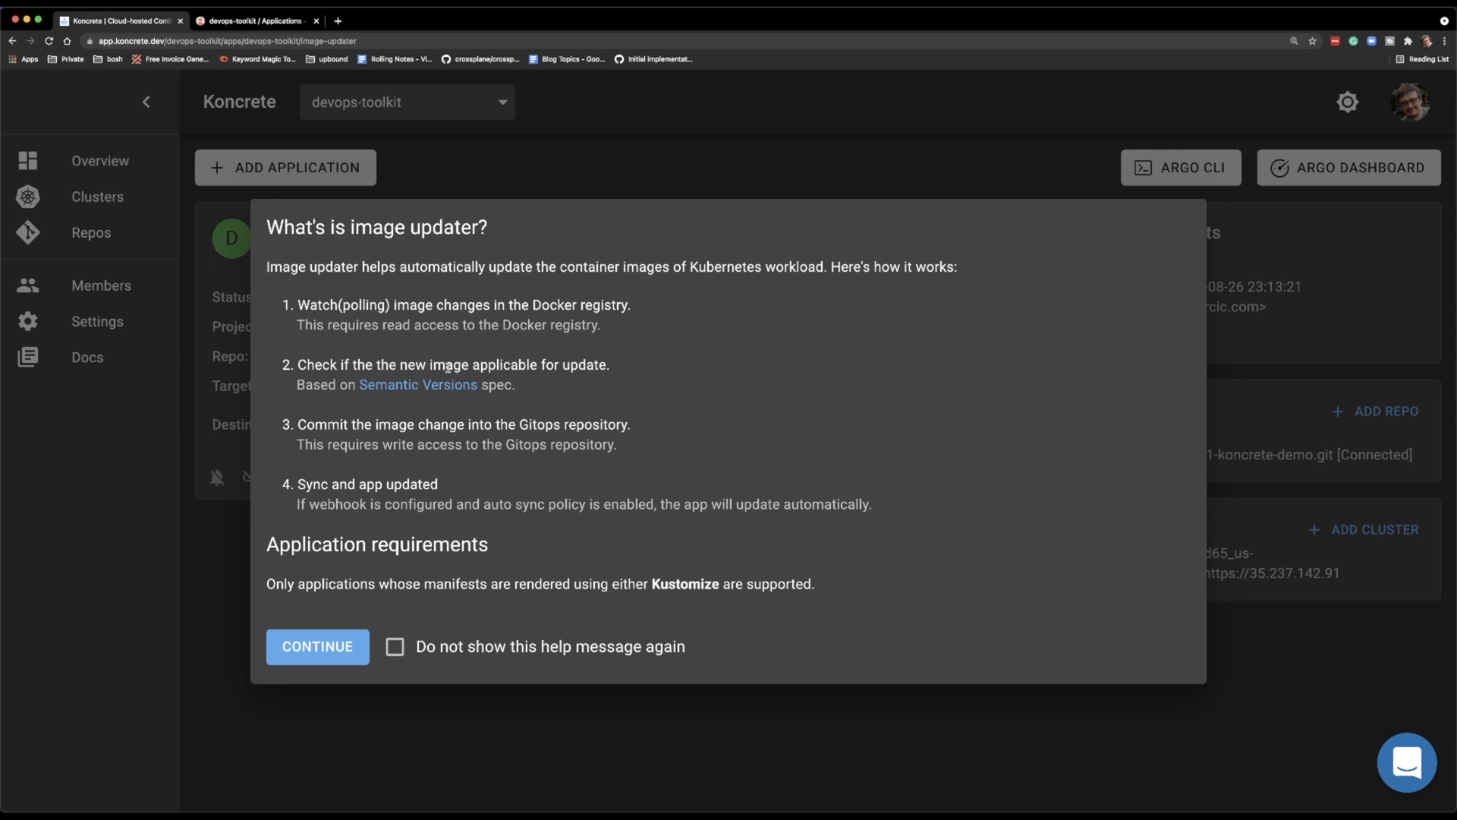
pyautogui.click(317, 646)
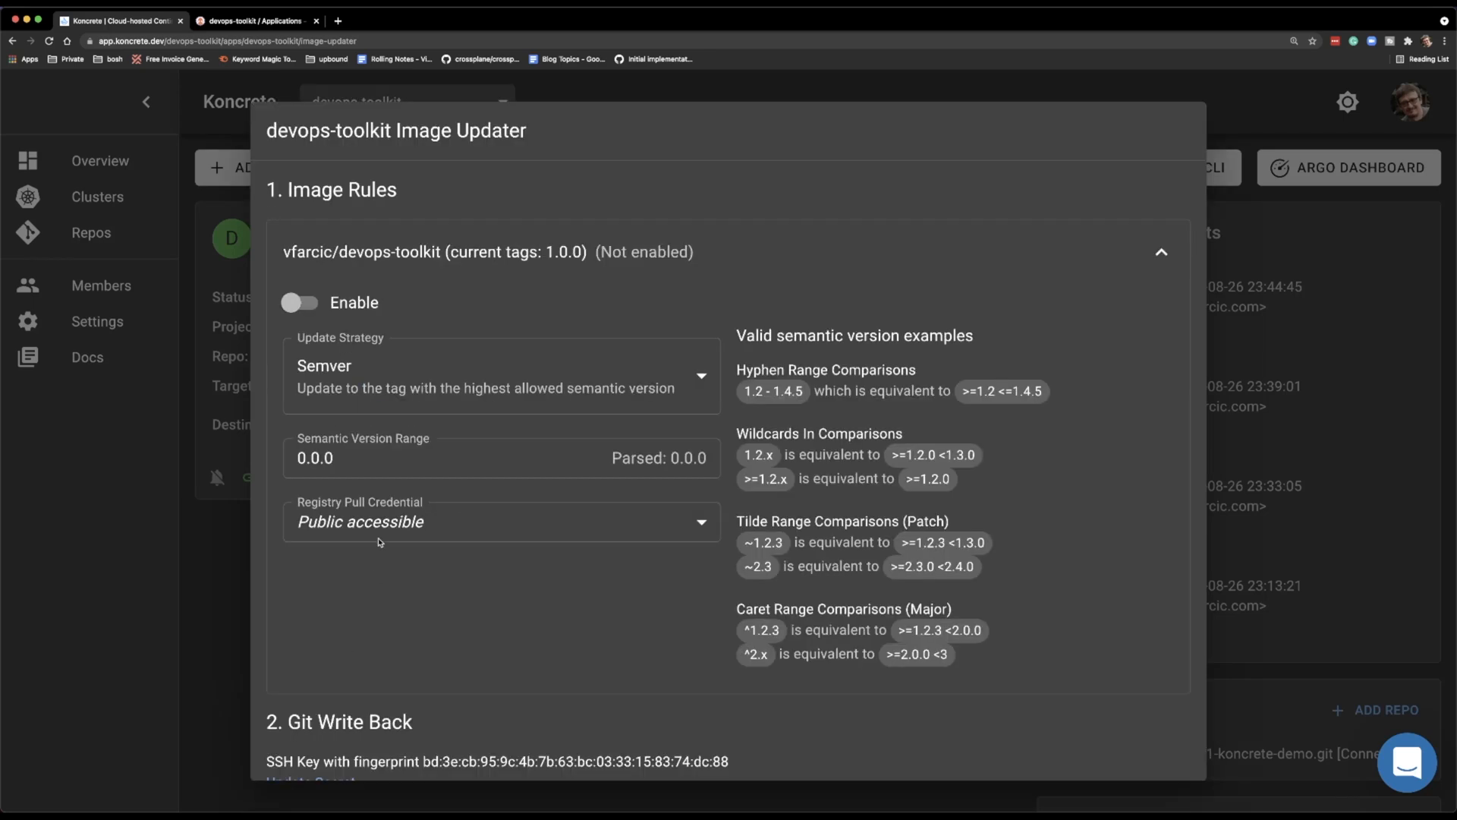
# Step: Toggle Enable on the vfarcic/devops-toolkit Semver rule and enter semantic version range 1
pyautogui.click(464, 457)
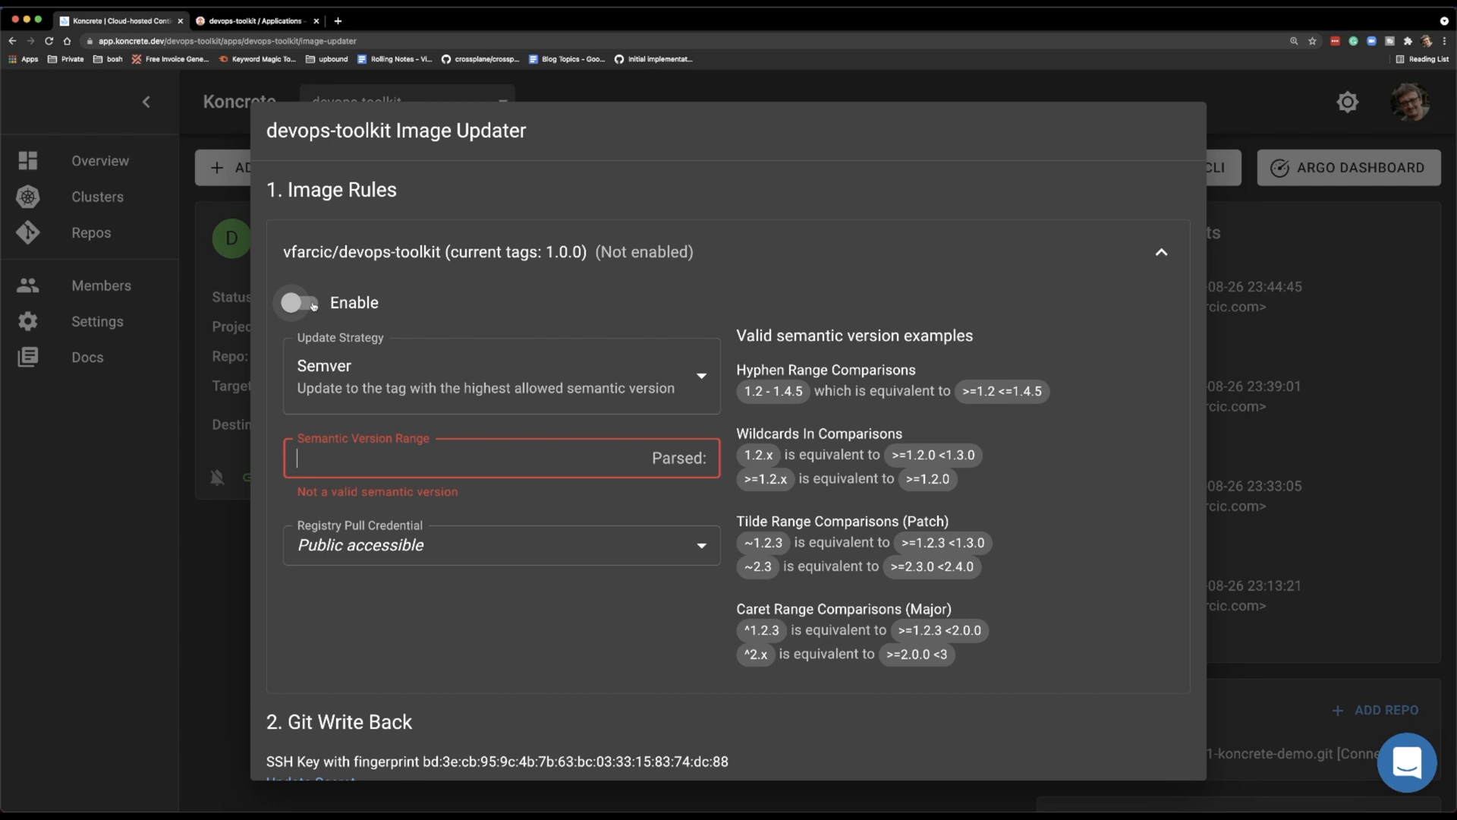
pyautogui.click(300, 302)
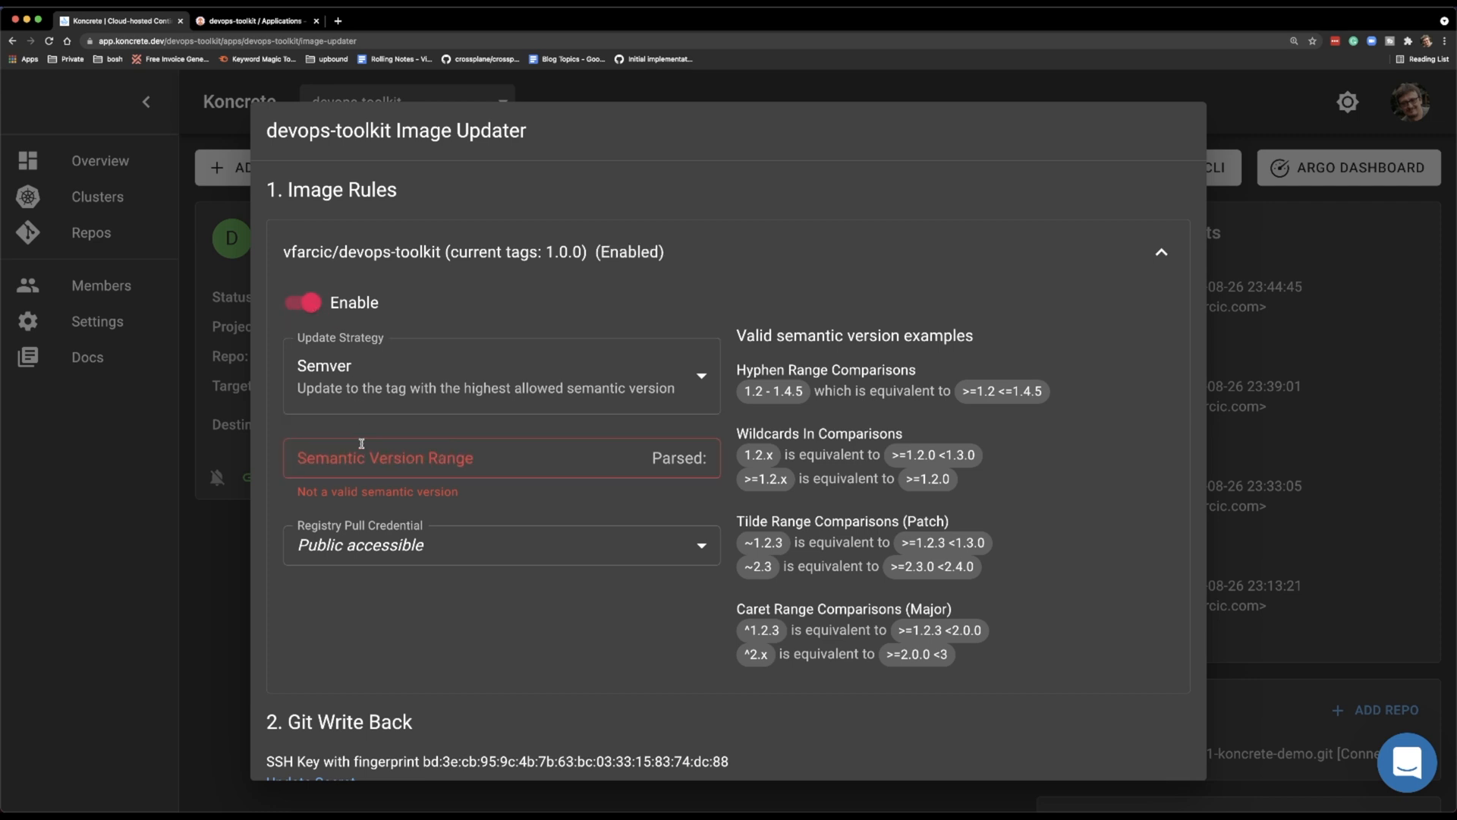
pyautogui.click(465, 457)
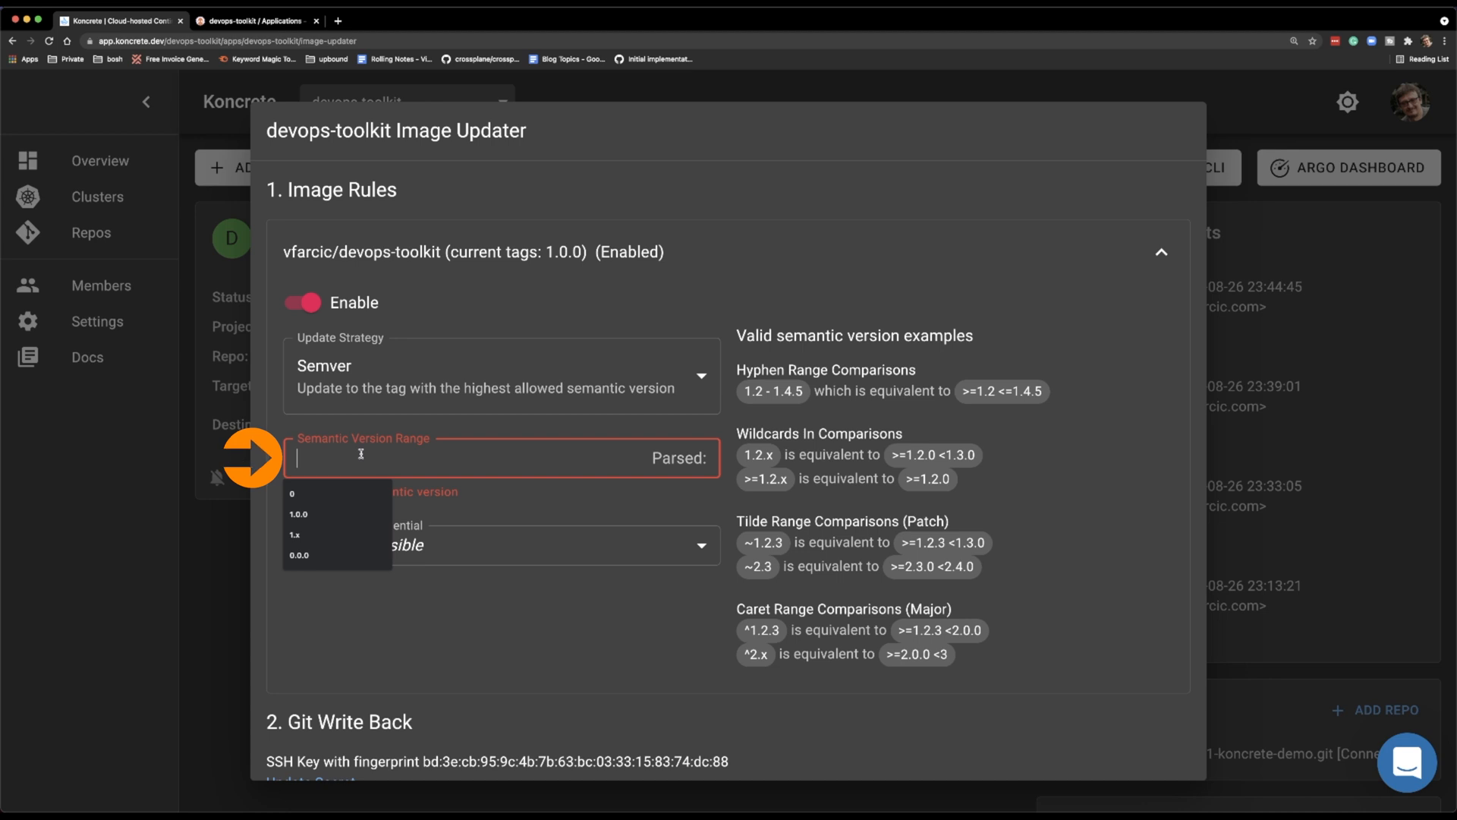
pyautogui.write('1')
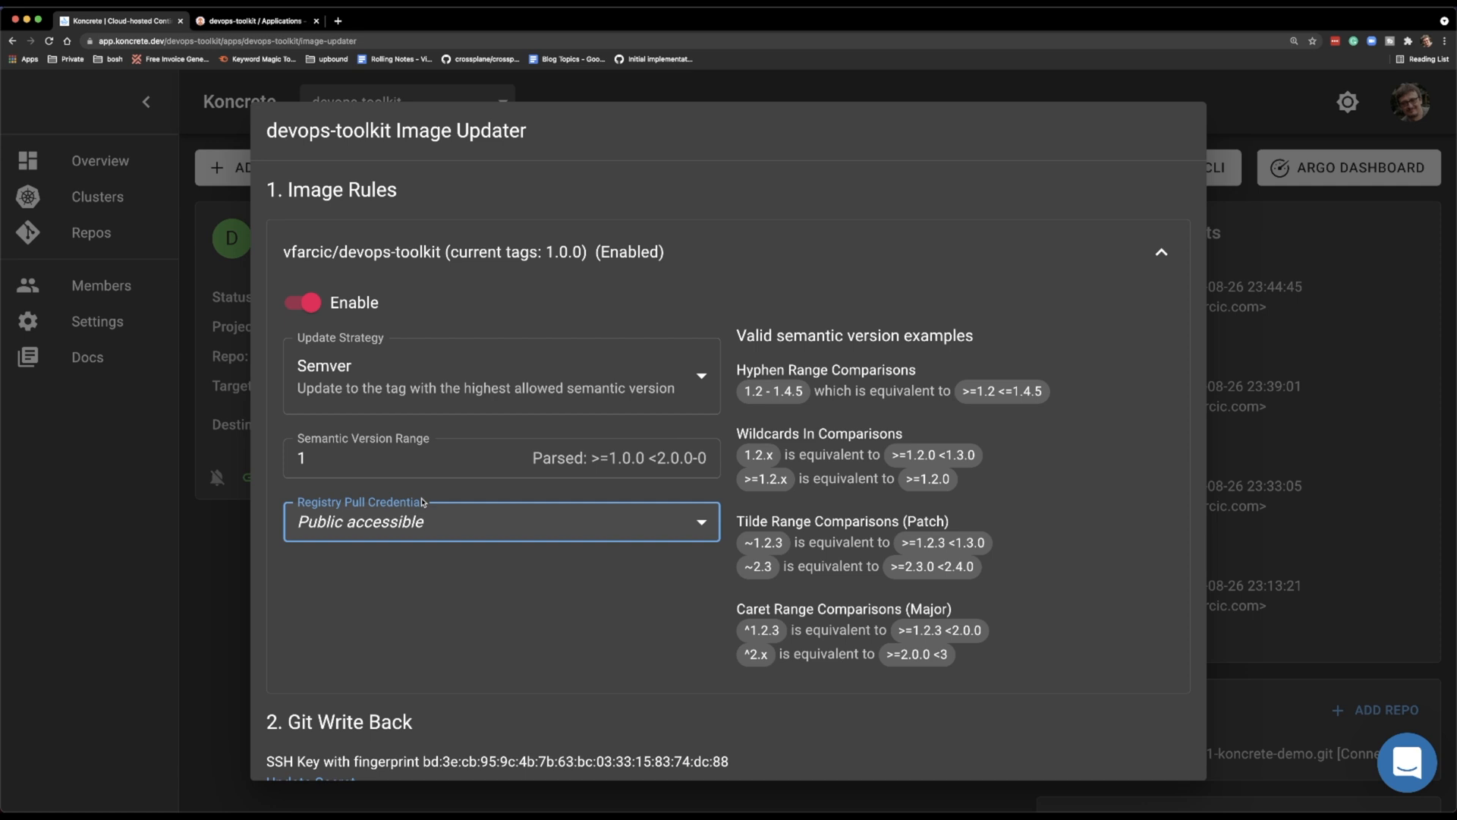
pyautogui.click(299, 302)
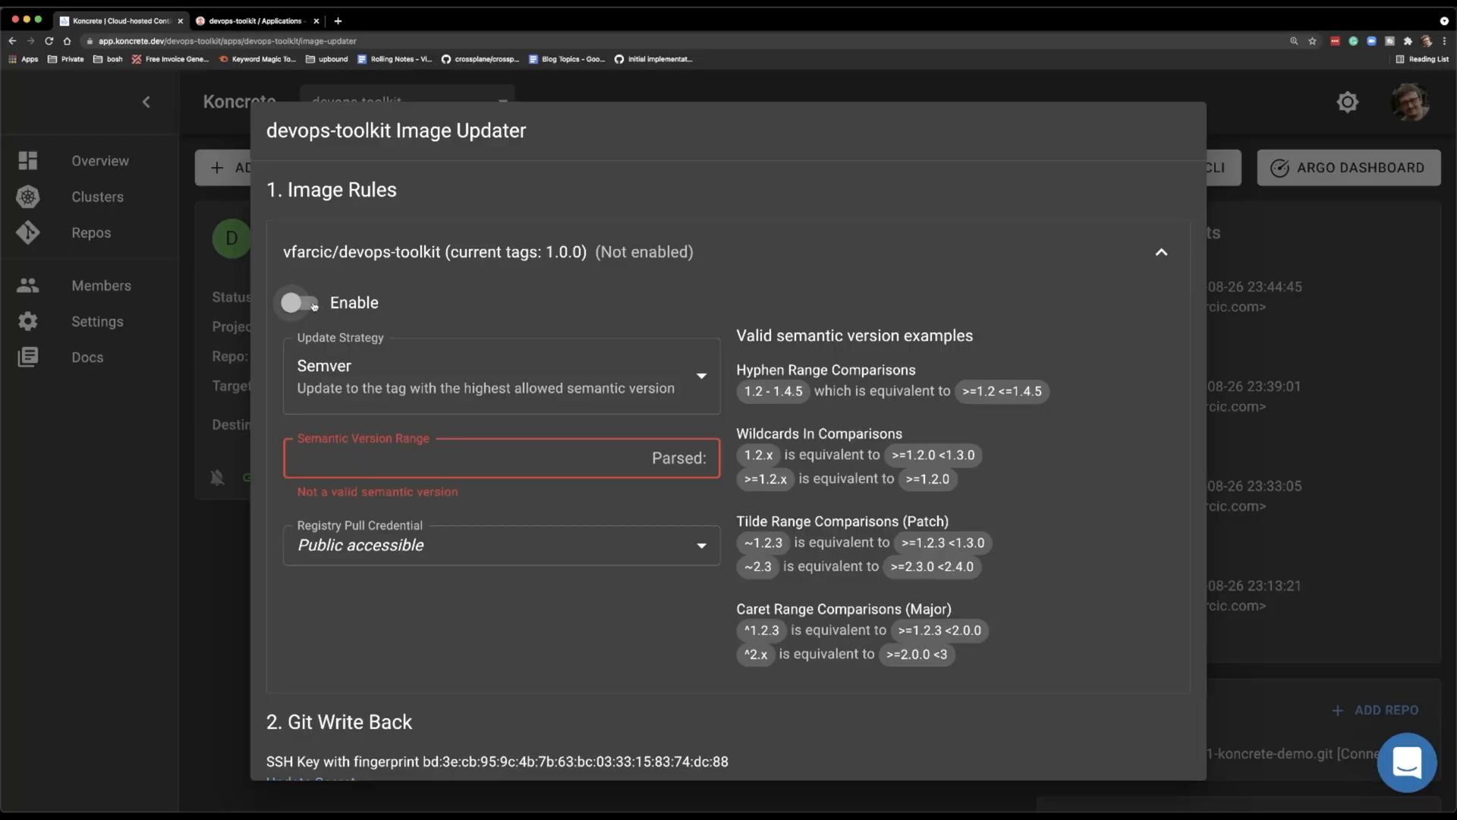
# Step: Run docker image build --tag $DH_USER/devops-toolkit with a new tag in Terminal
pyautogui.click(298, 302)
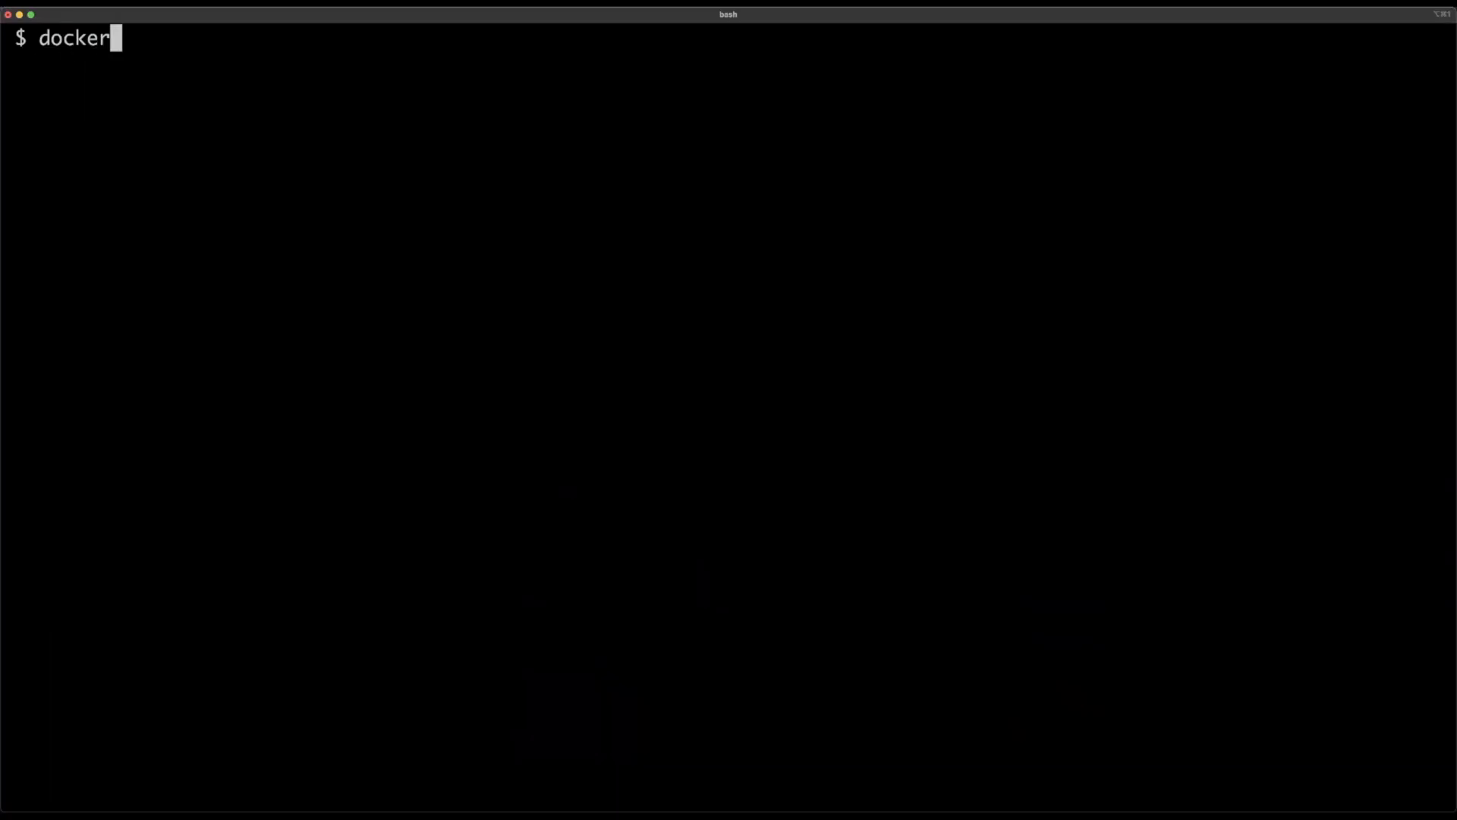
pyautogui.write('image build --tag $DH_USER/devo')
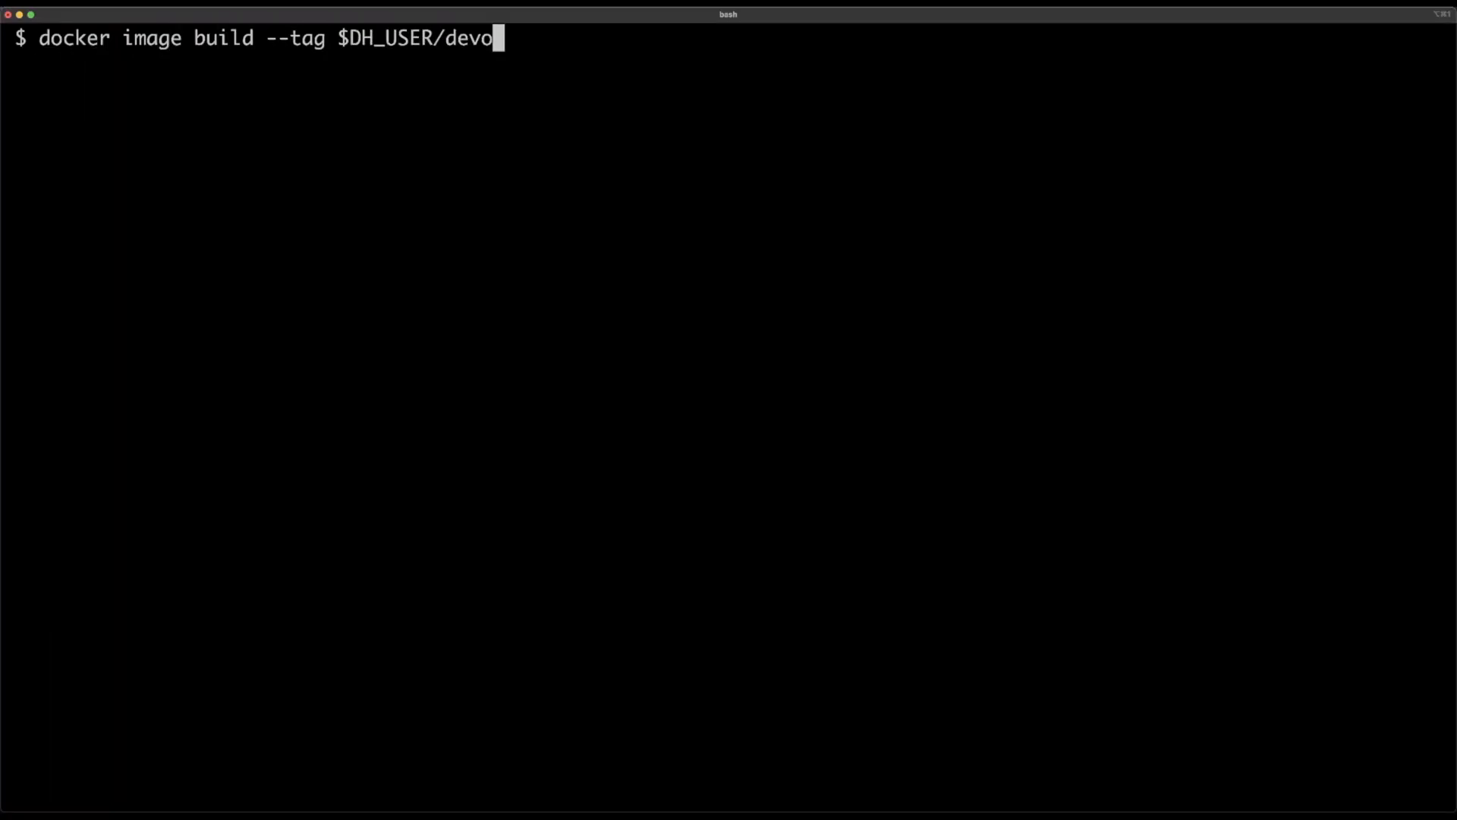
pyautogui.press('Enter')
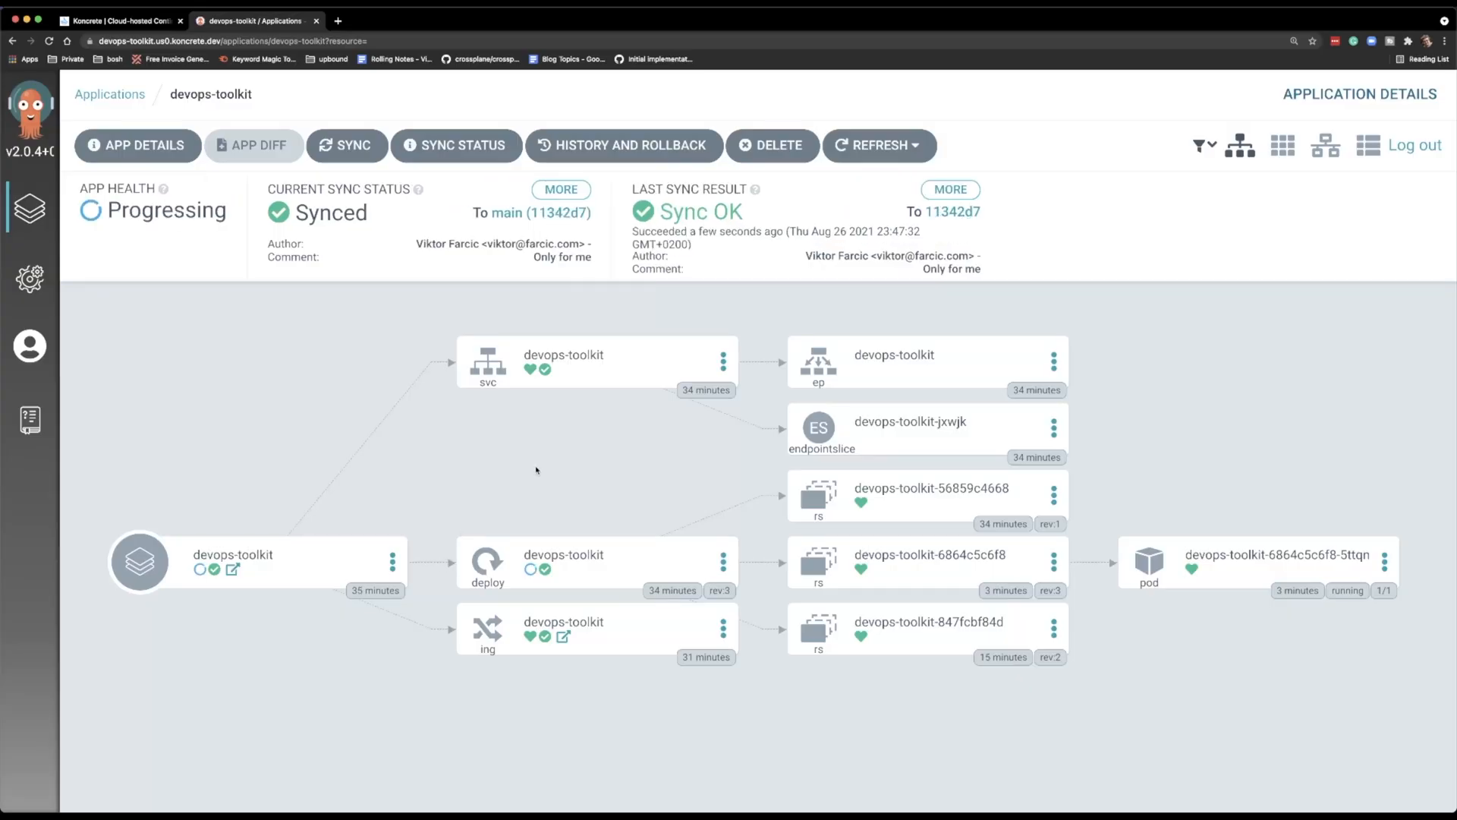
pyautogui.moveTo(622, 324)
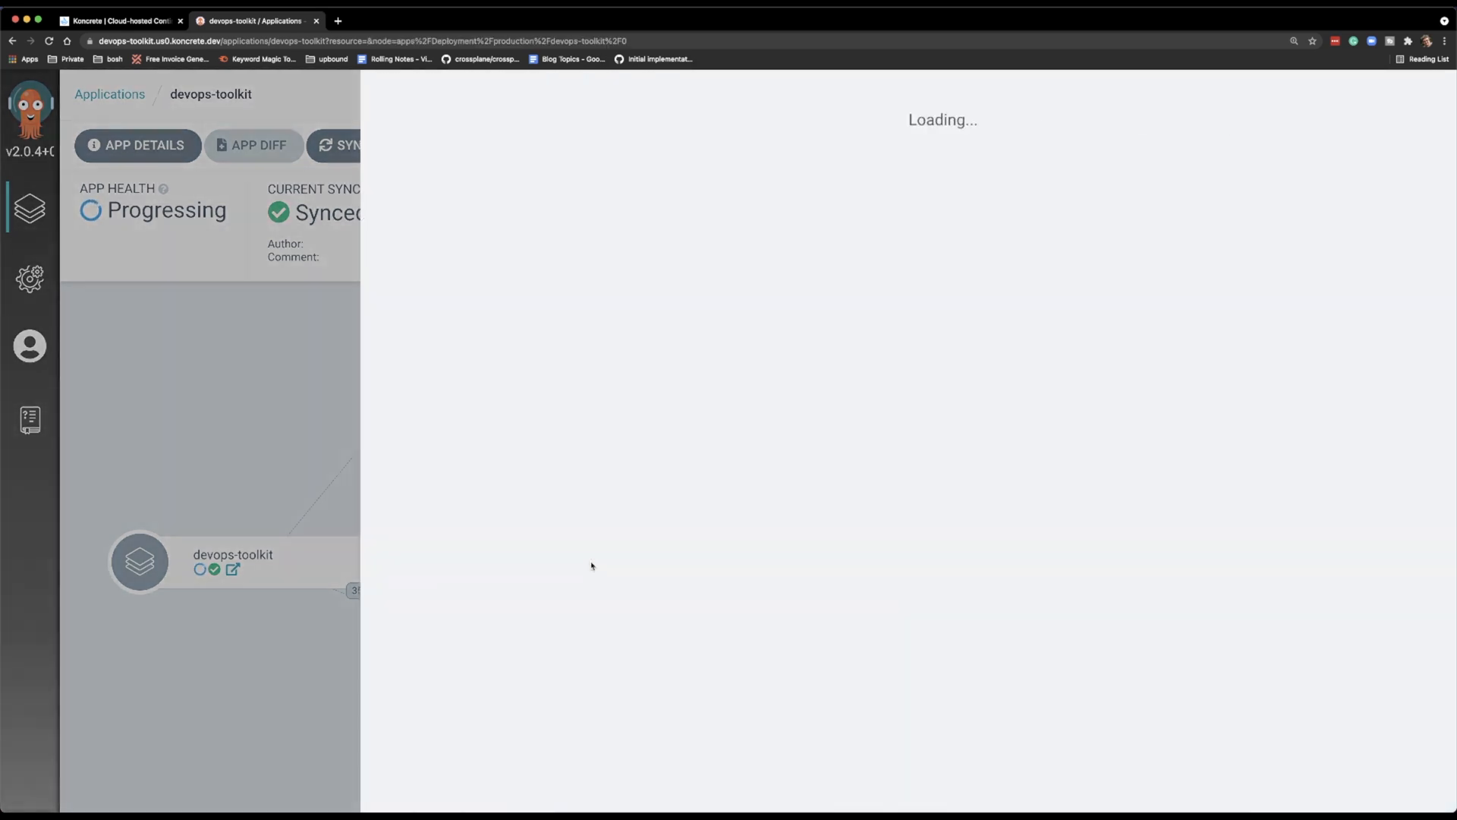
# Step: Open the devops-toolkit deployment node's details panel in the Argo CD application tree
pyautogui.click(140, 562)
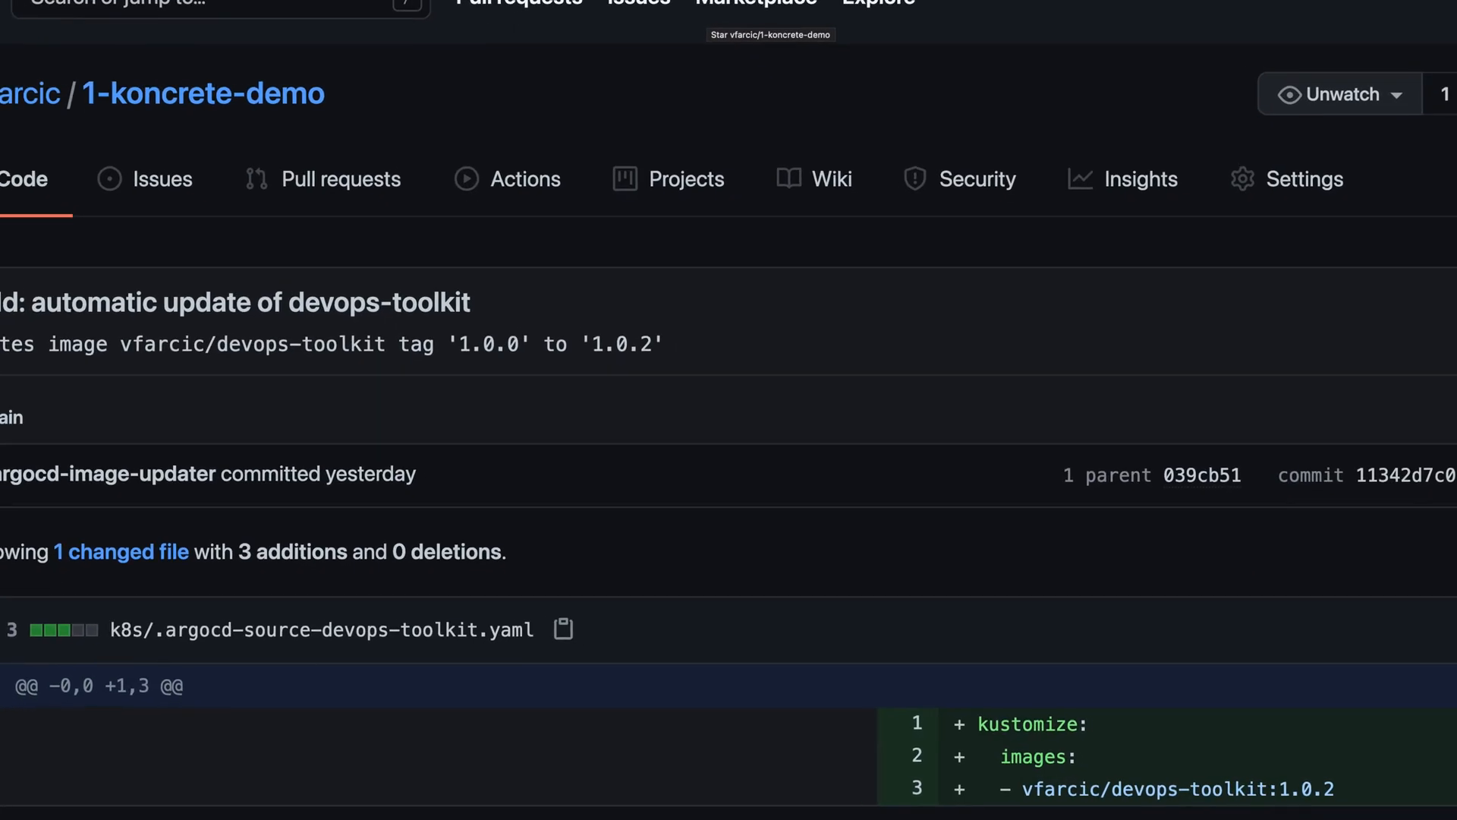
# Step: Scroll through the argocd-image-updater diff bumping devops-toolkit from 1.0.0 to 1.0.2
pyautogui.scroll(-3)
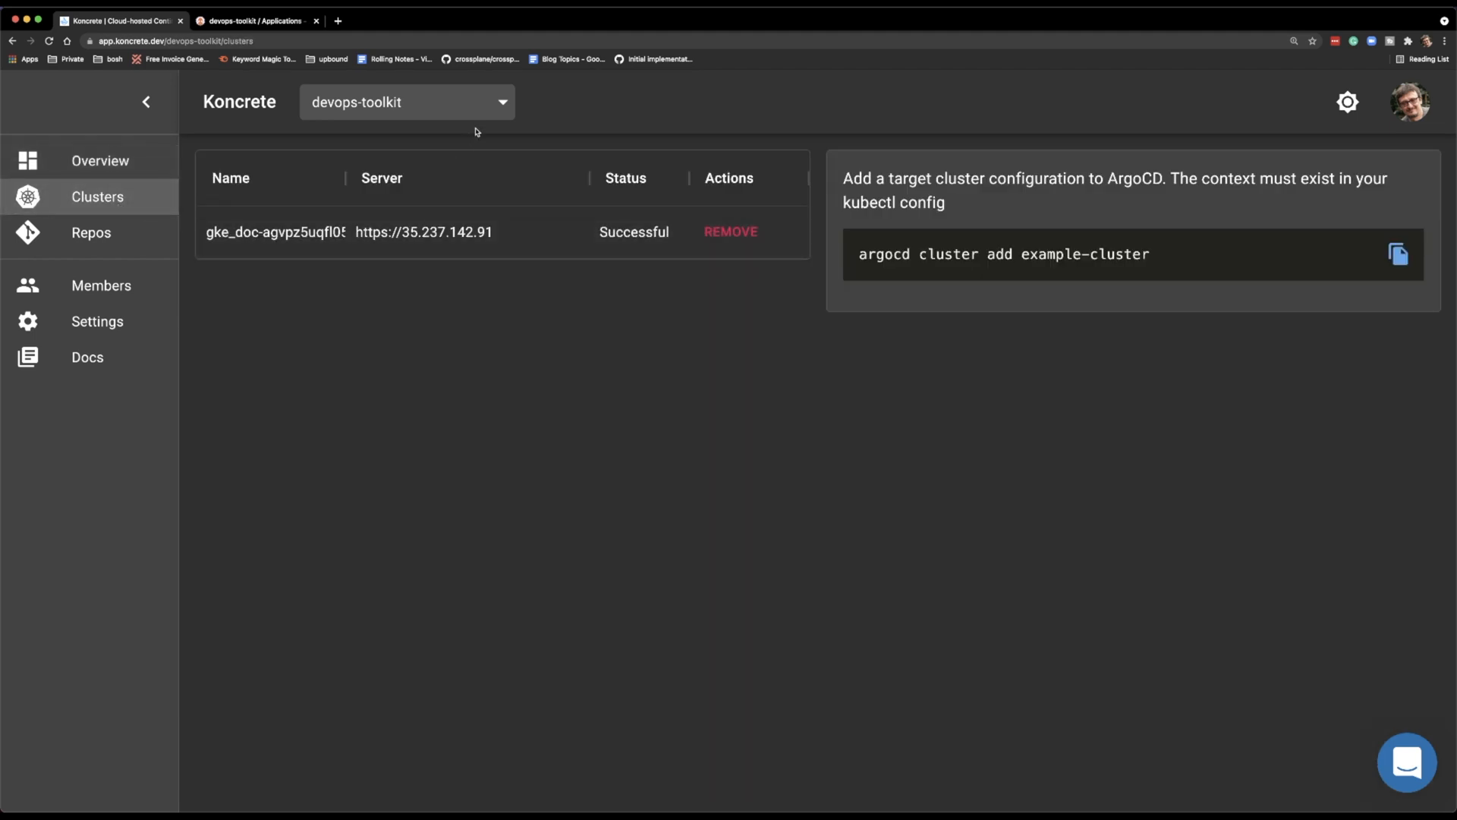
pyautogui.moveTo(902, 301)
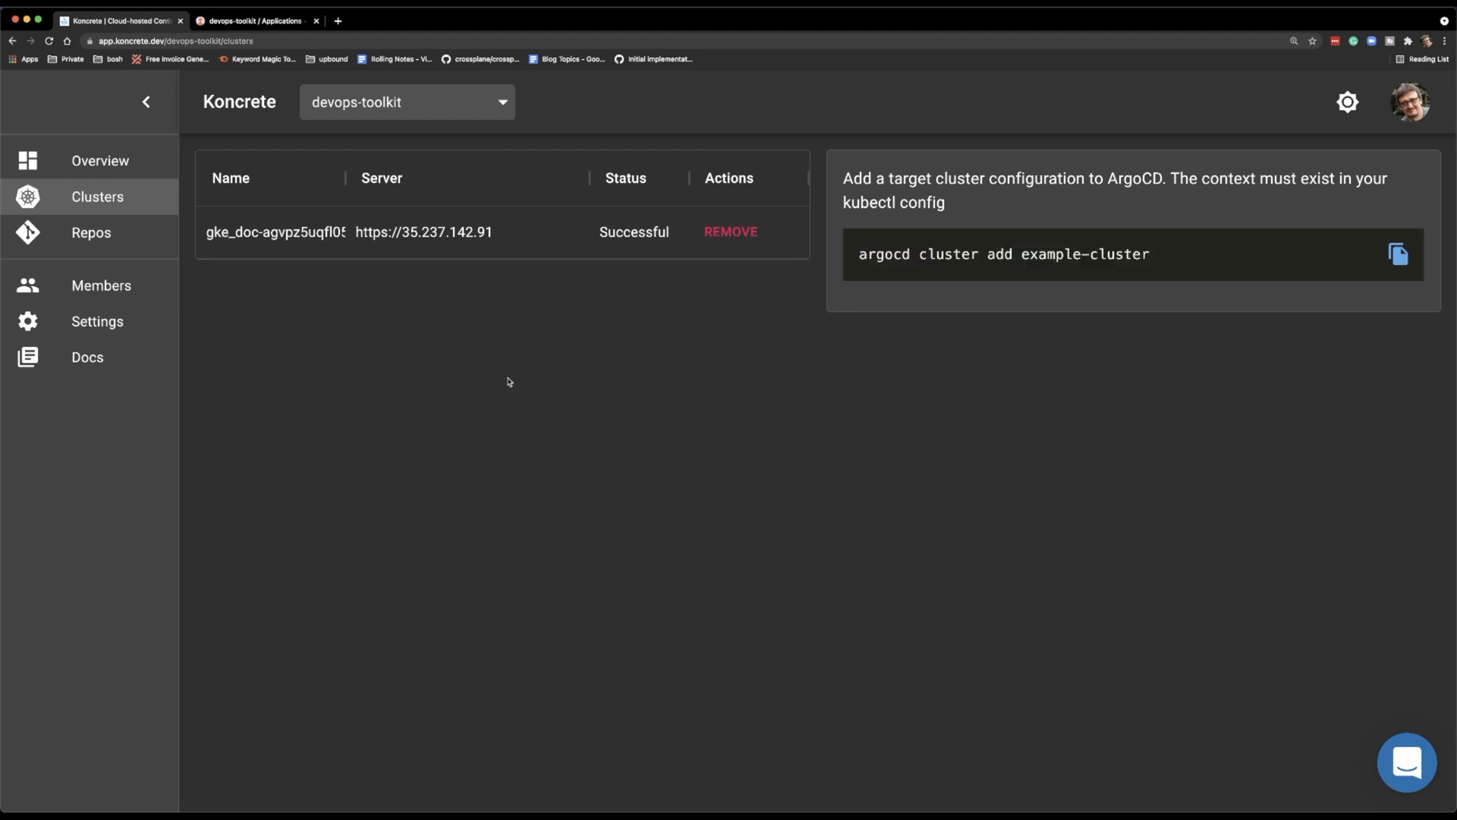
# Step: Visit the devops-toolkit Repos and Members pages, then open its Settings page
pyautogui.click(91, 232)
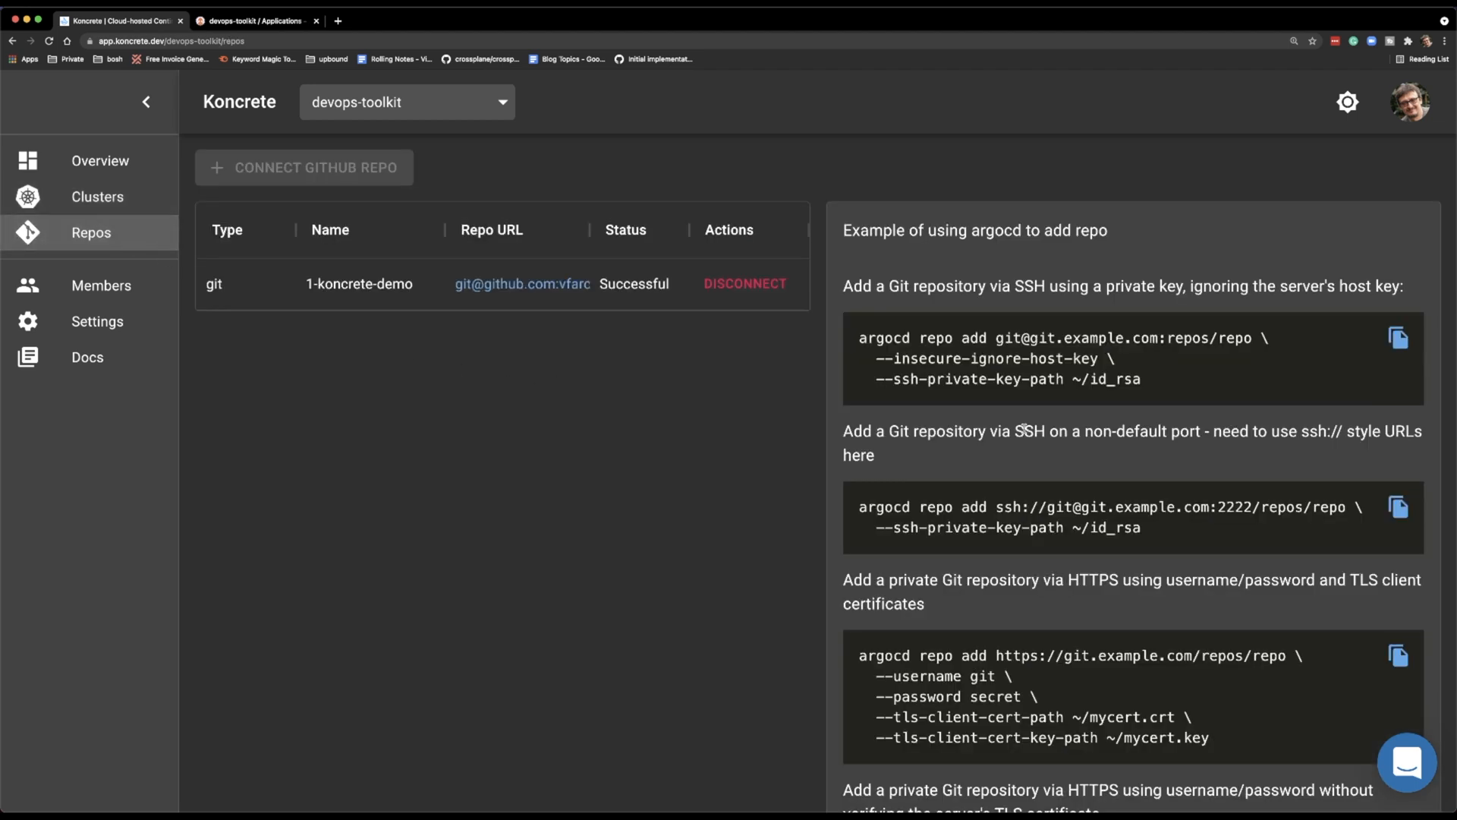
pyautogui.click(101, 286)
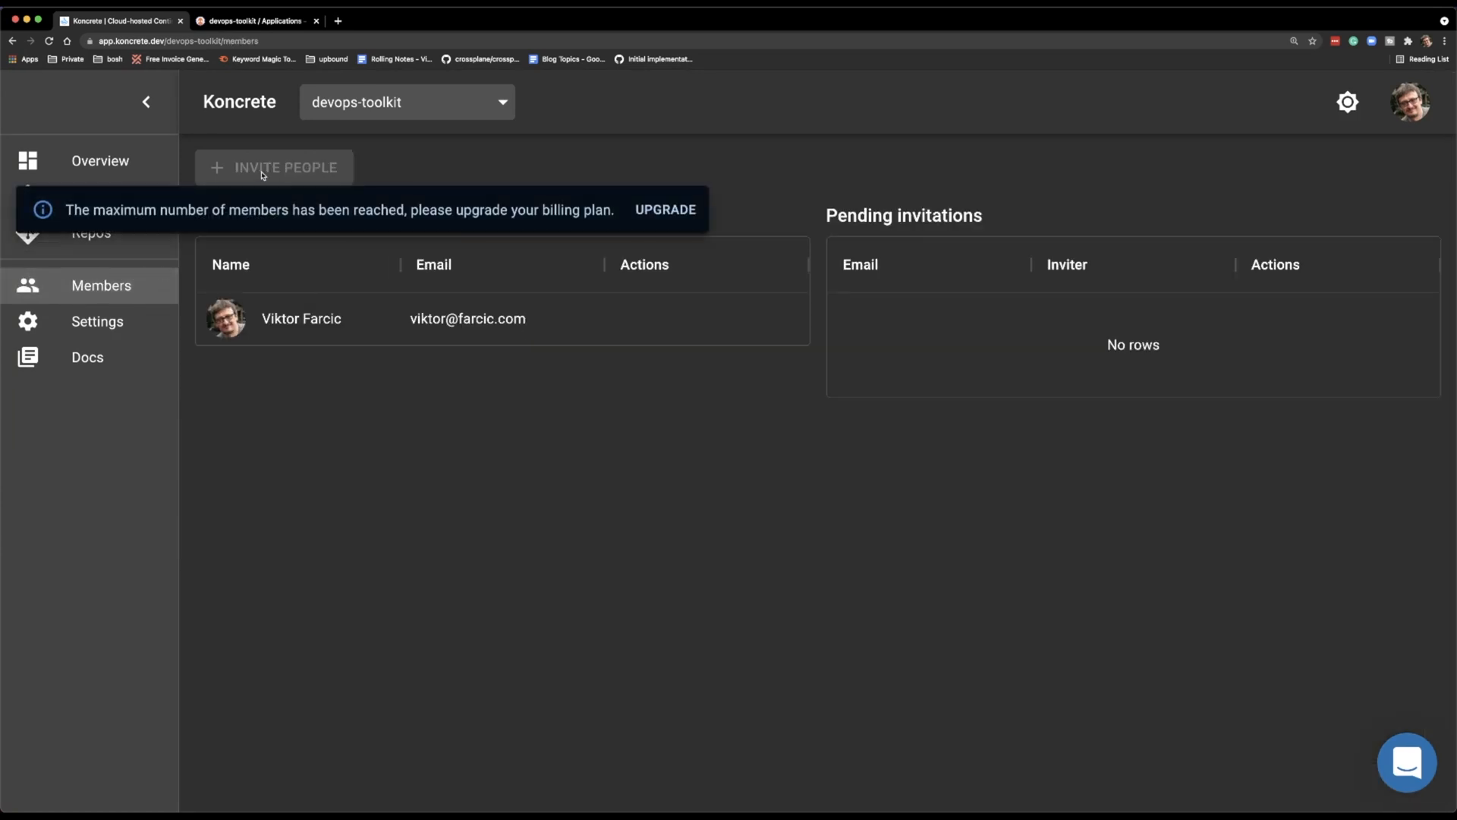
pyautogui.click(97, 320)
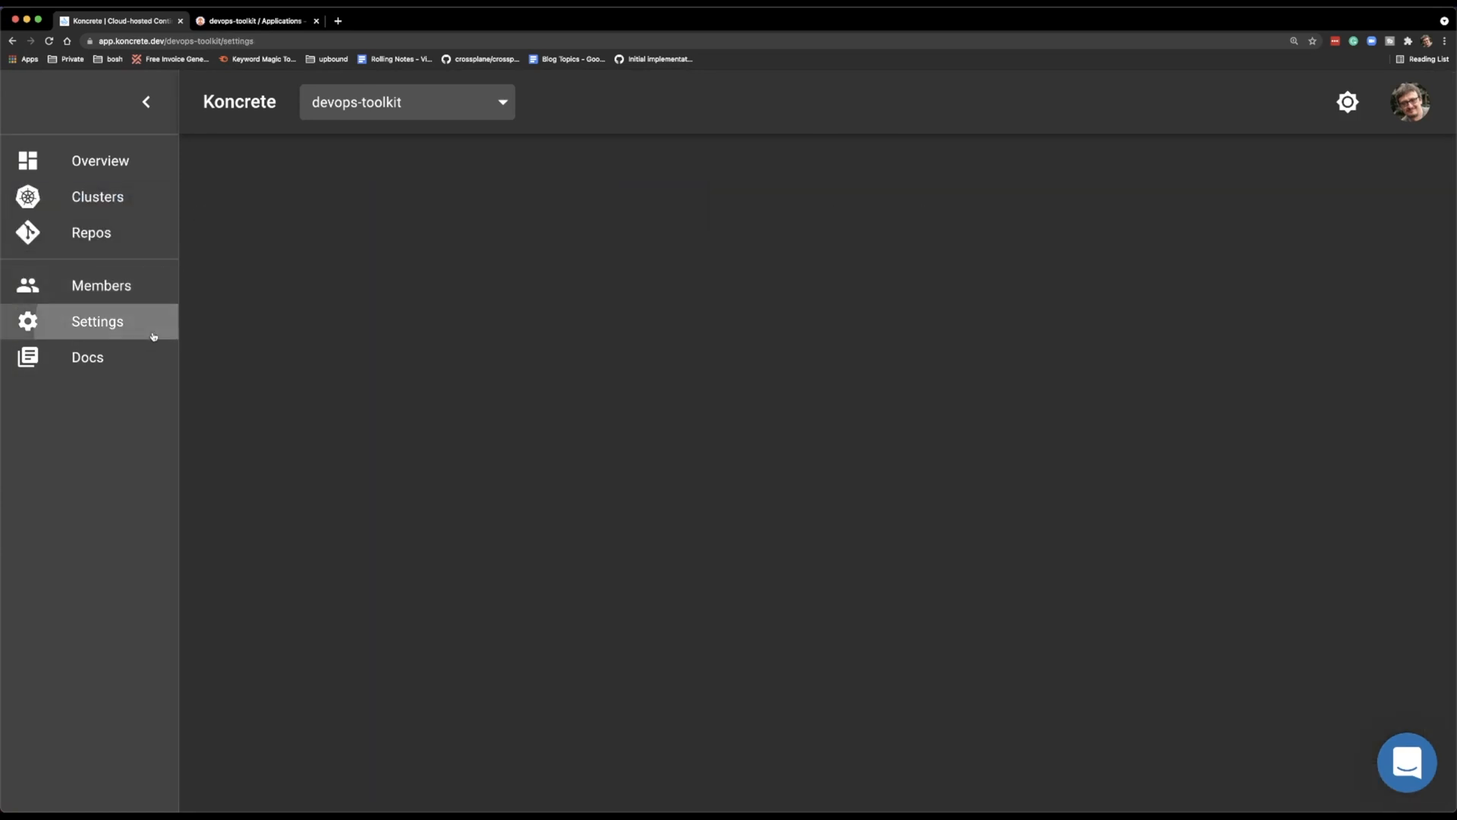
pyautogui.click(97, 320)
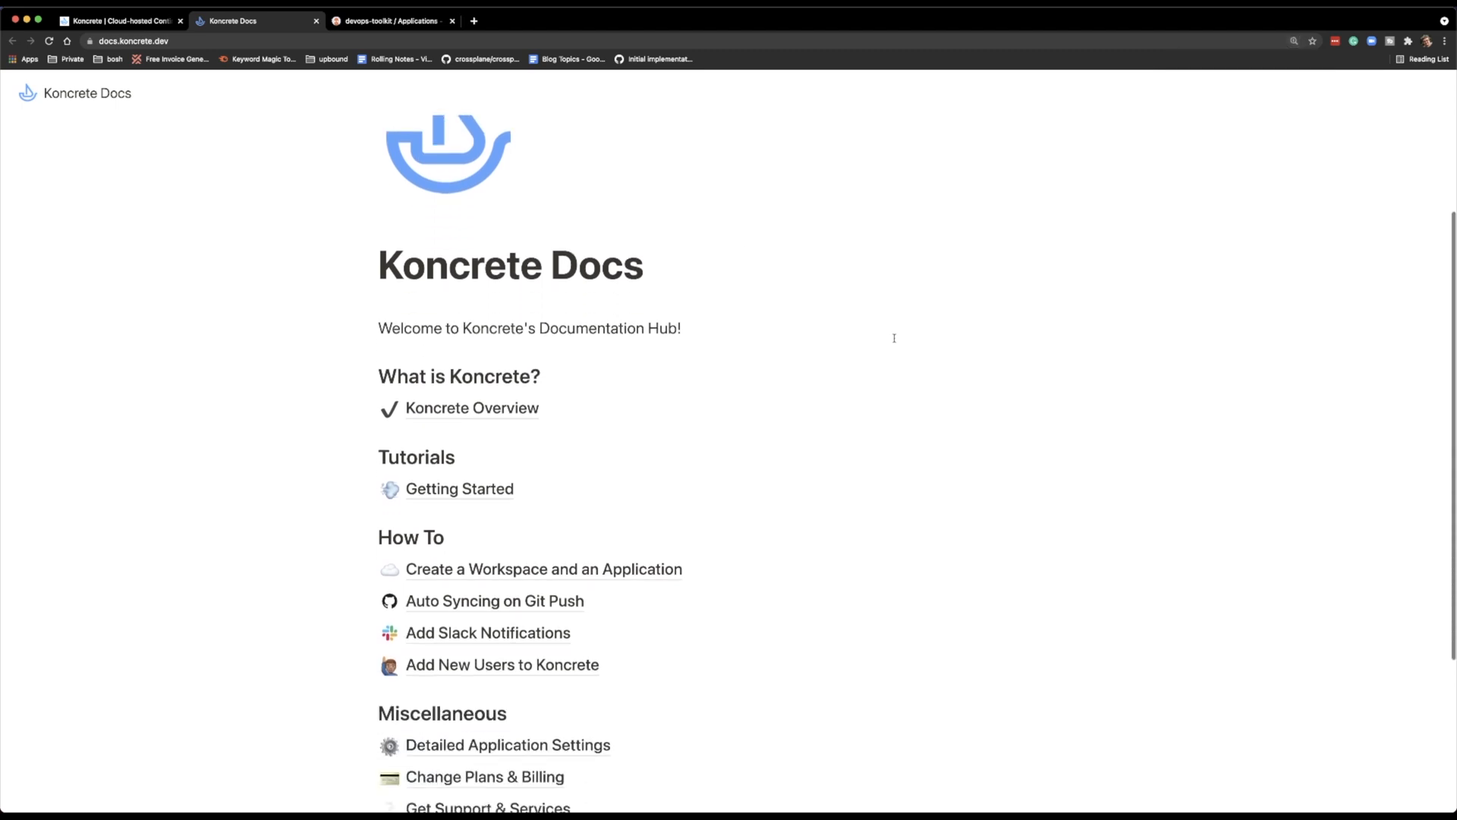
pyautogui.scroll(-3)
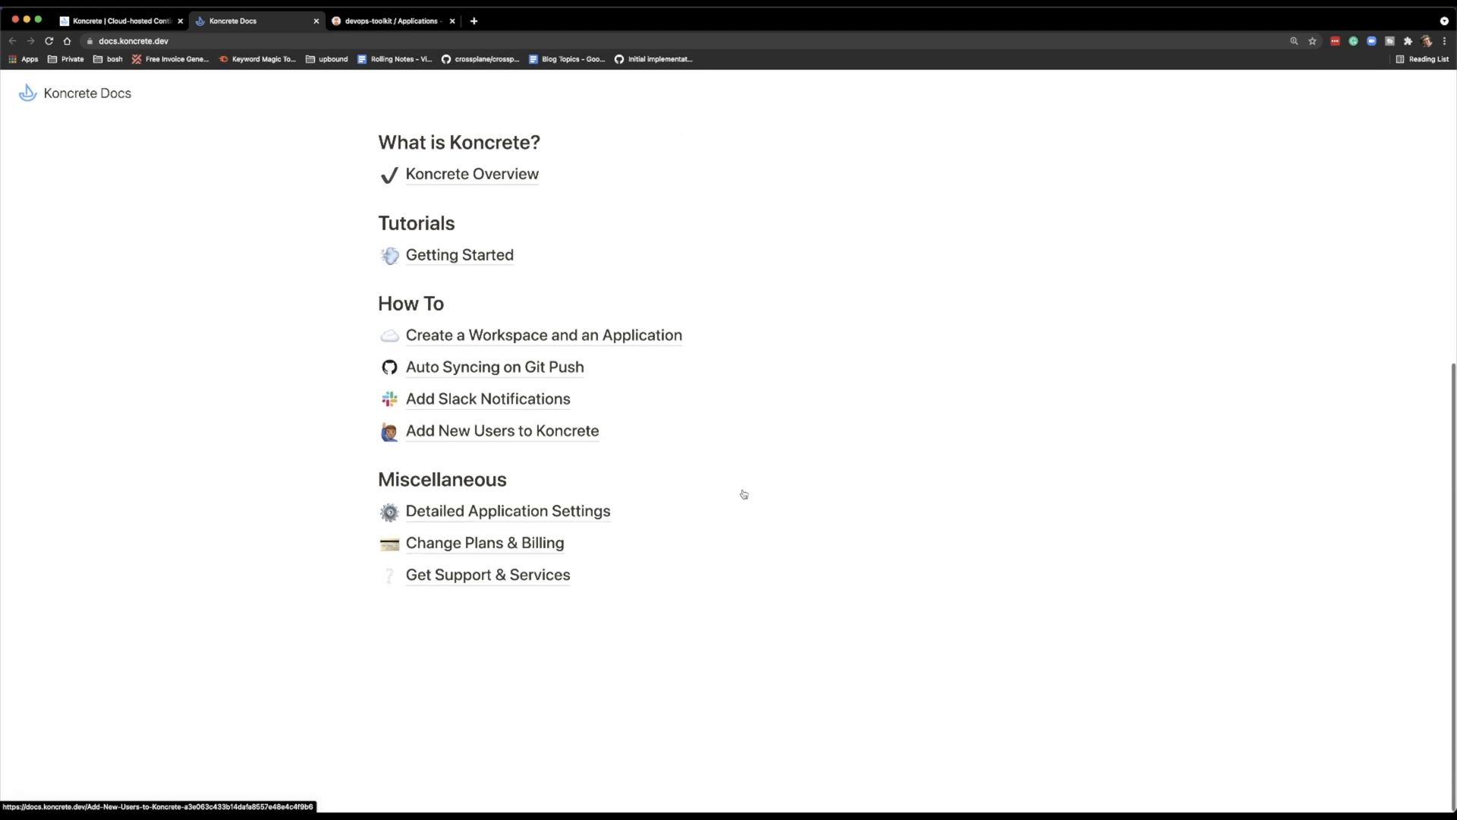
pyautogui.moveTo(401, 602)
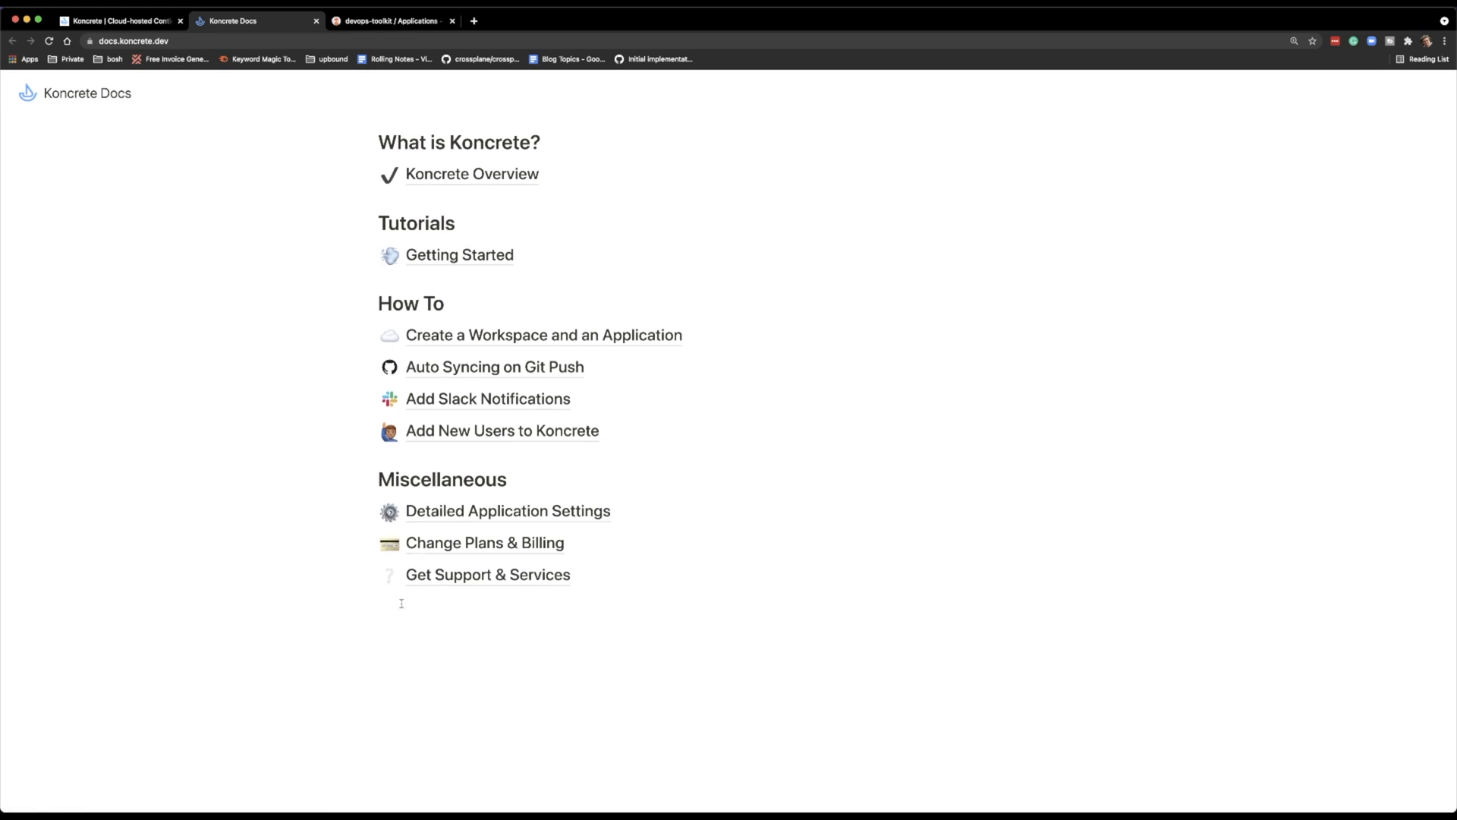